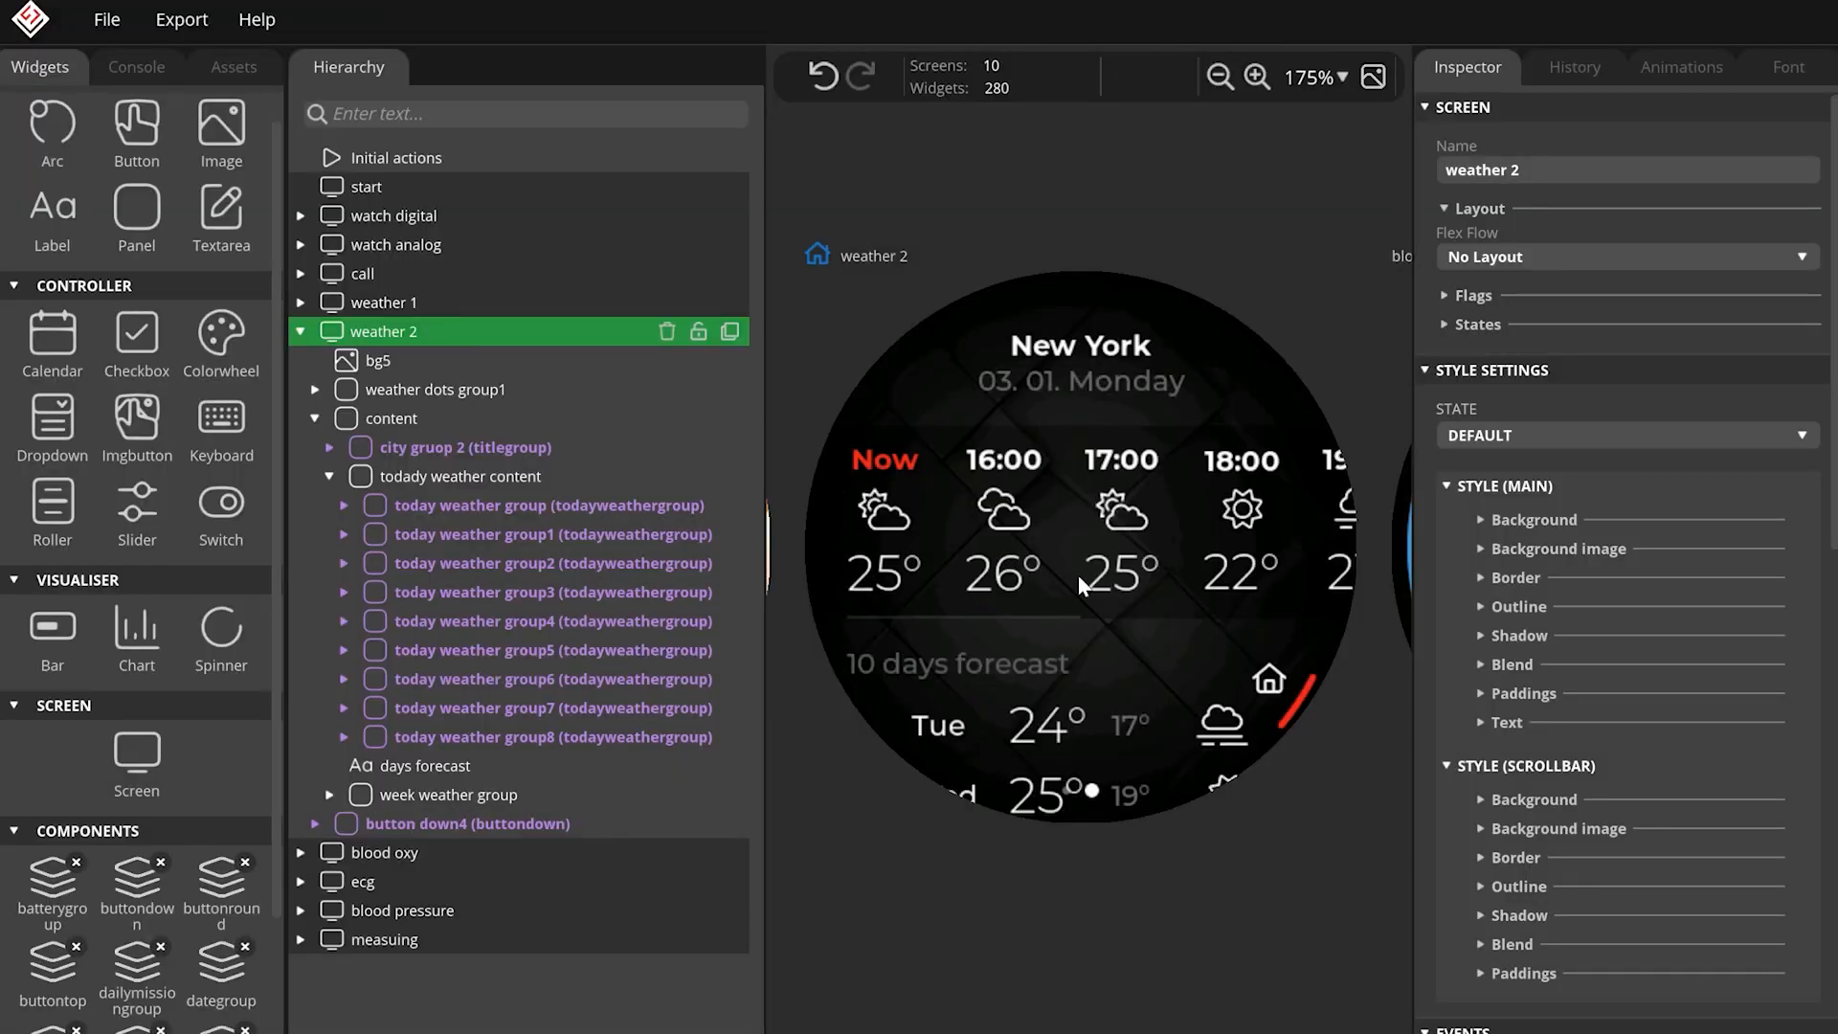
Open a todayweathergroup instance for editing and save the component.
click(548, 563)
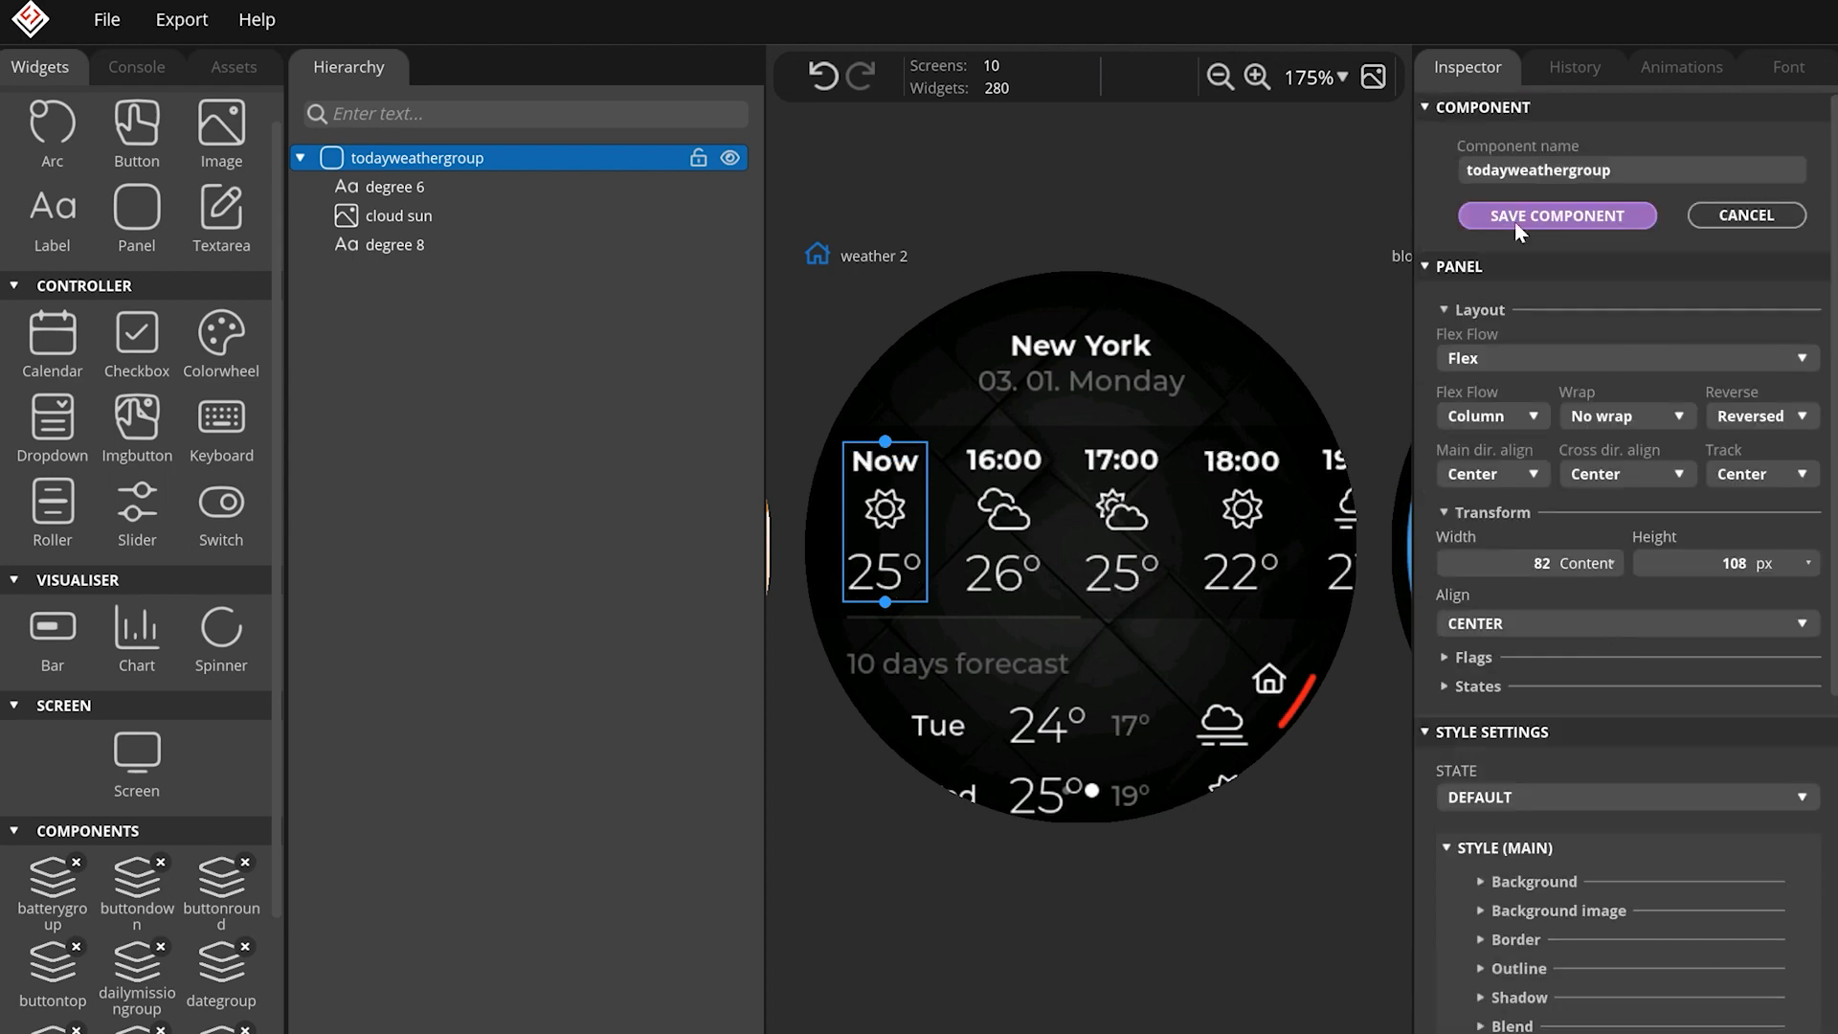
click(1556, 216)
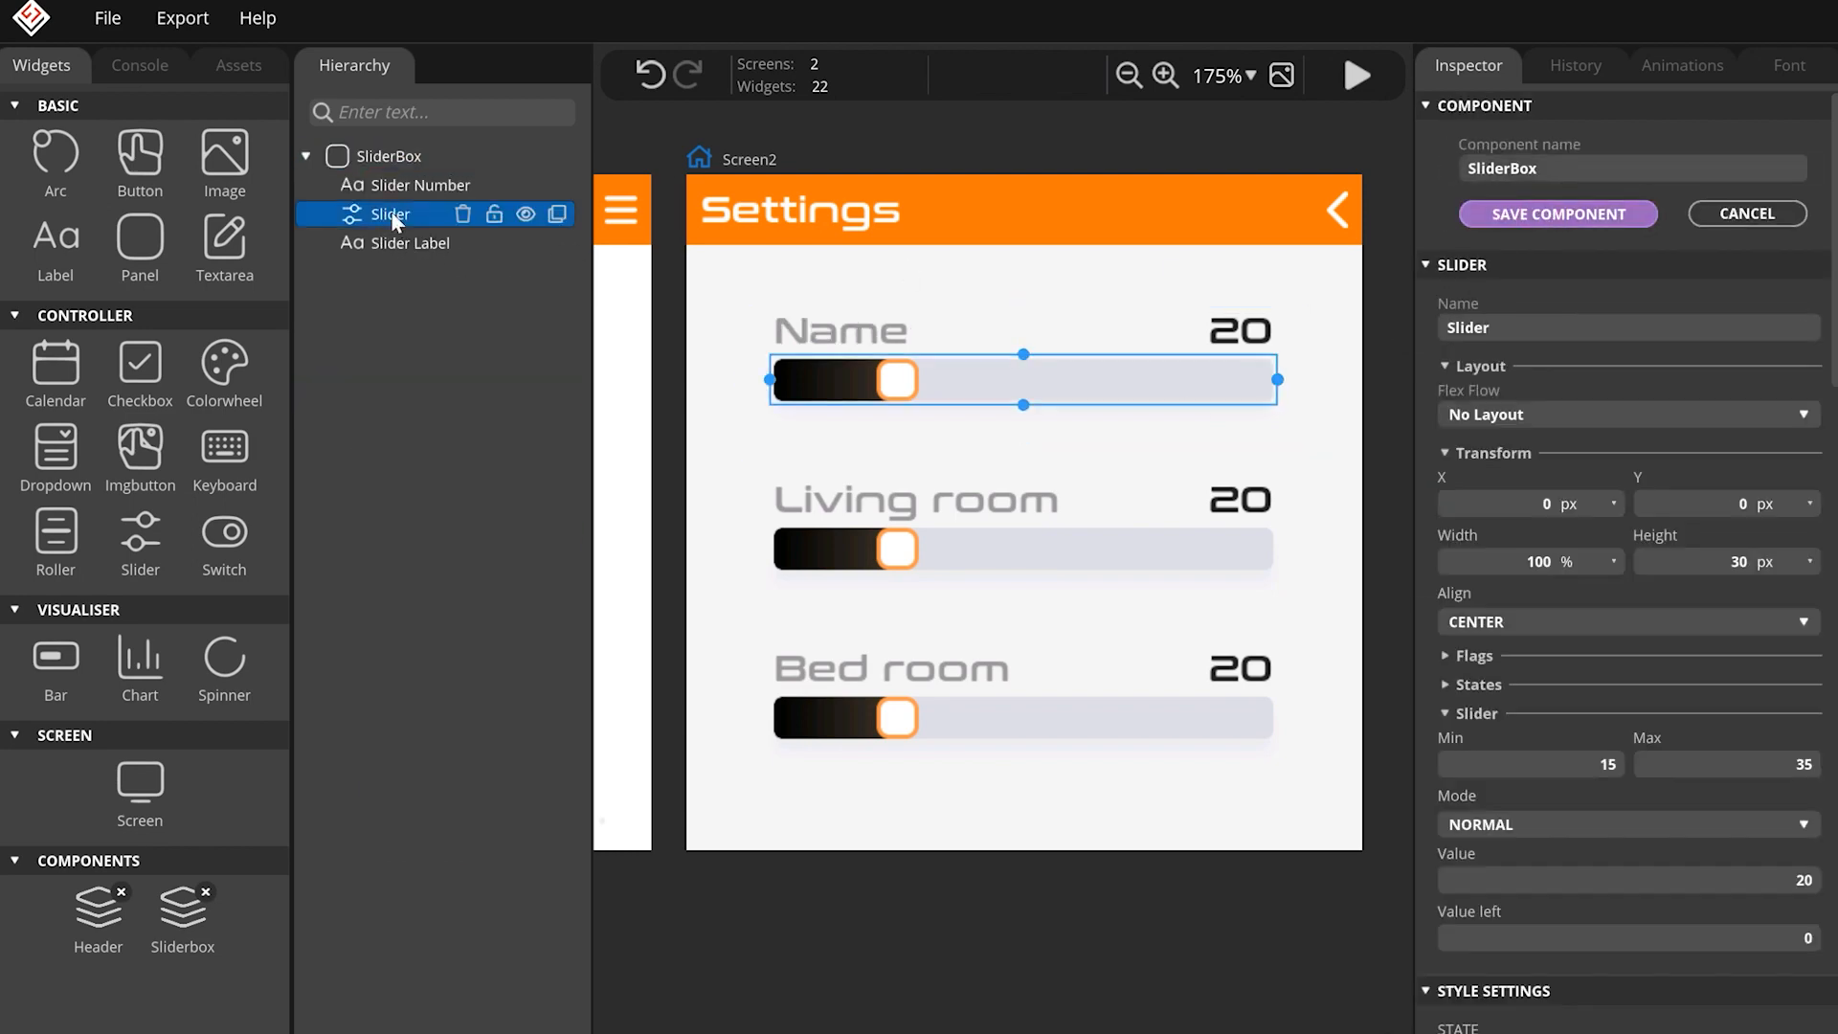
Set the SliderBox indicator background colour to orange (FF7908).
scroll(down, 3)
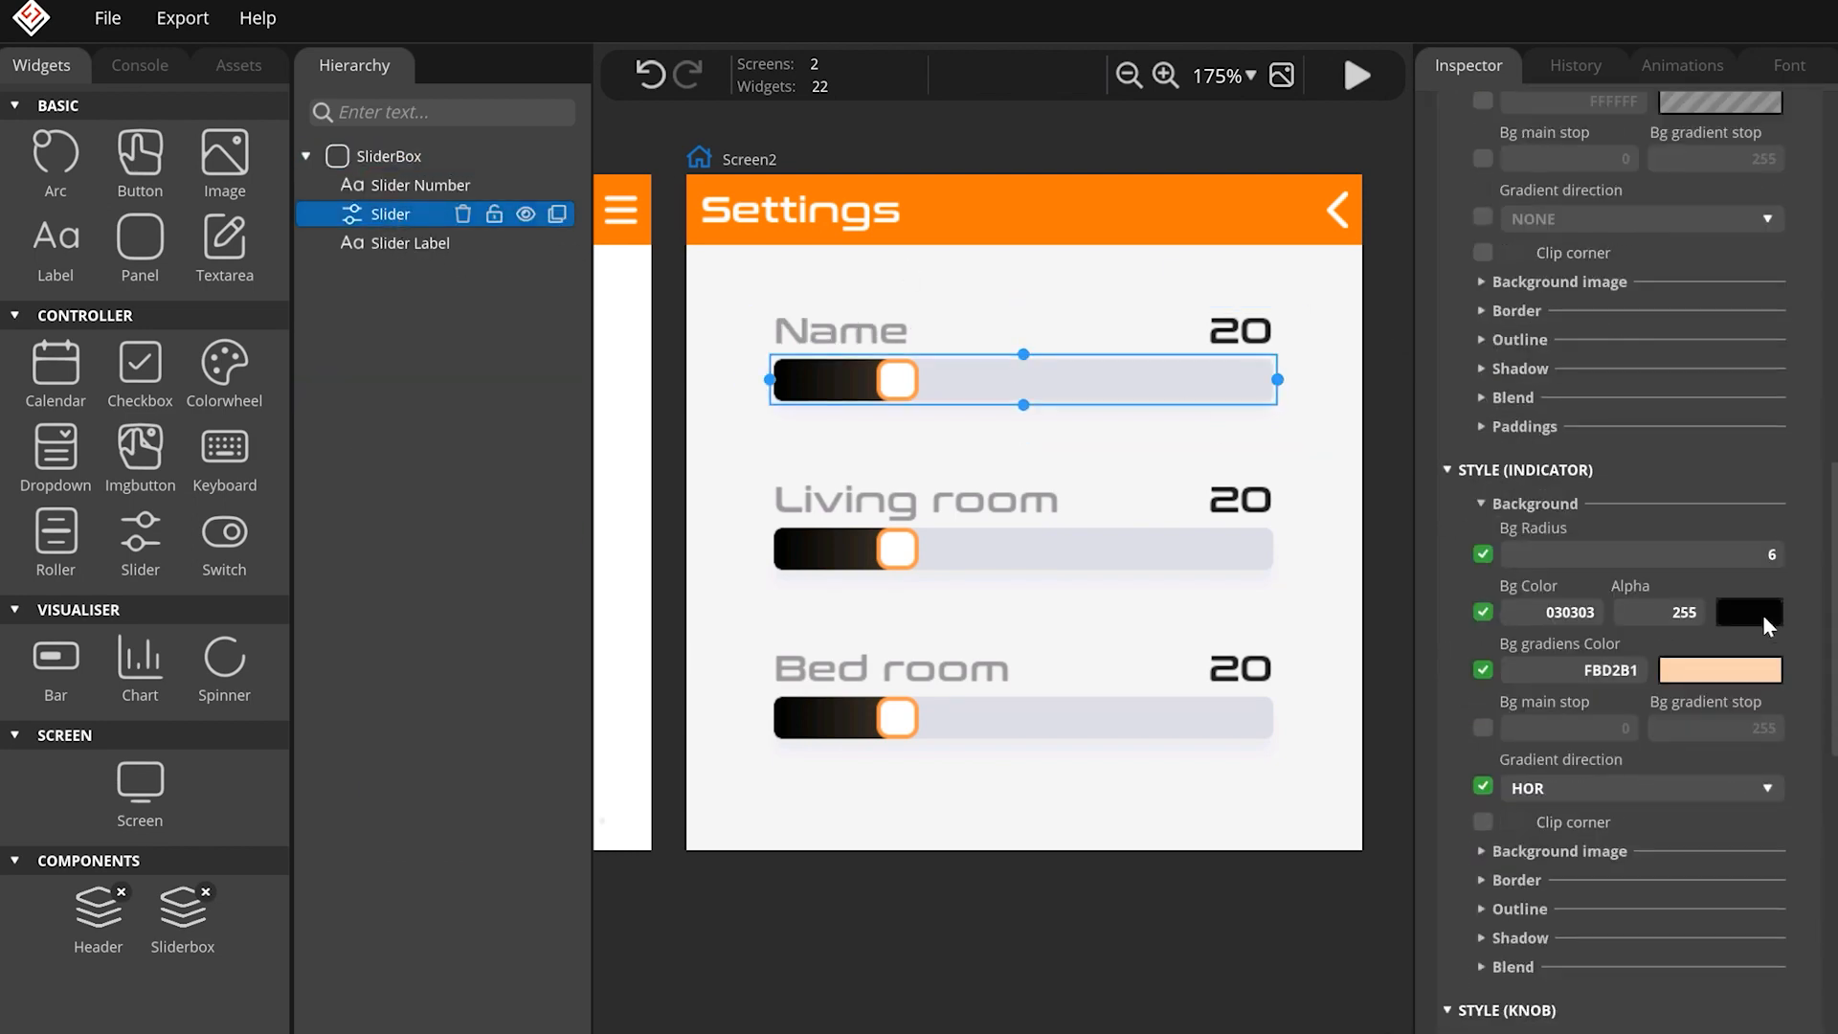
click(1746, 611)
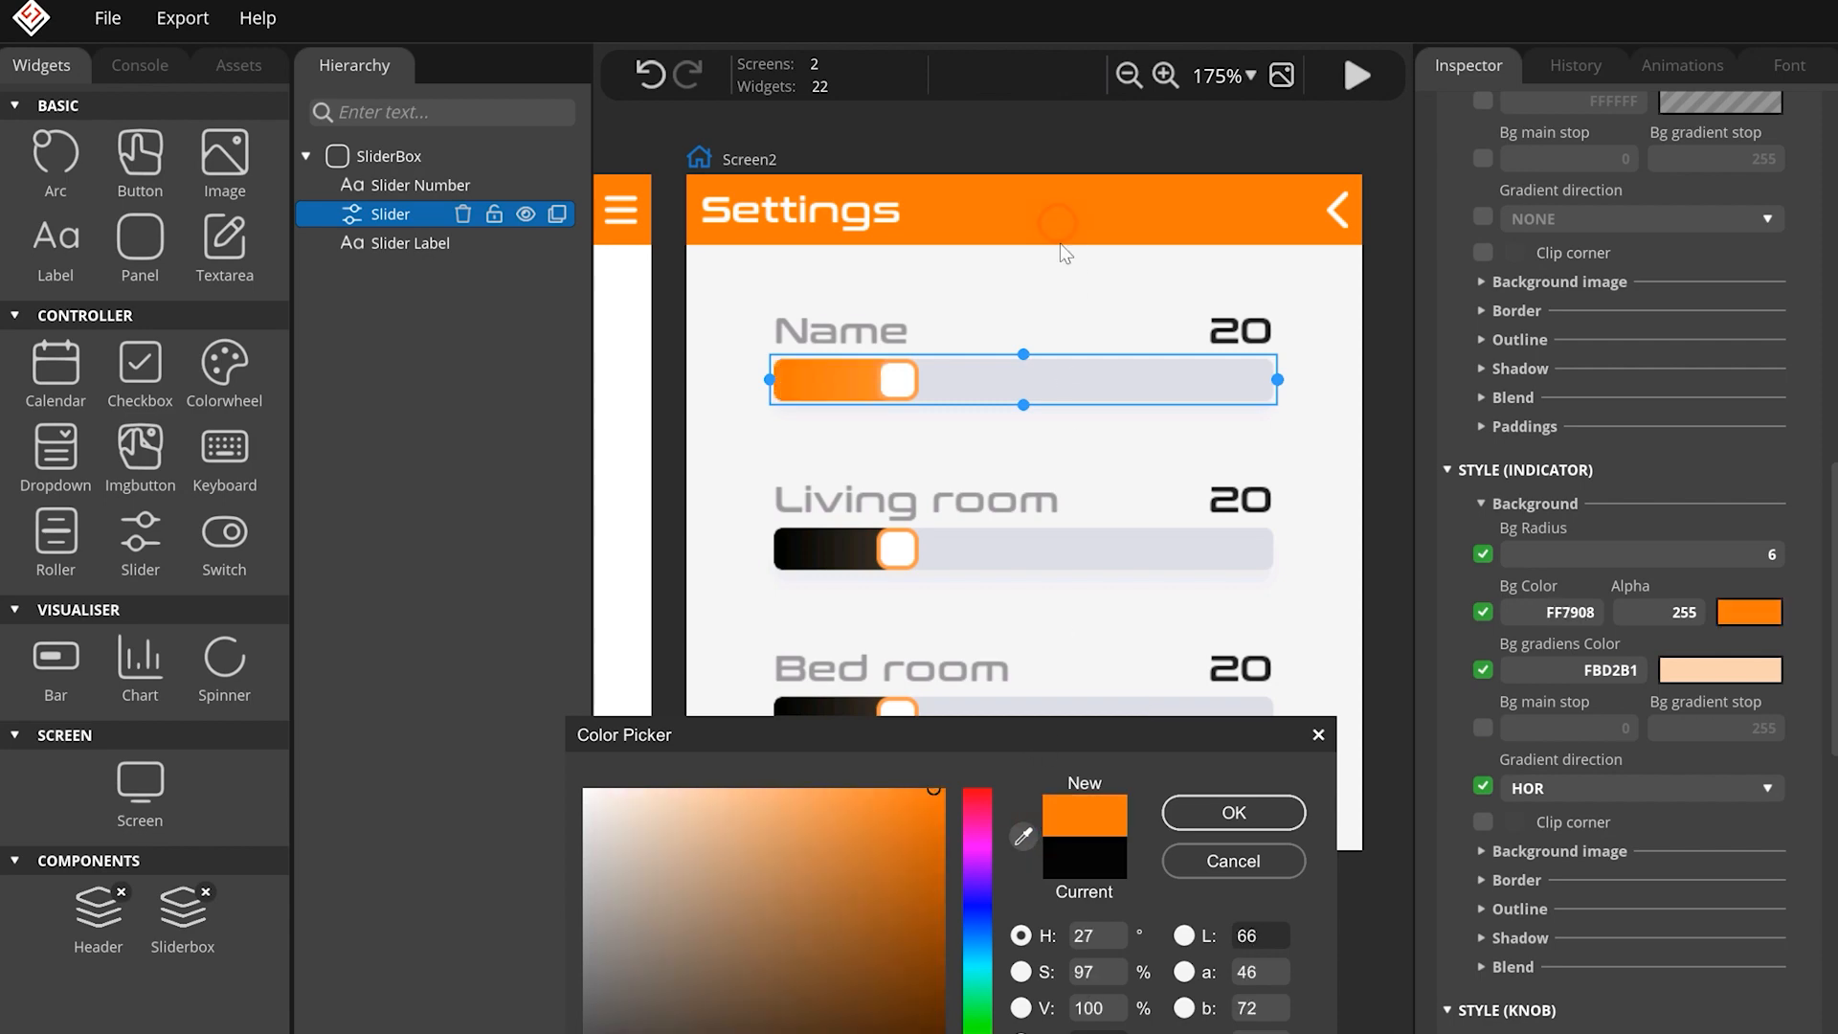
click(1232, 860)
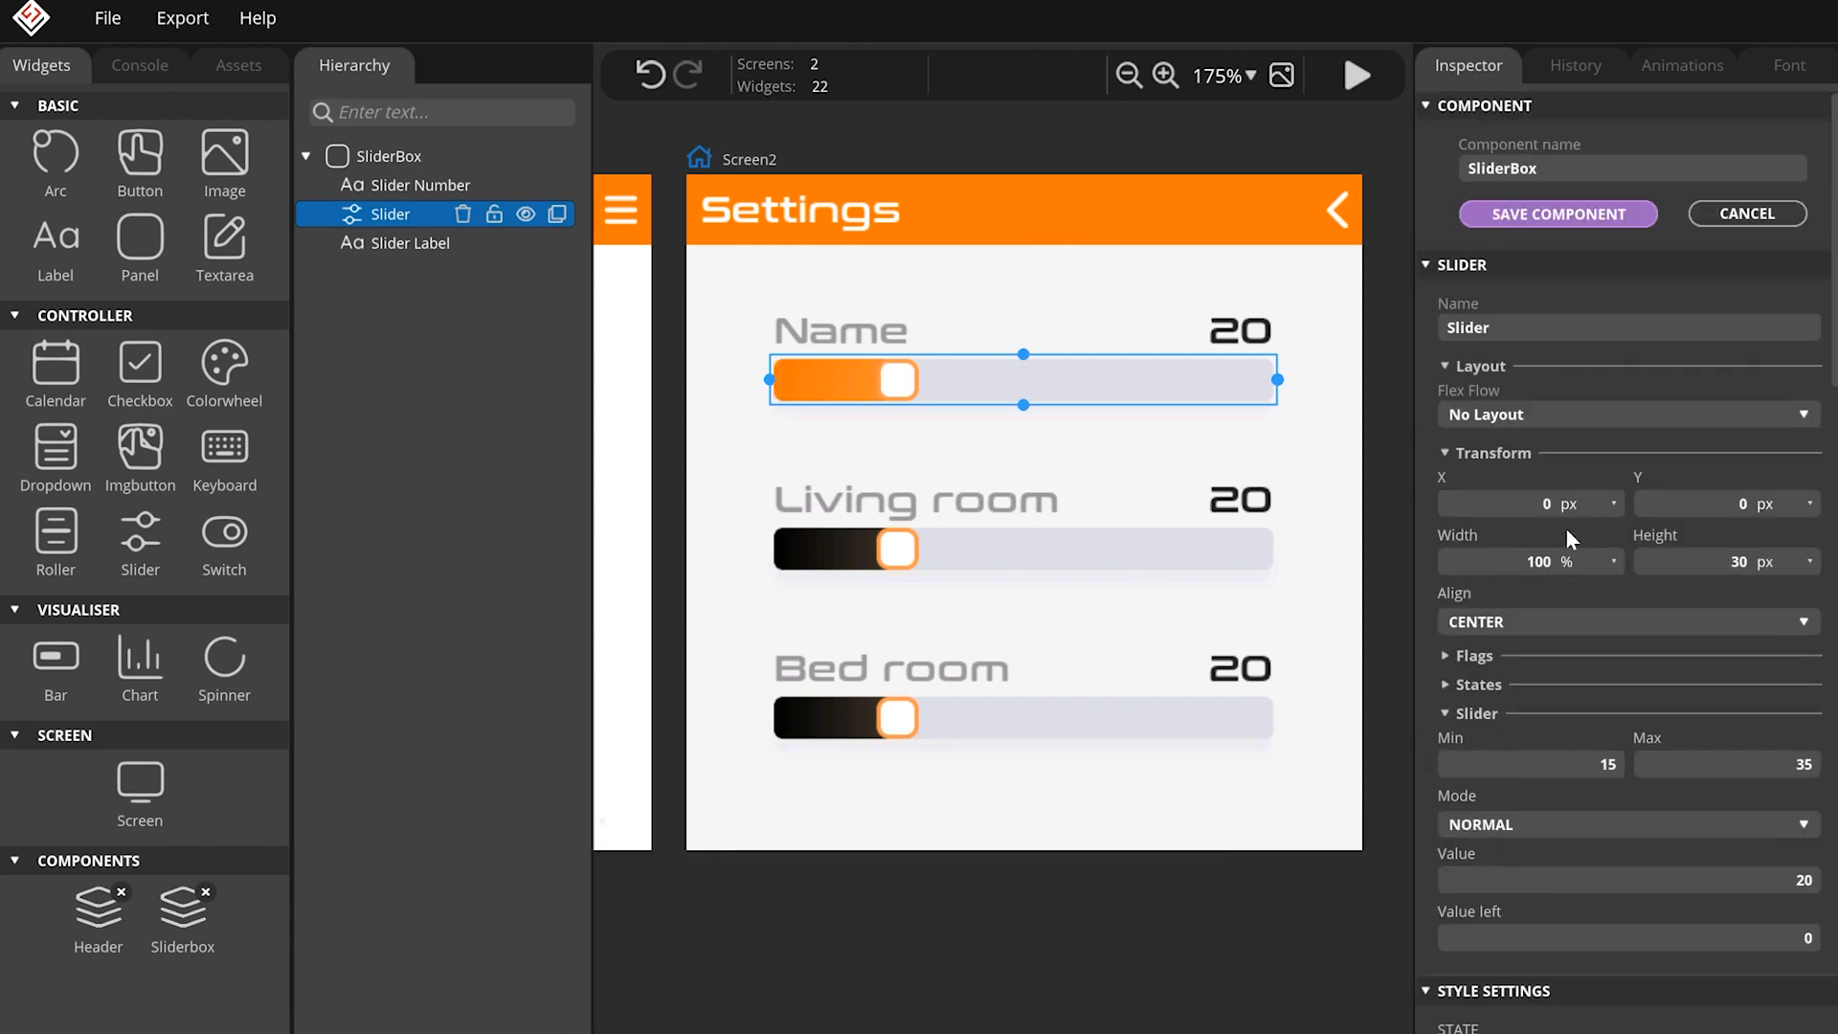
click(1556, 213)
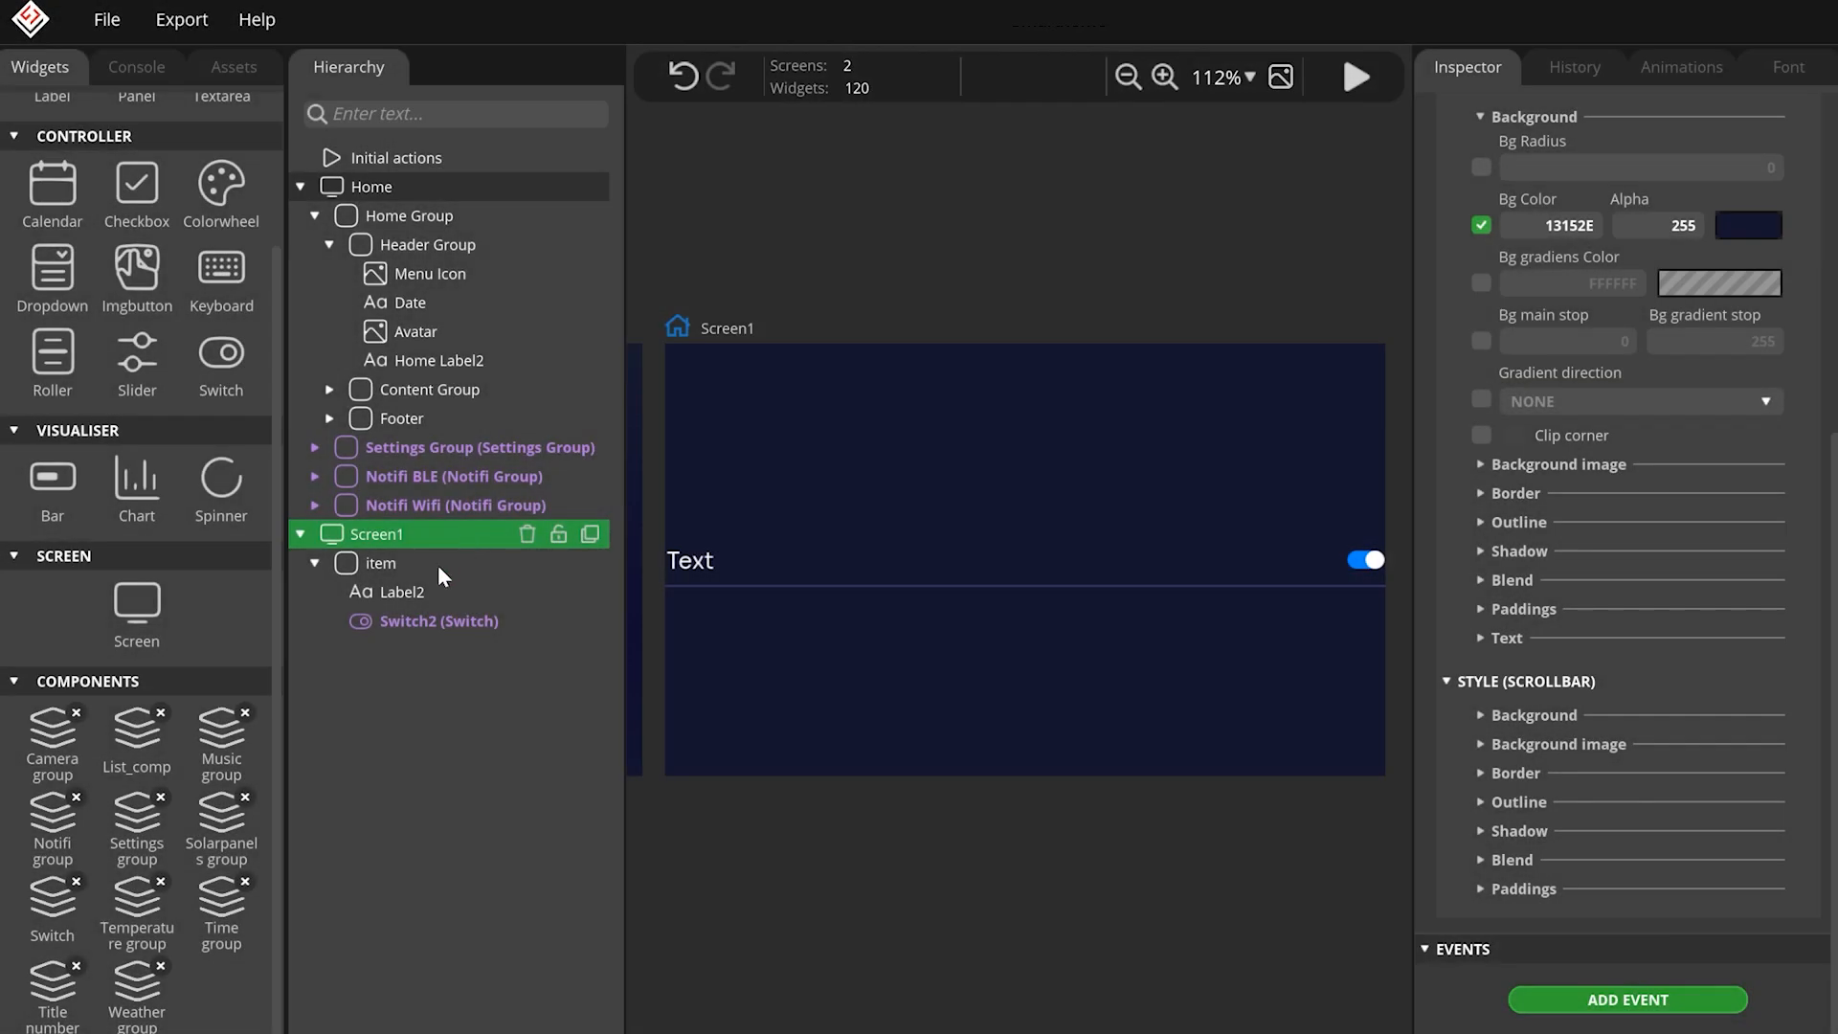
Create an item component from the item panel and select its instance.
click(381, 563)
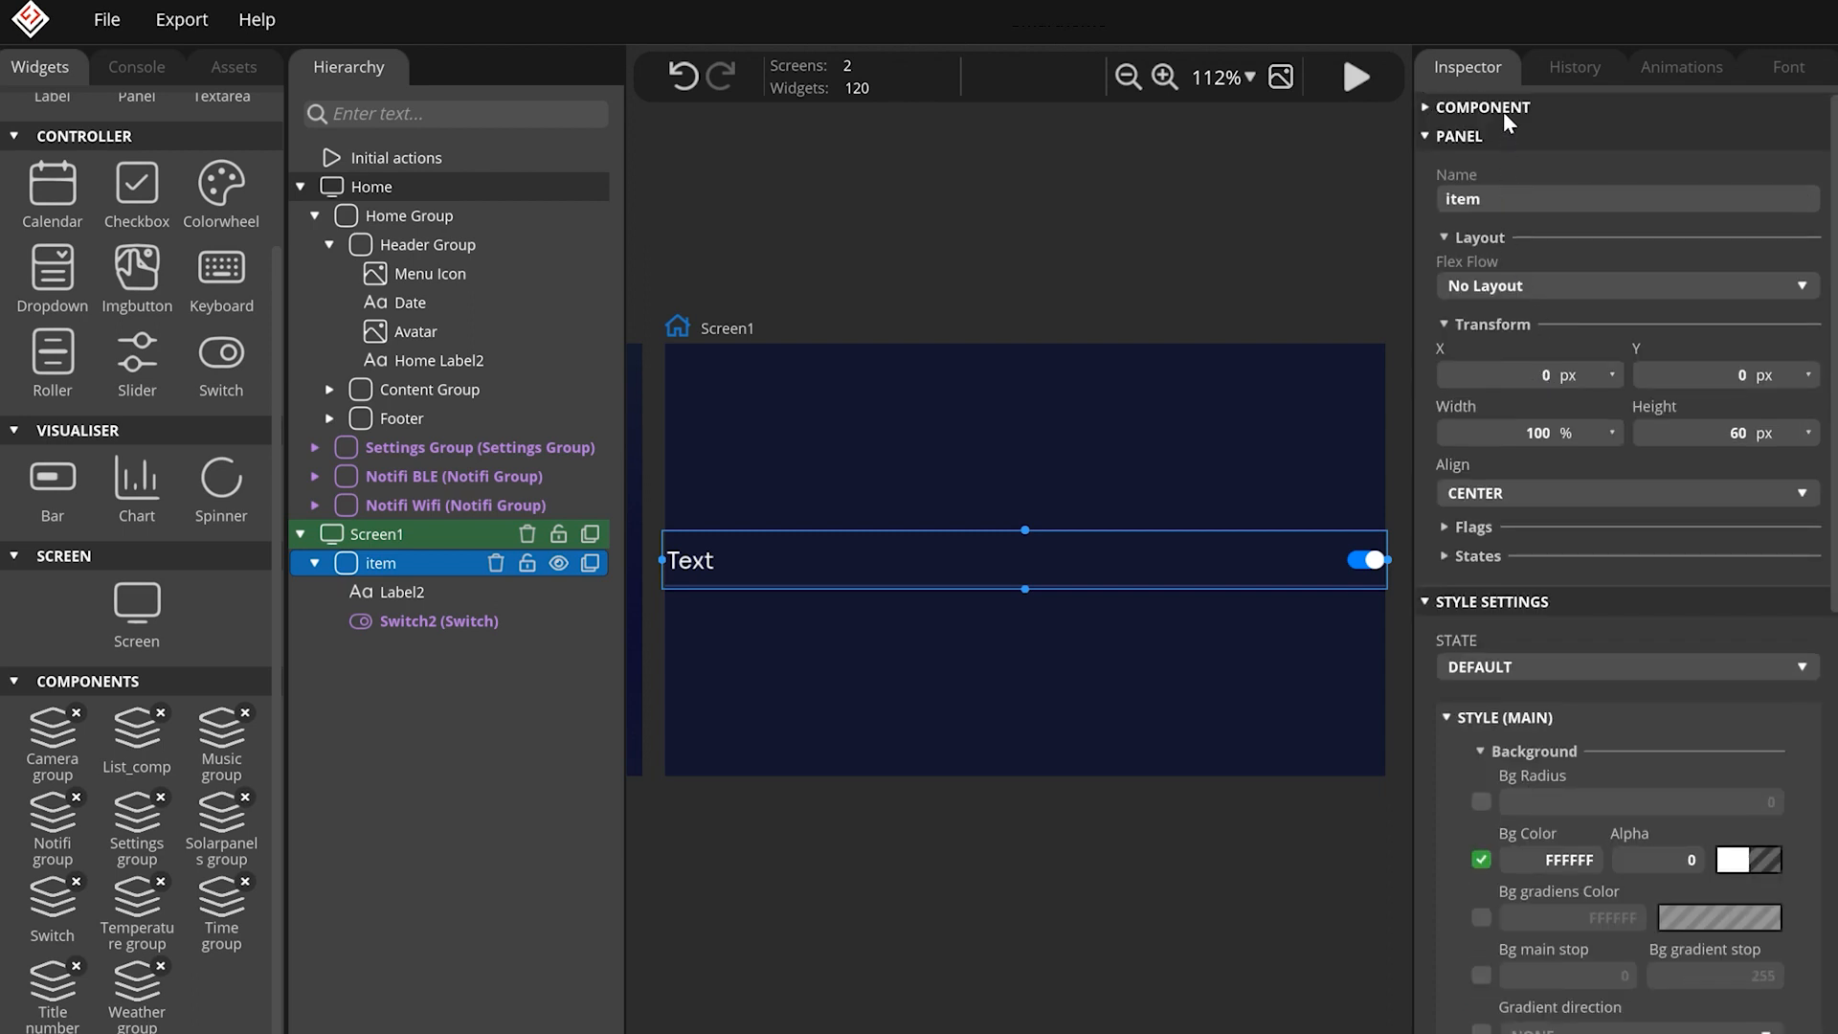
click(1481, 106)
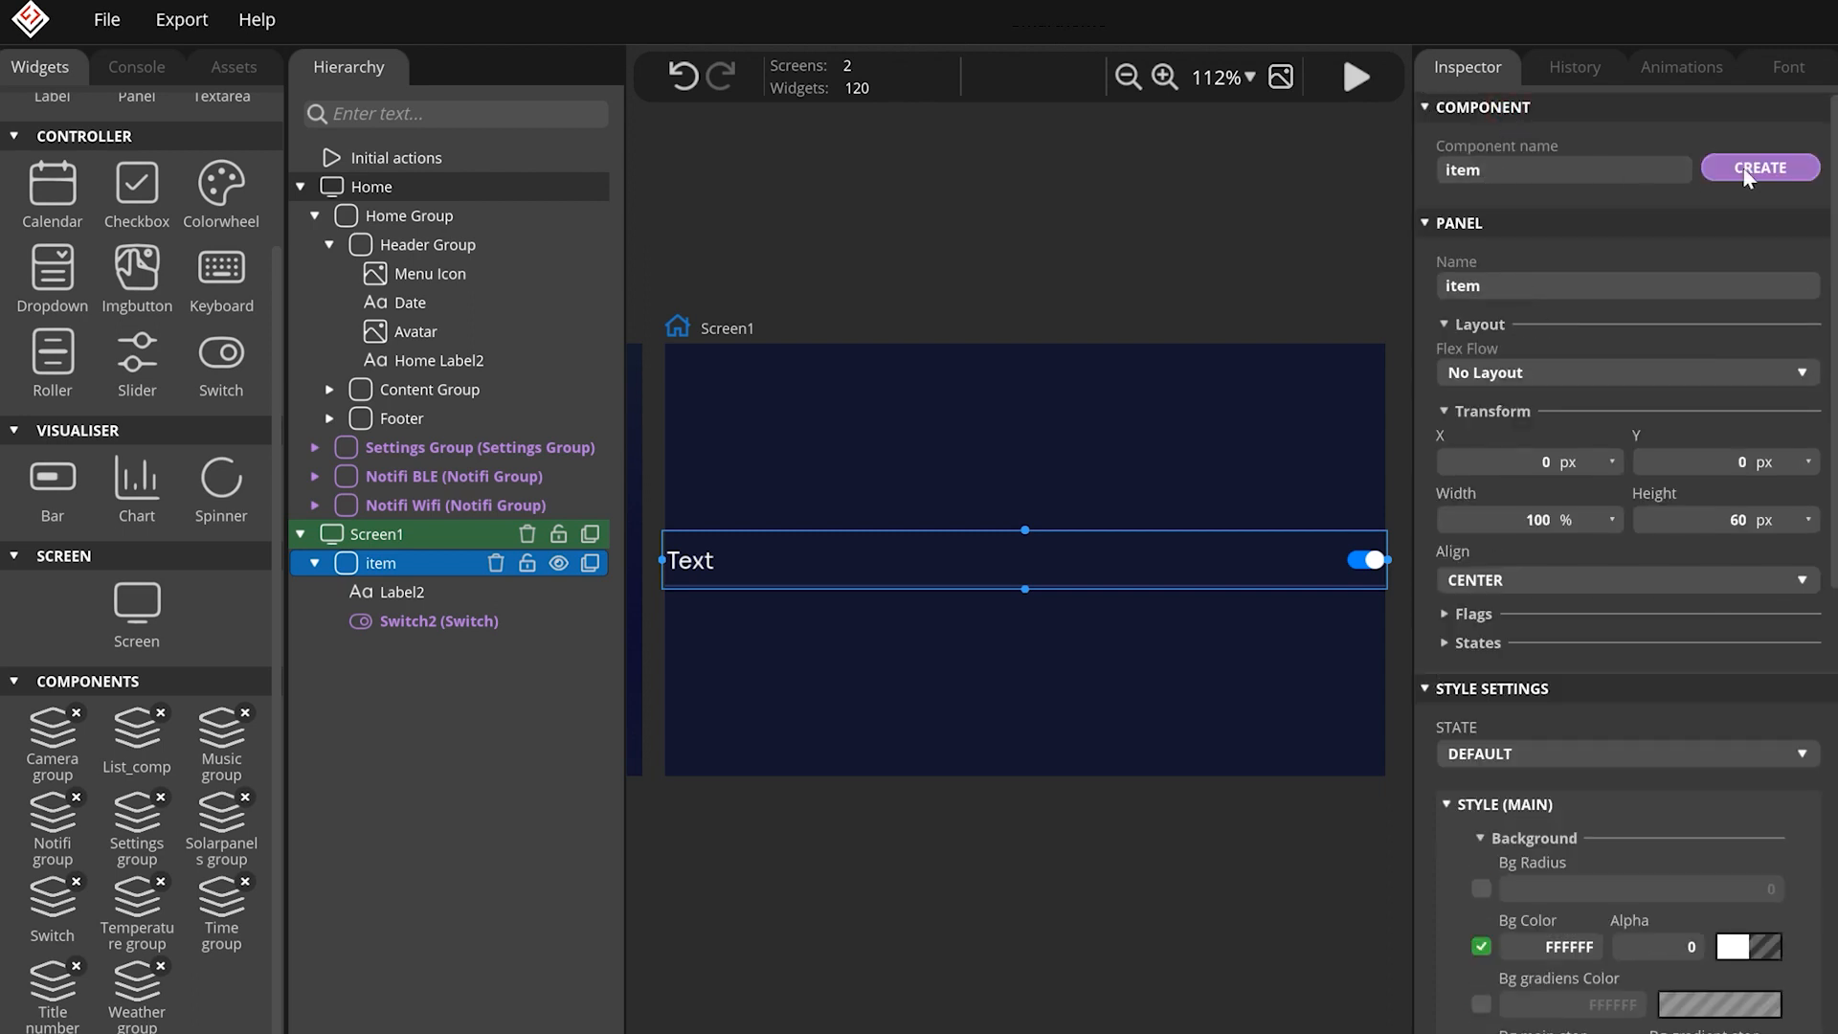
click(1759, 167)
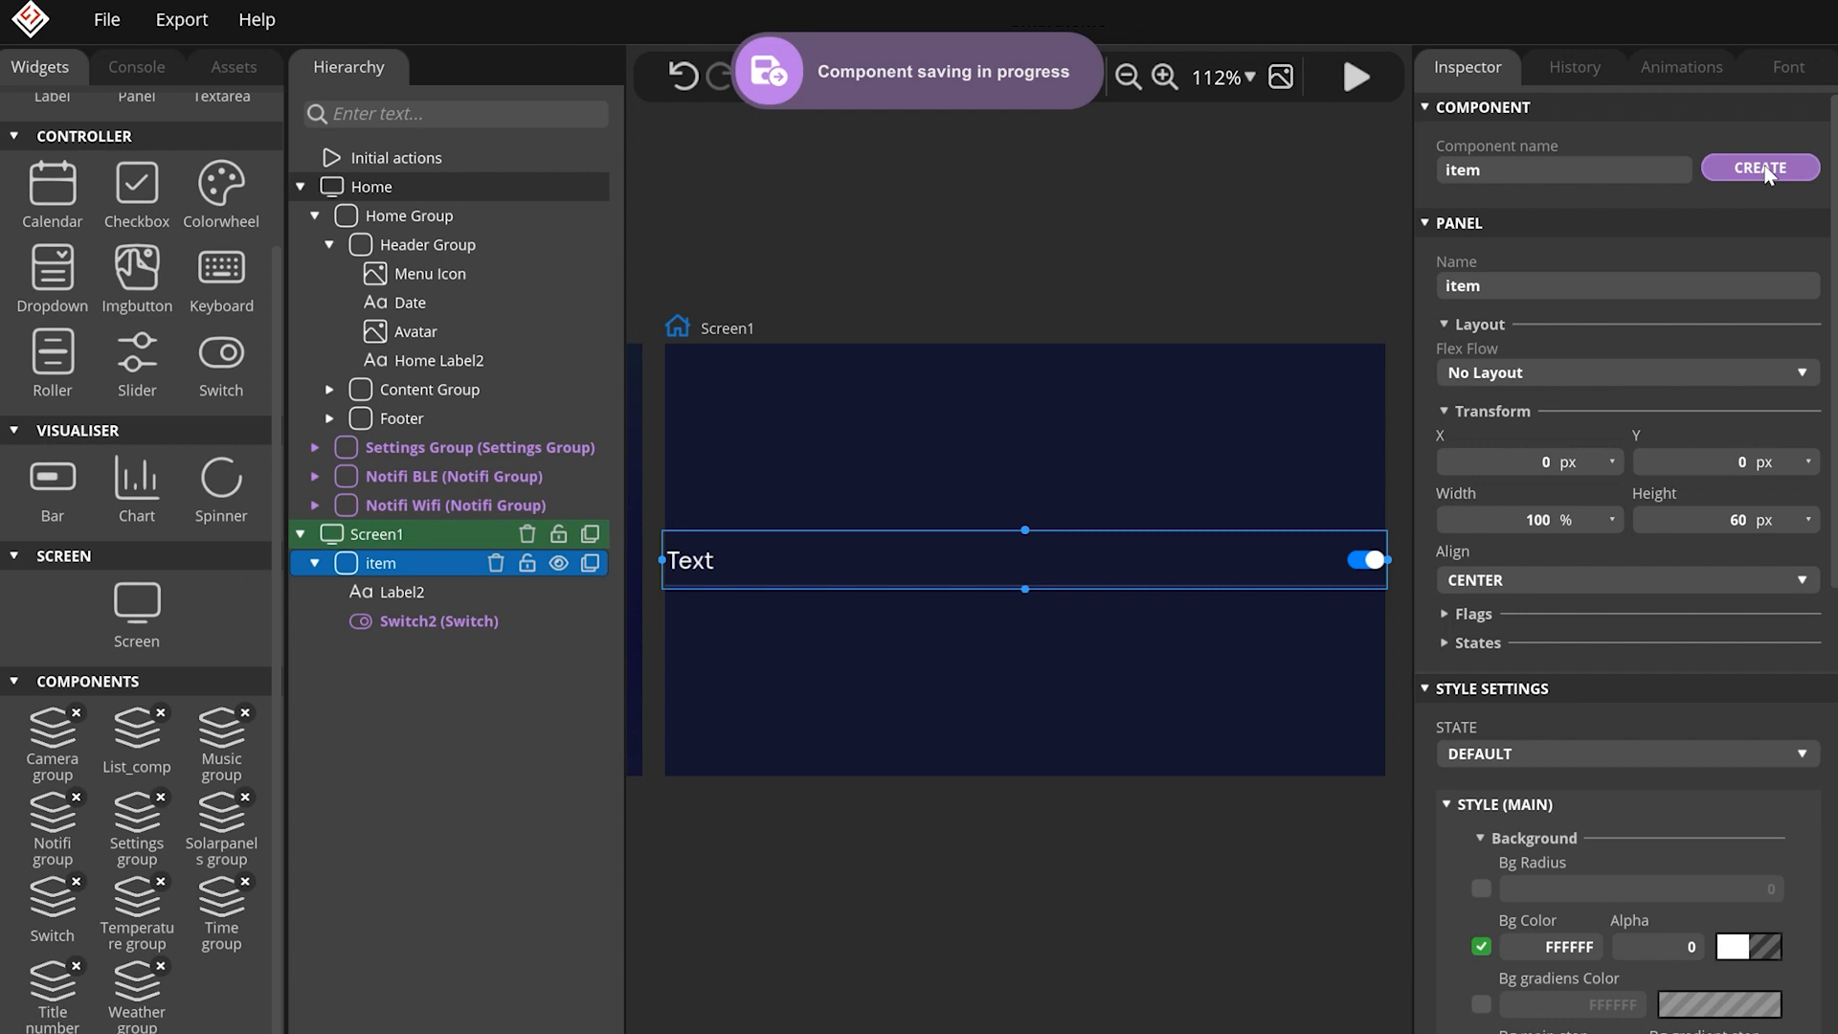
click(1759, 168)
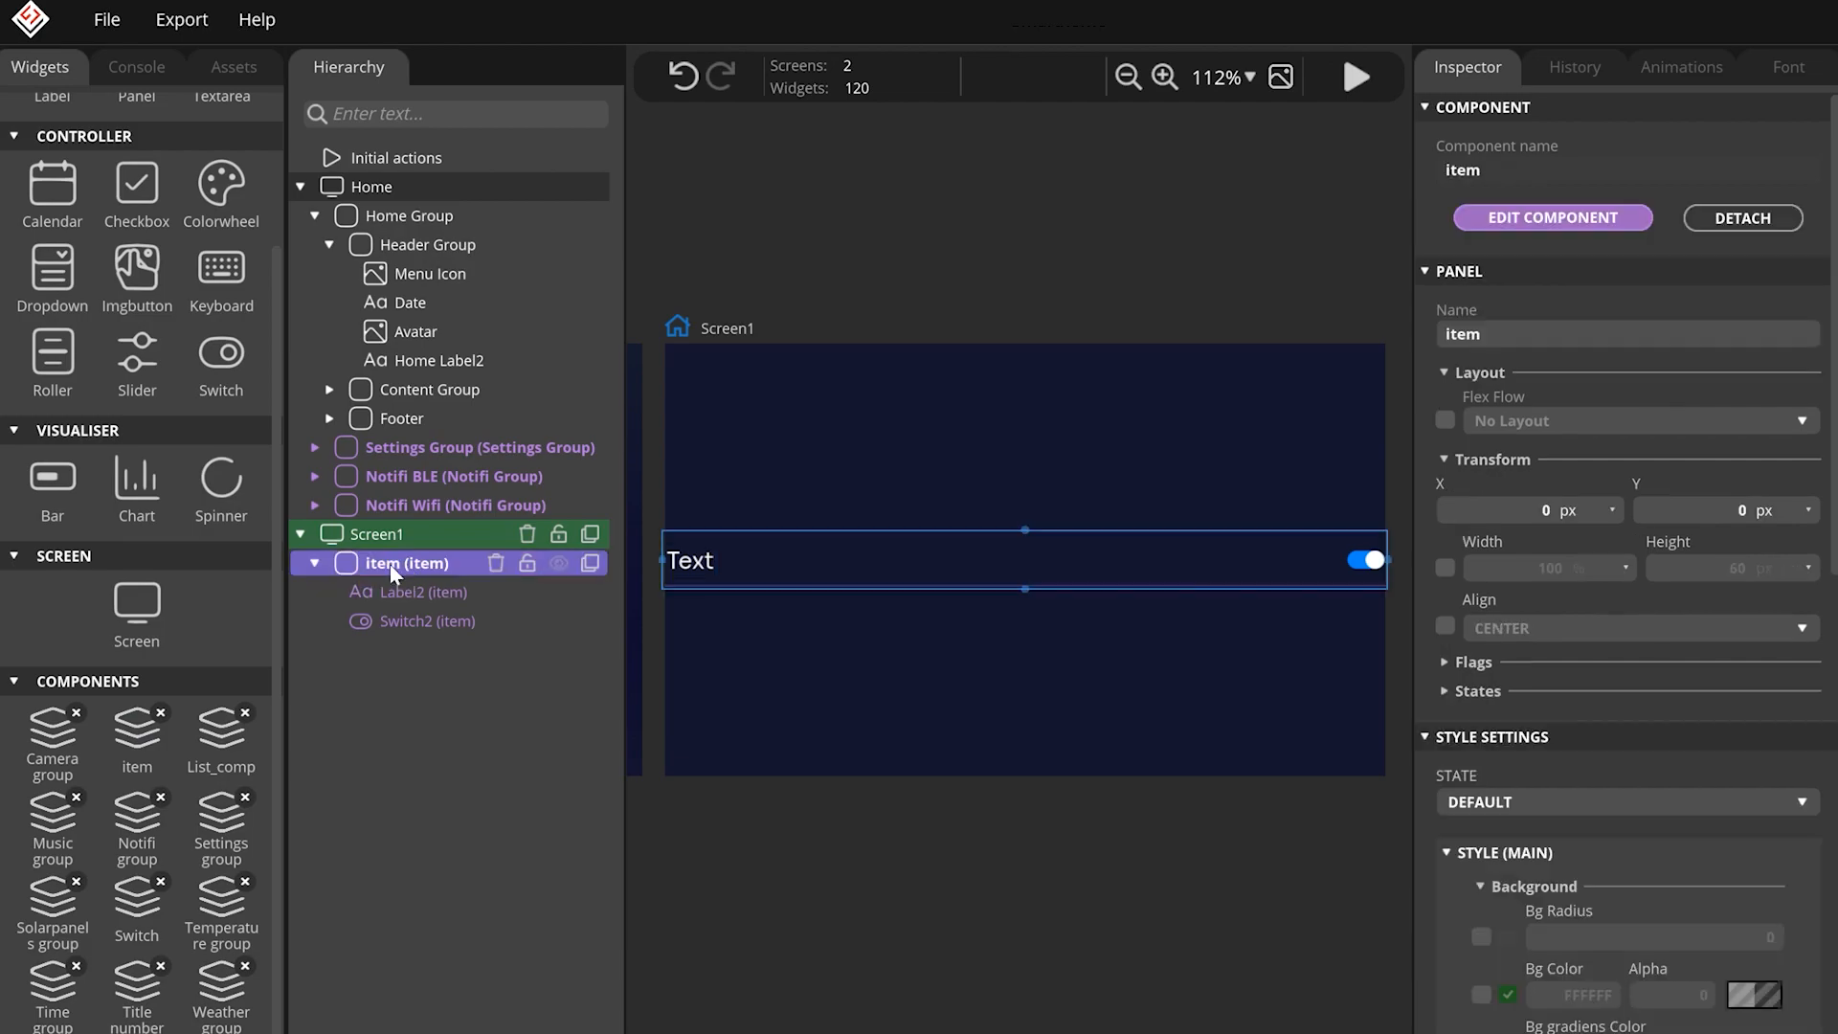
click(1357, 76)
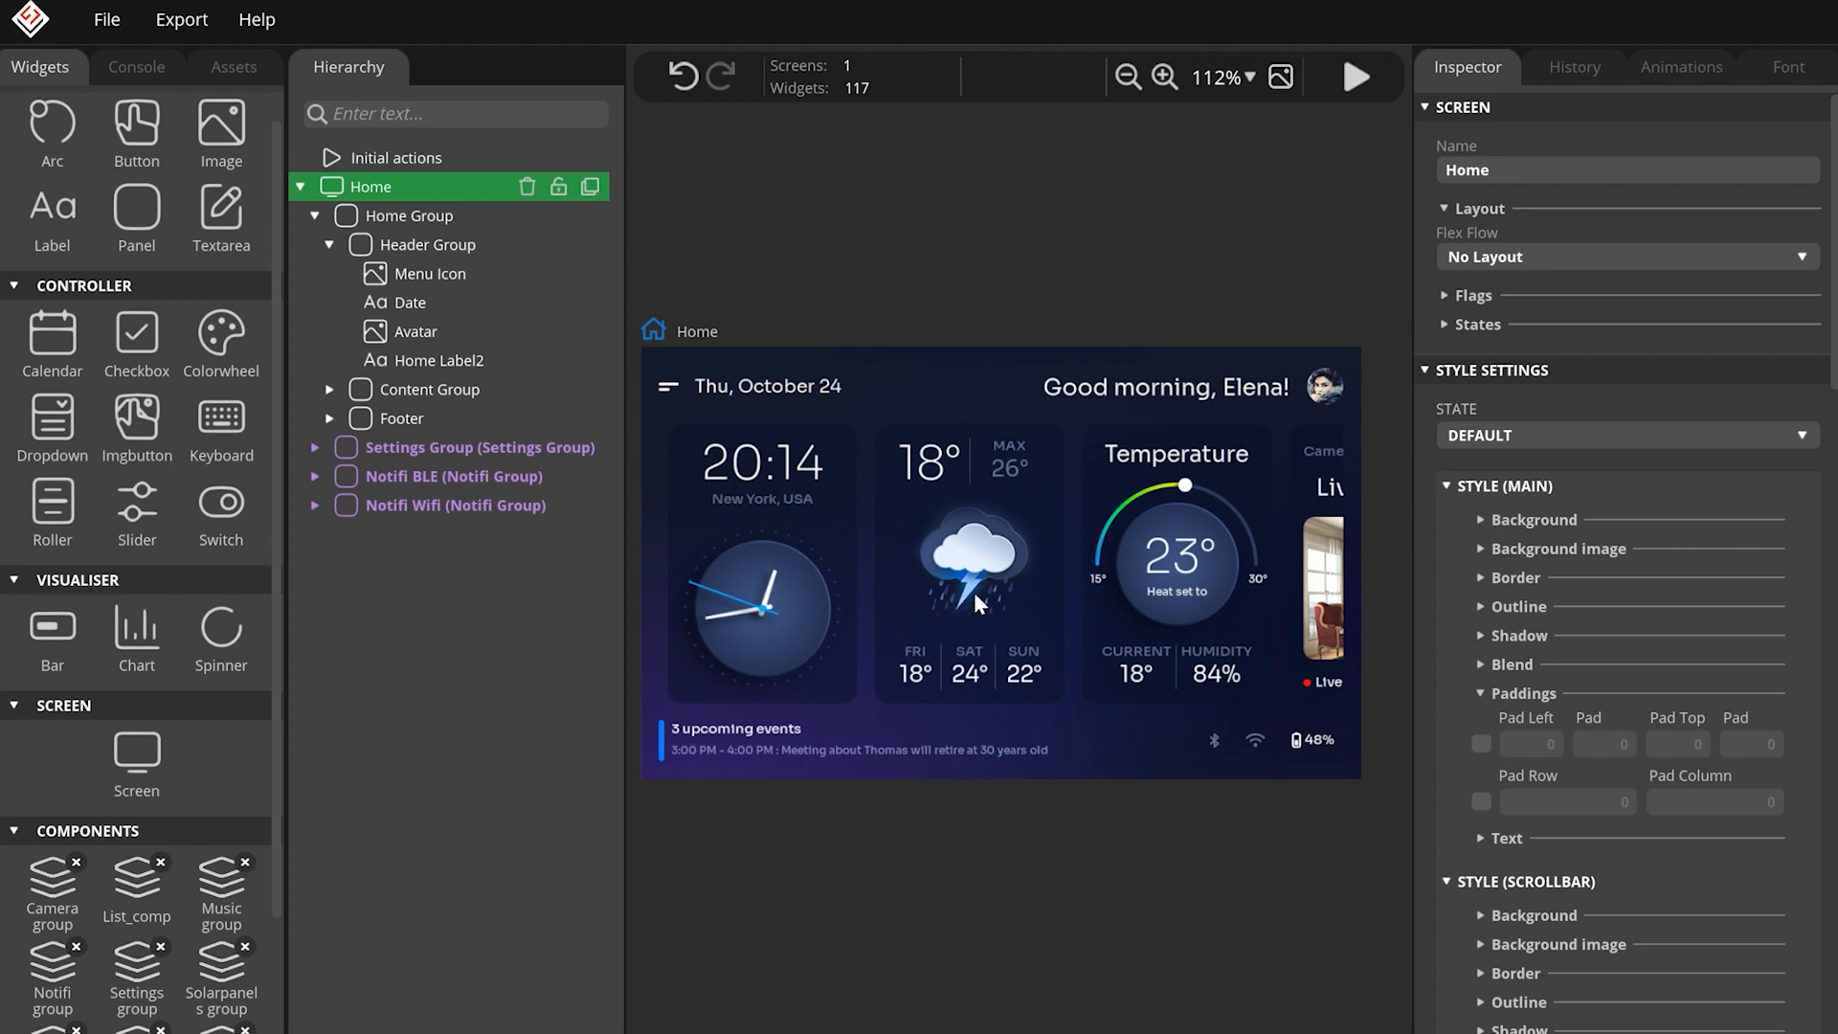
Add a new screen with a 100%-wide item panel without background colour.
click(136, 756)
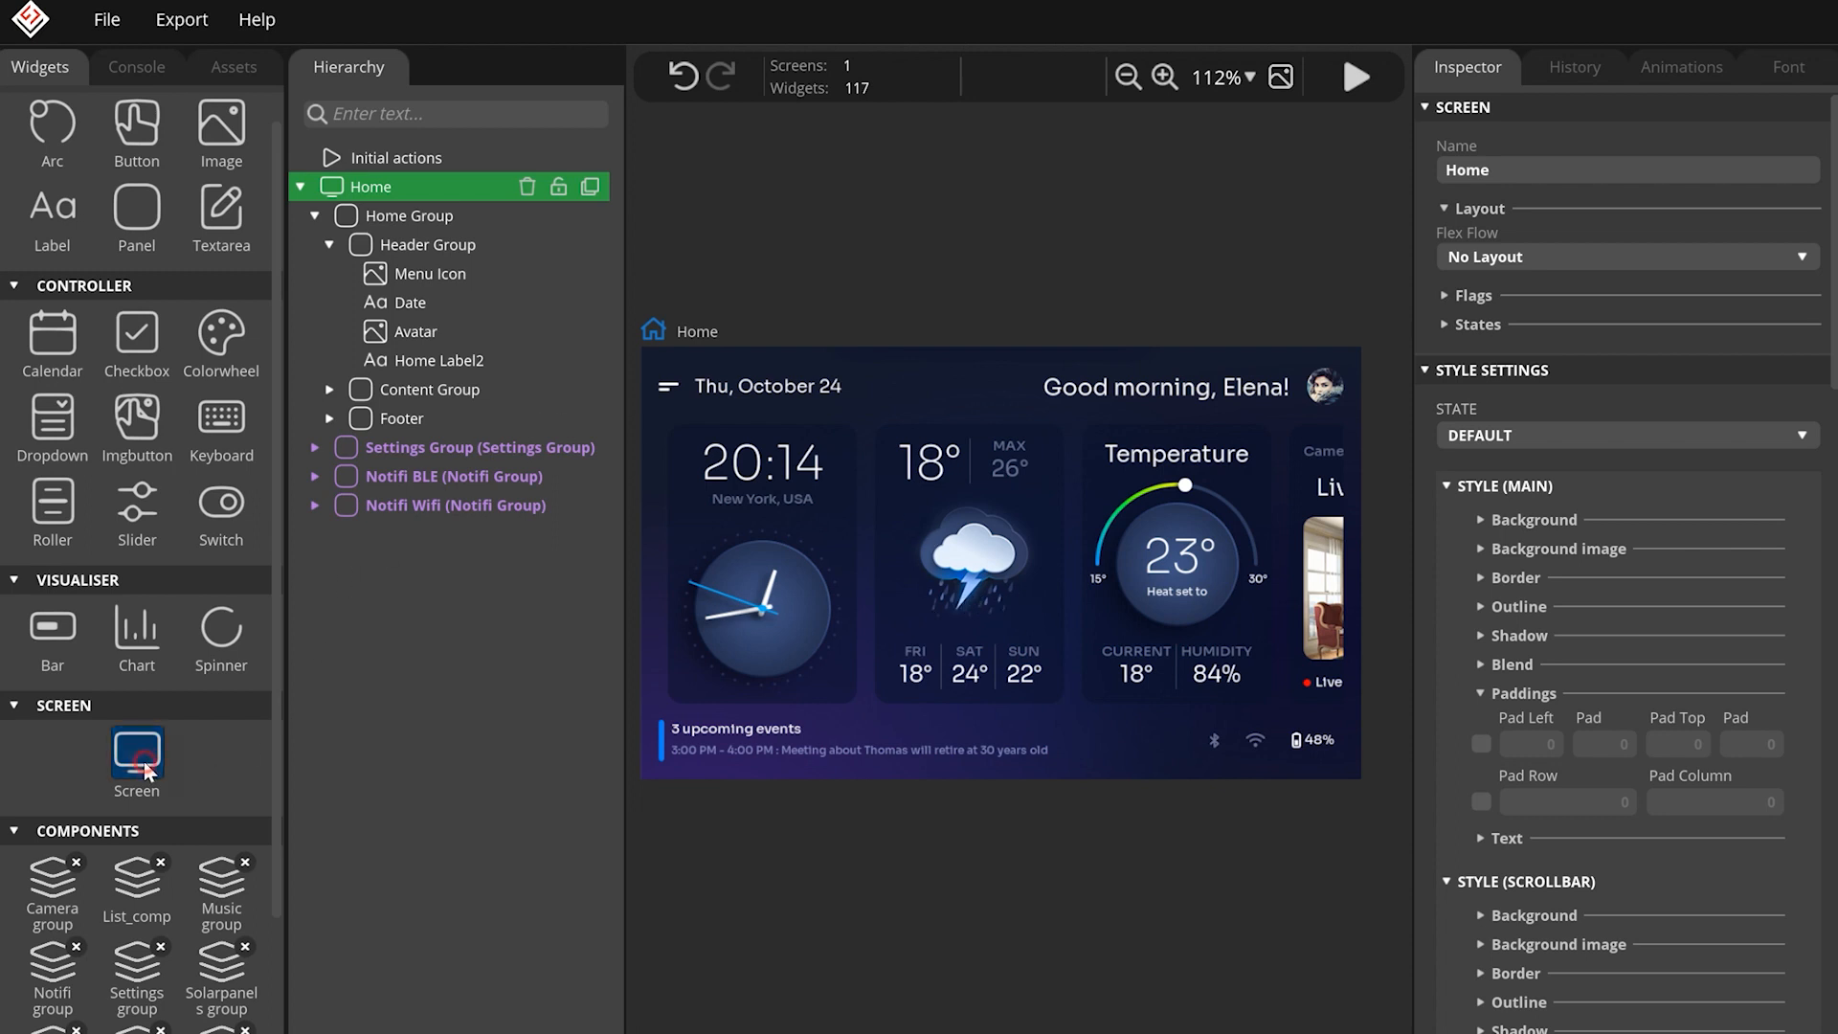
click(136, 759)
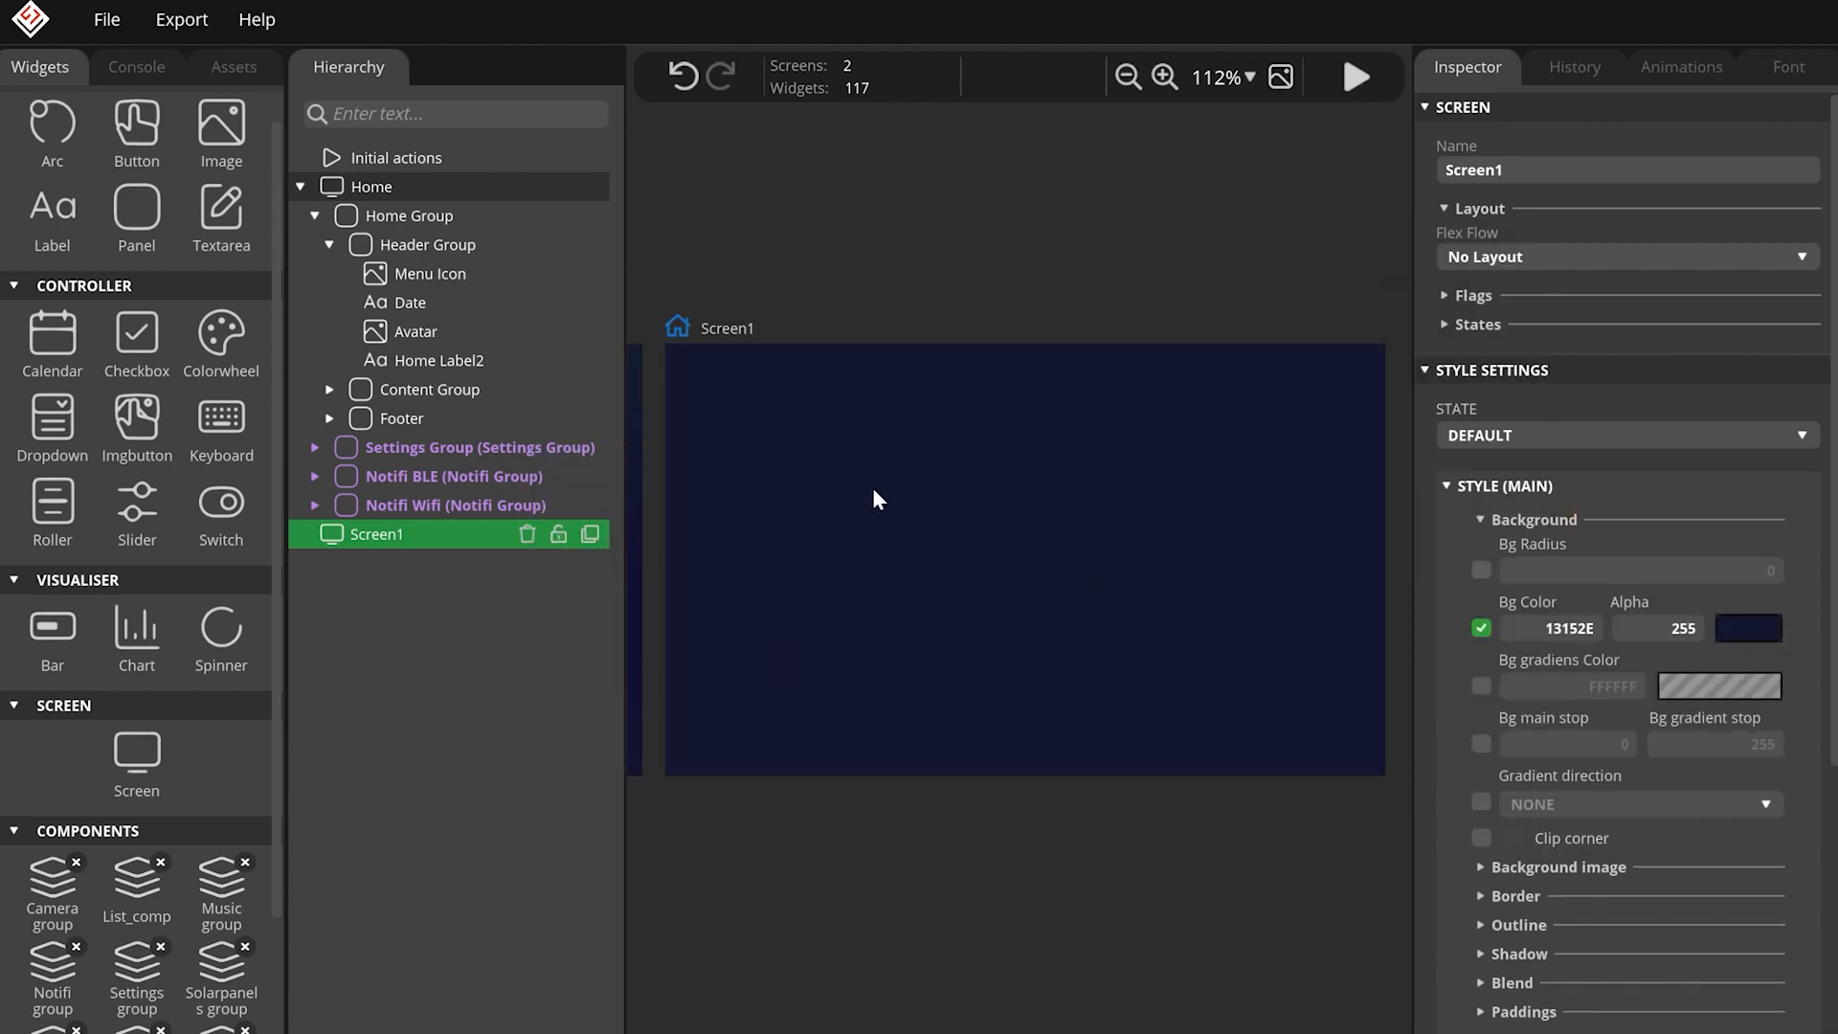
click(136, 219)
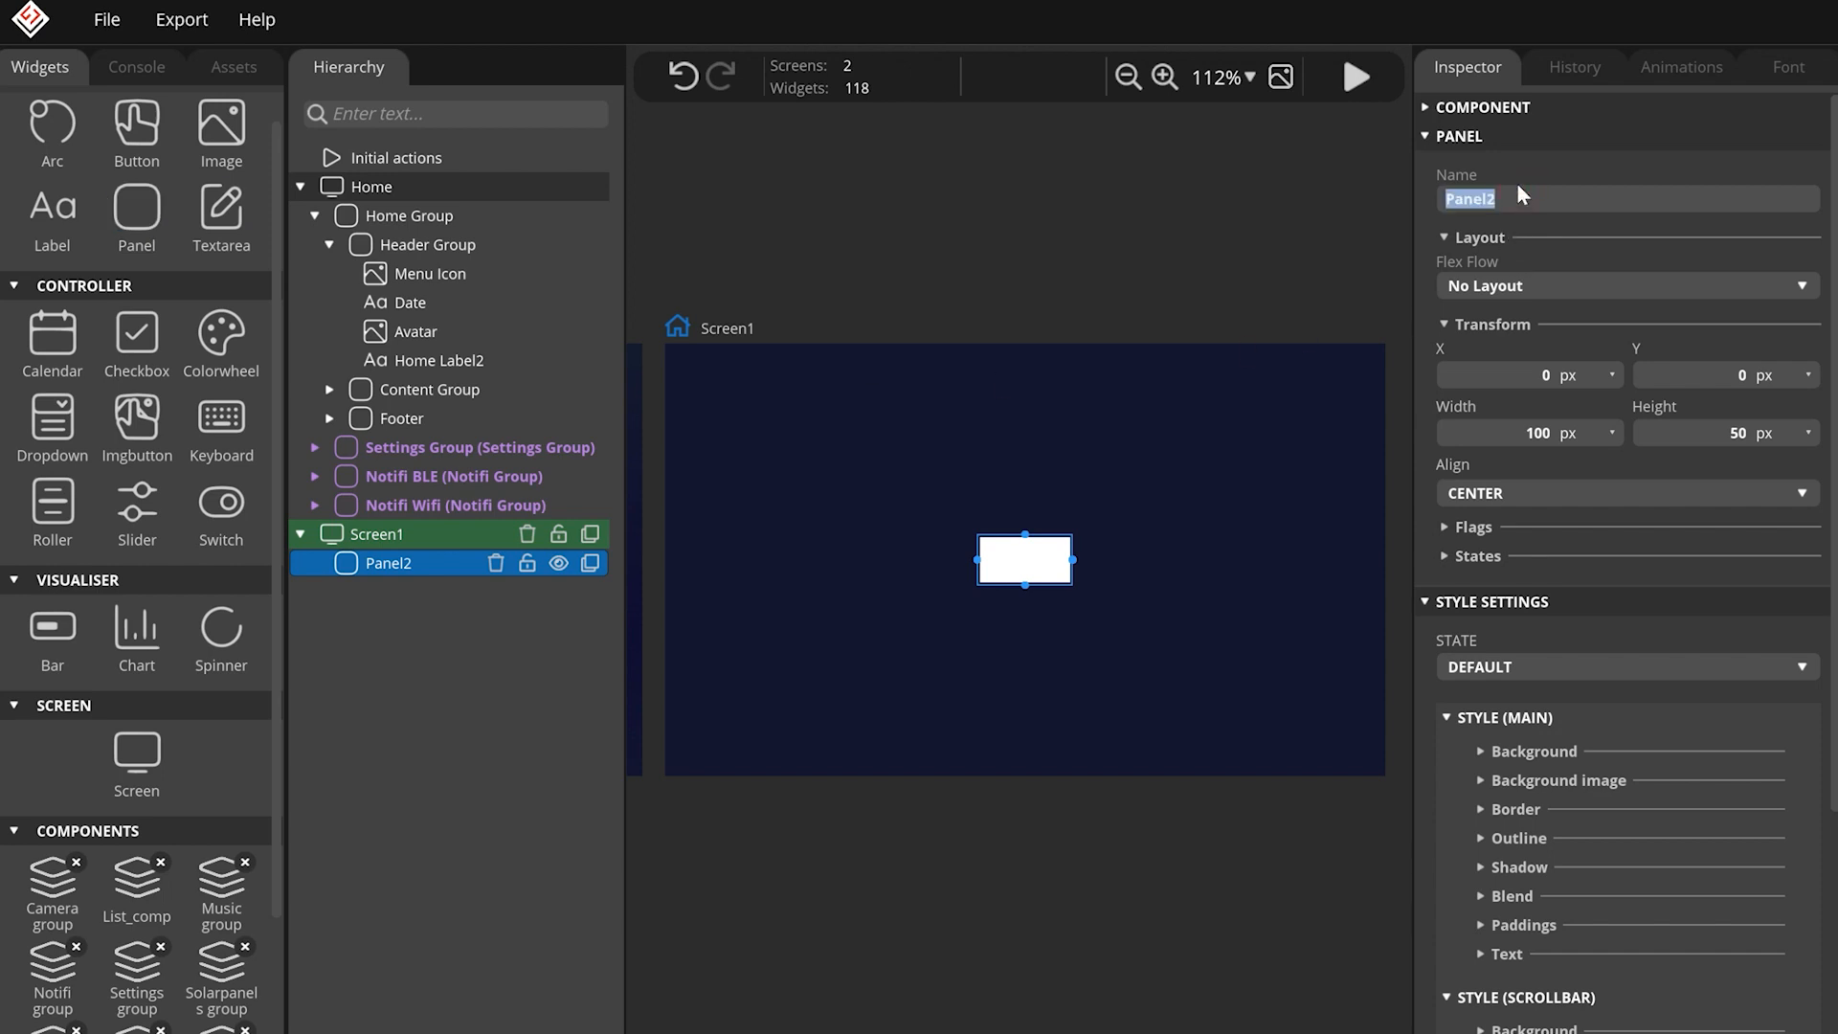
click(1610, 433)
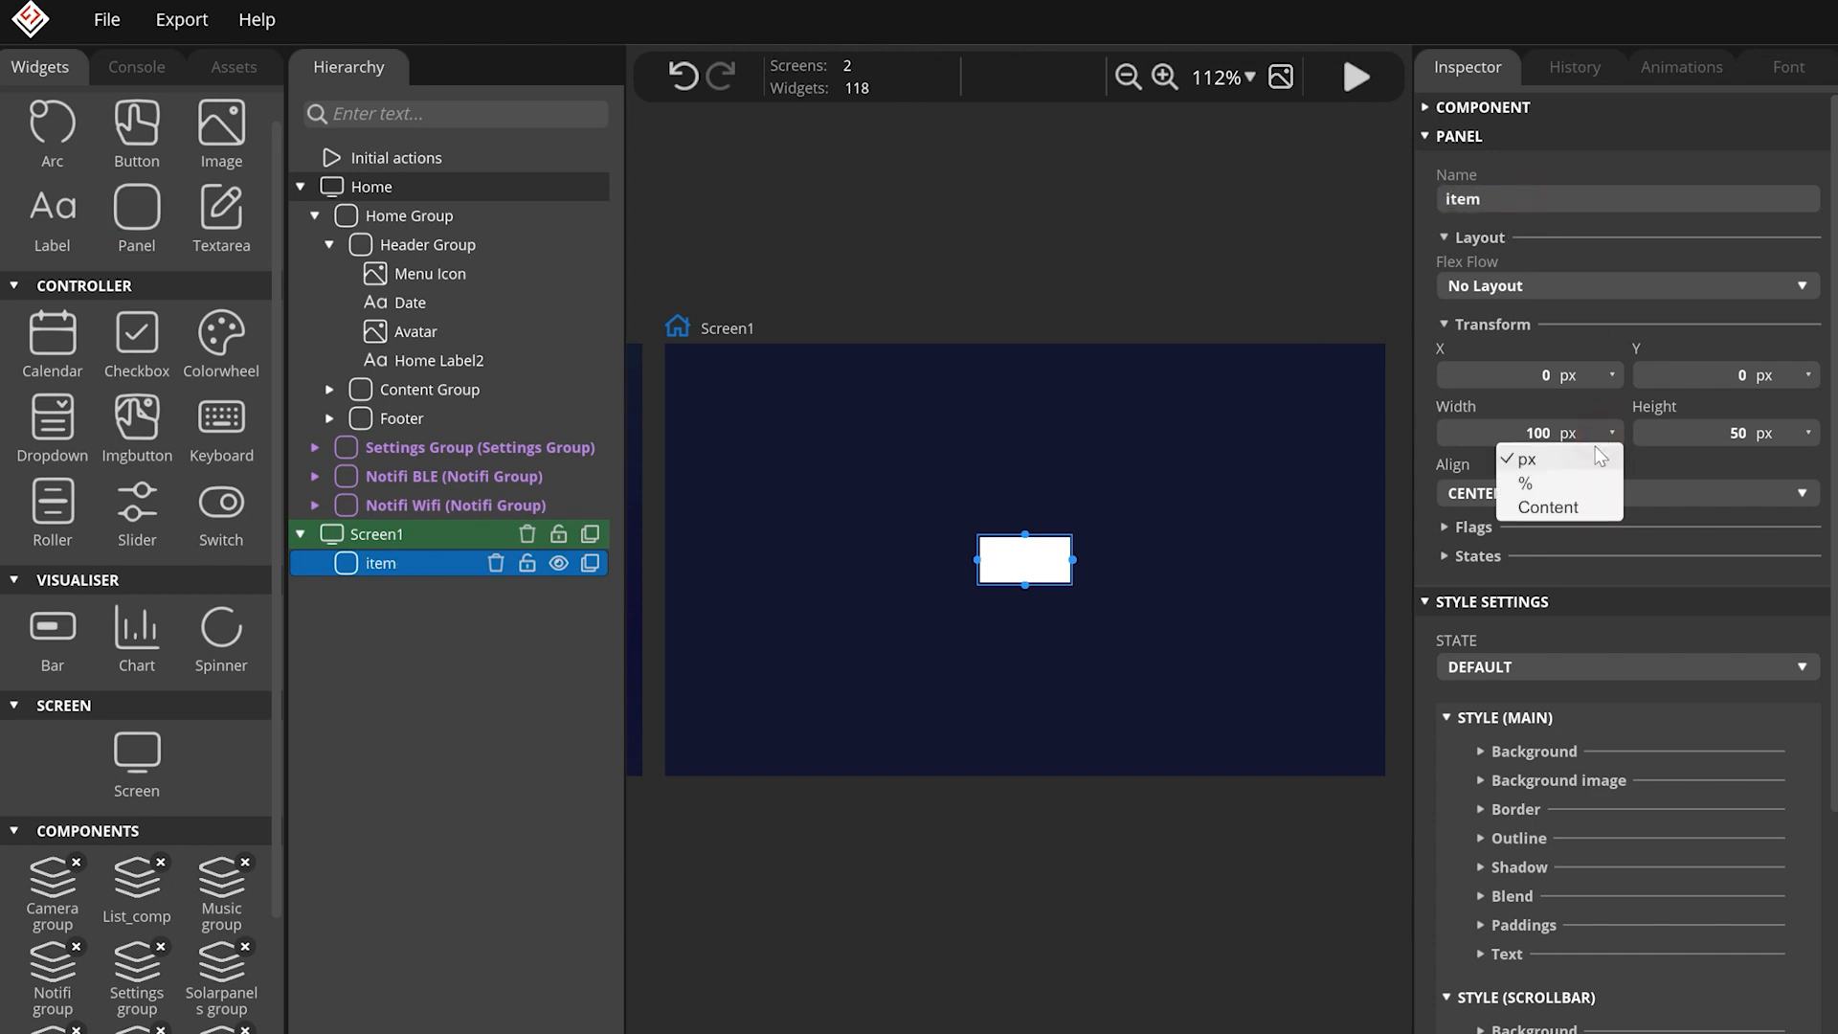
click(1532, 483)
text(60)
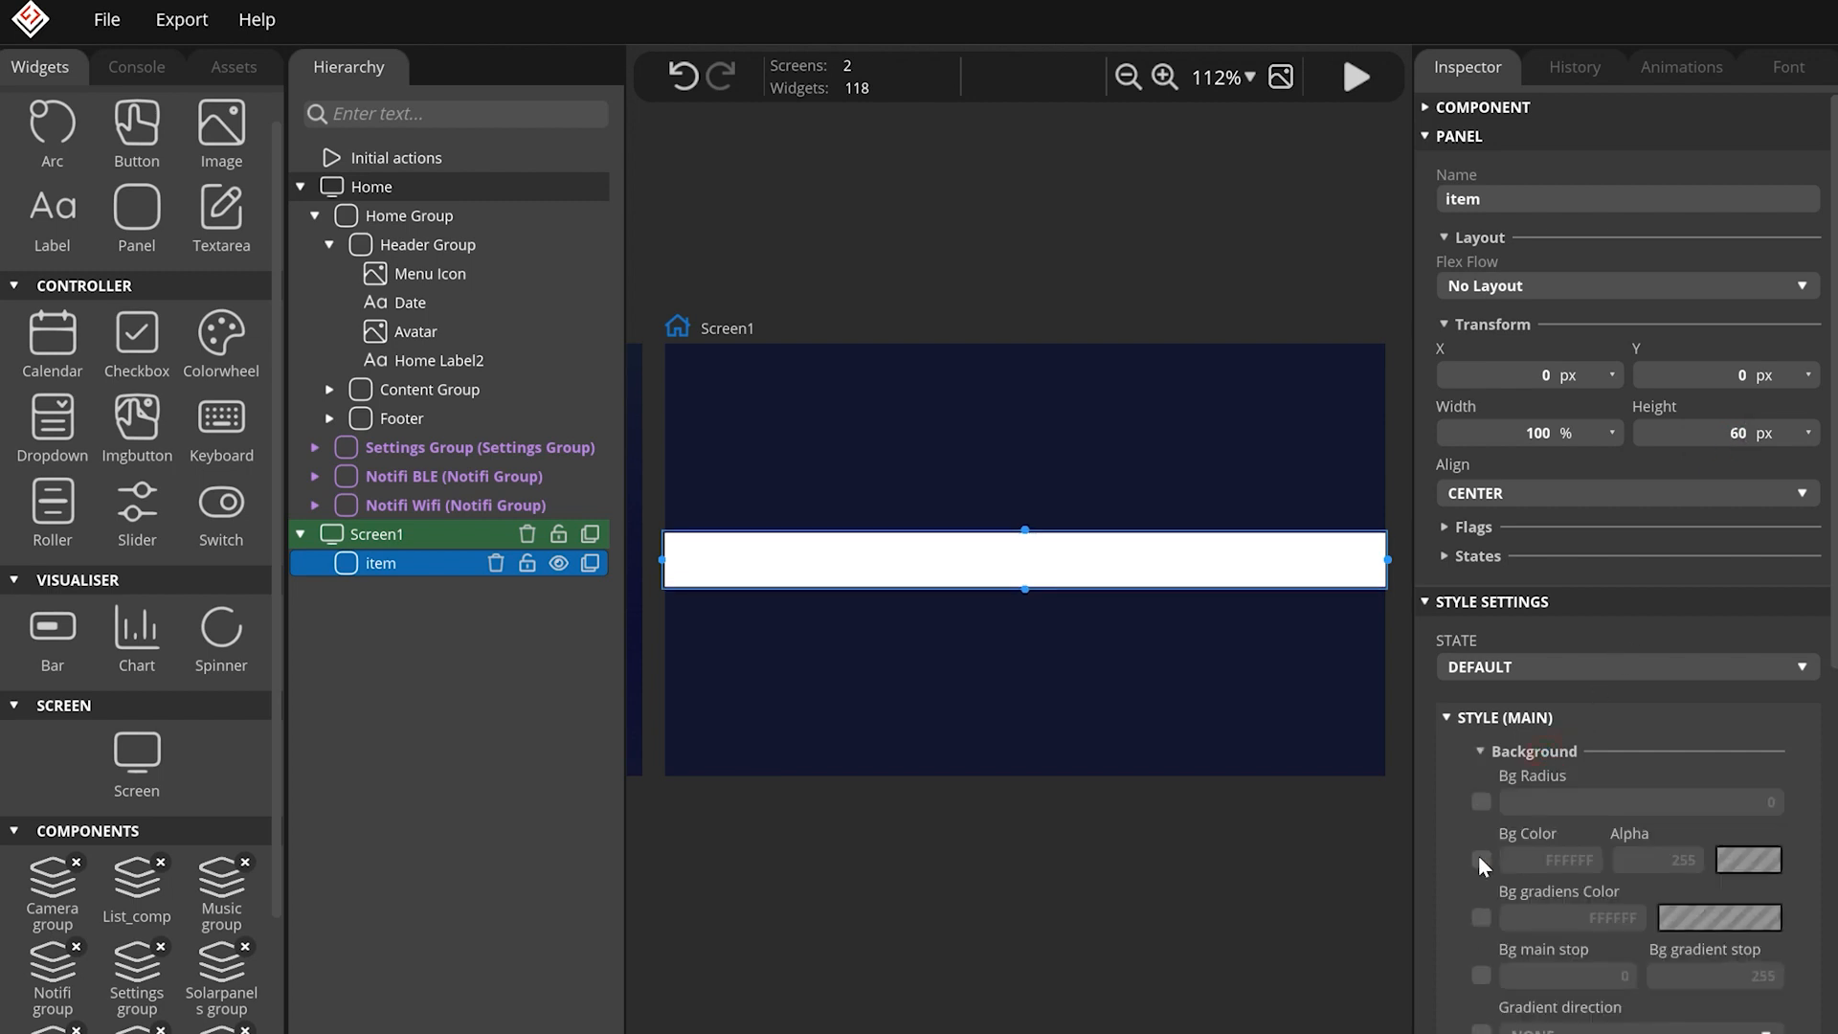
click(1478, 859)
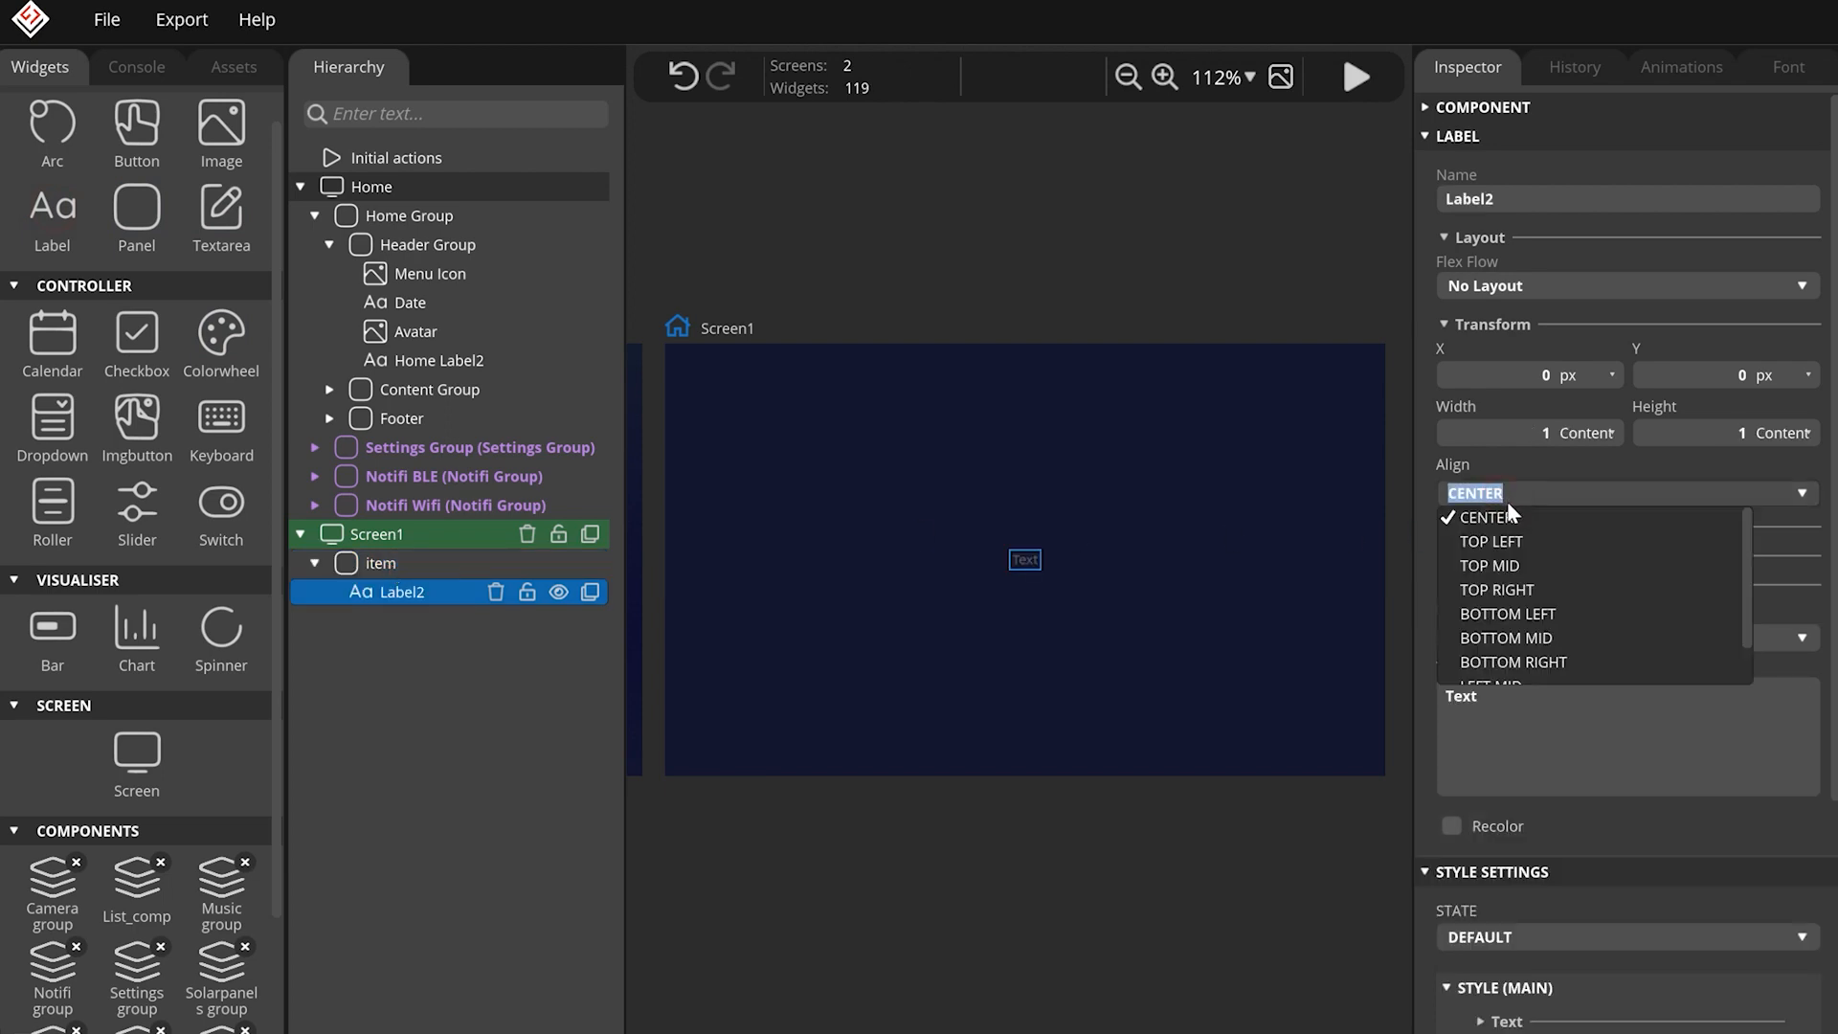
Align the label LEFT MID with H1 font and FFFFFF text colour.
click(1489, 516)
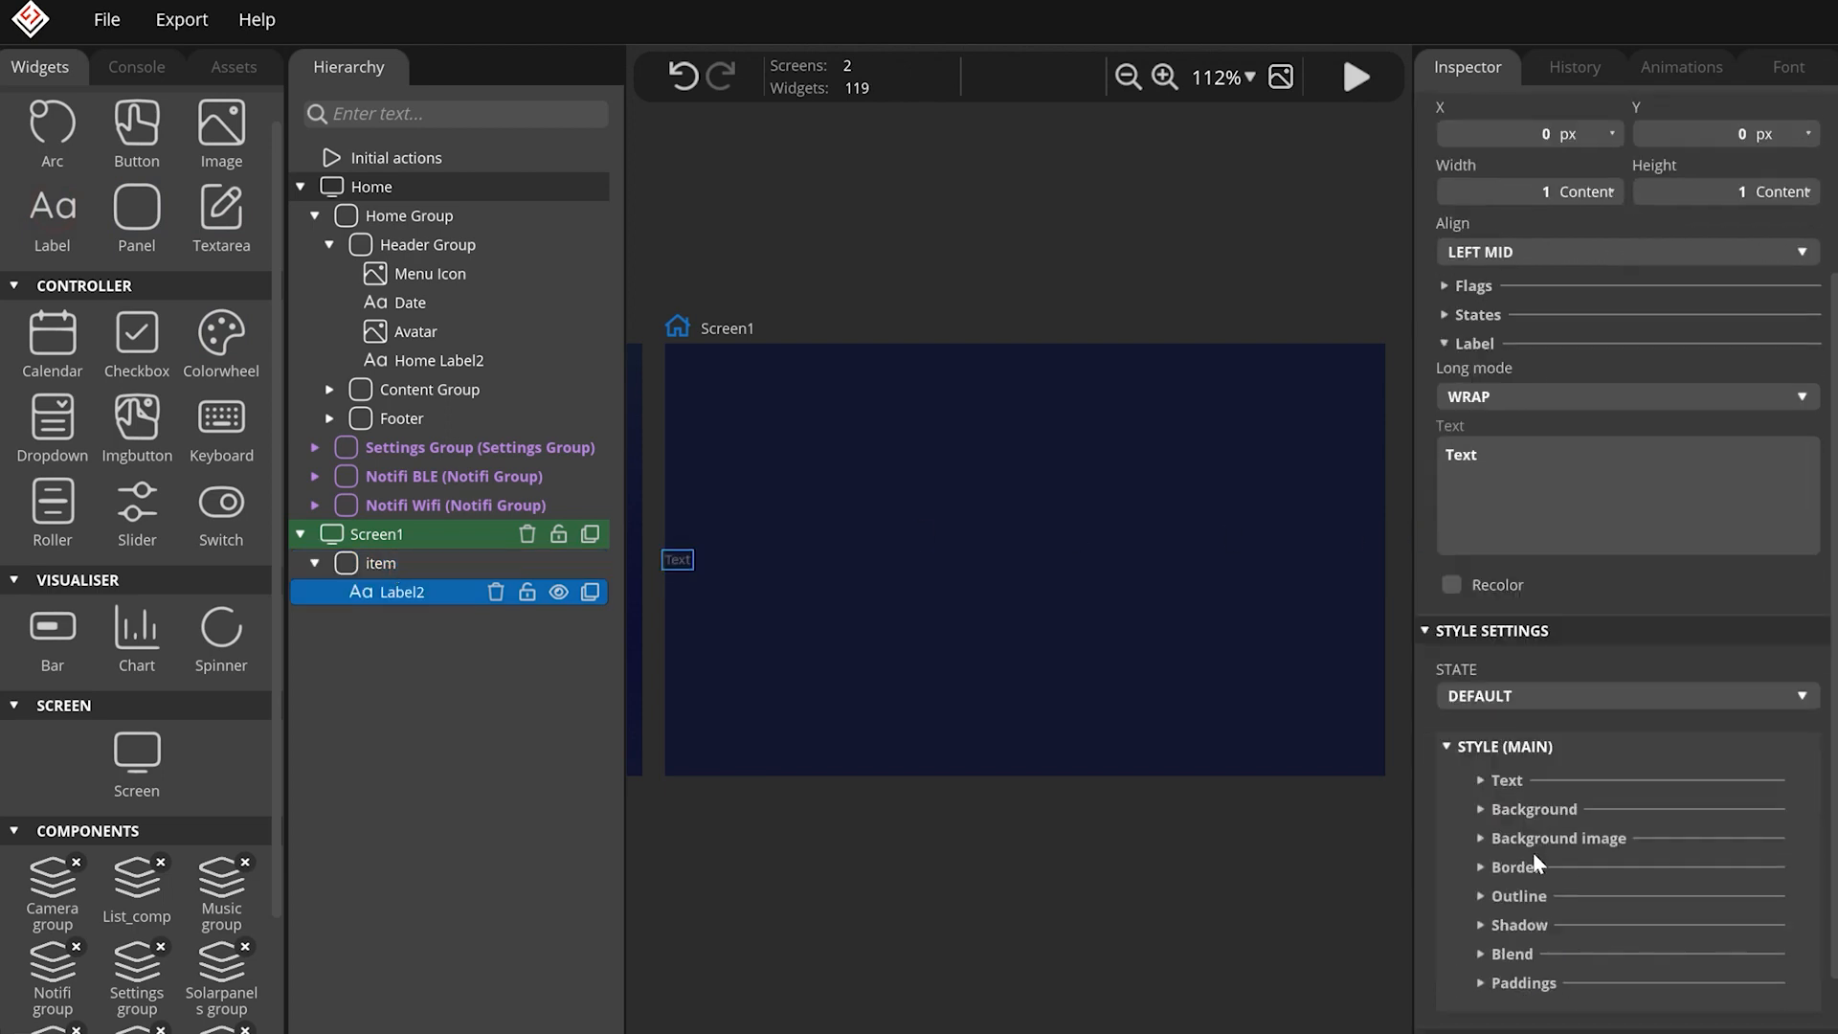
click(1638, 729)
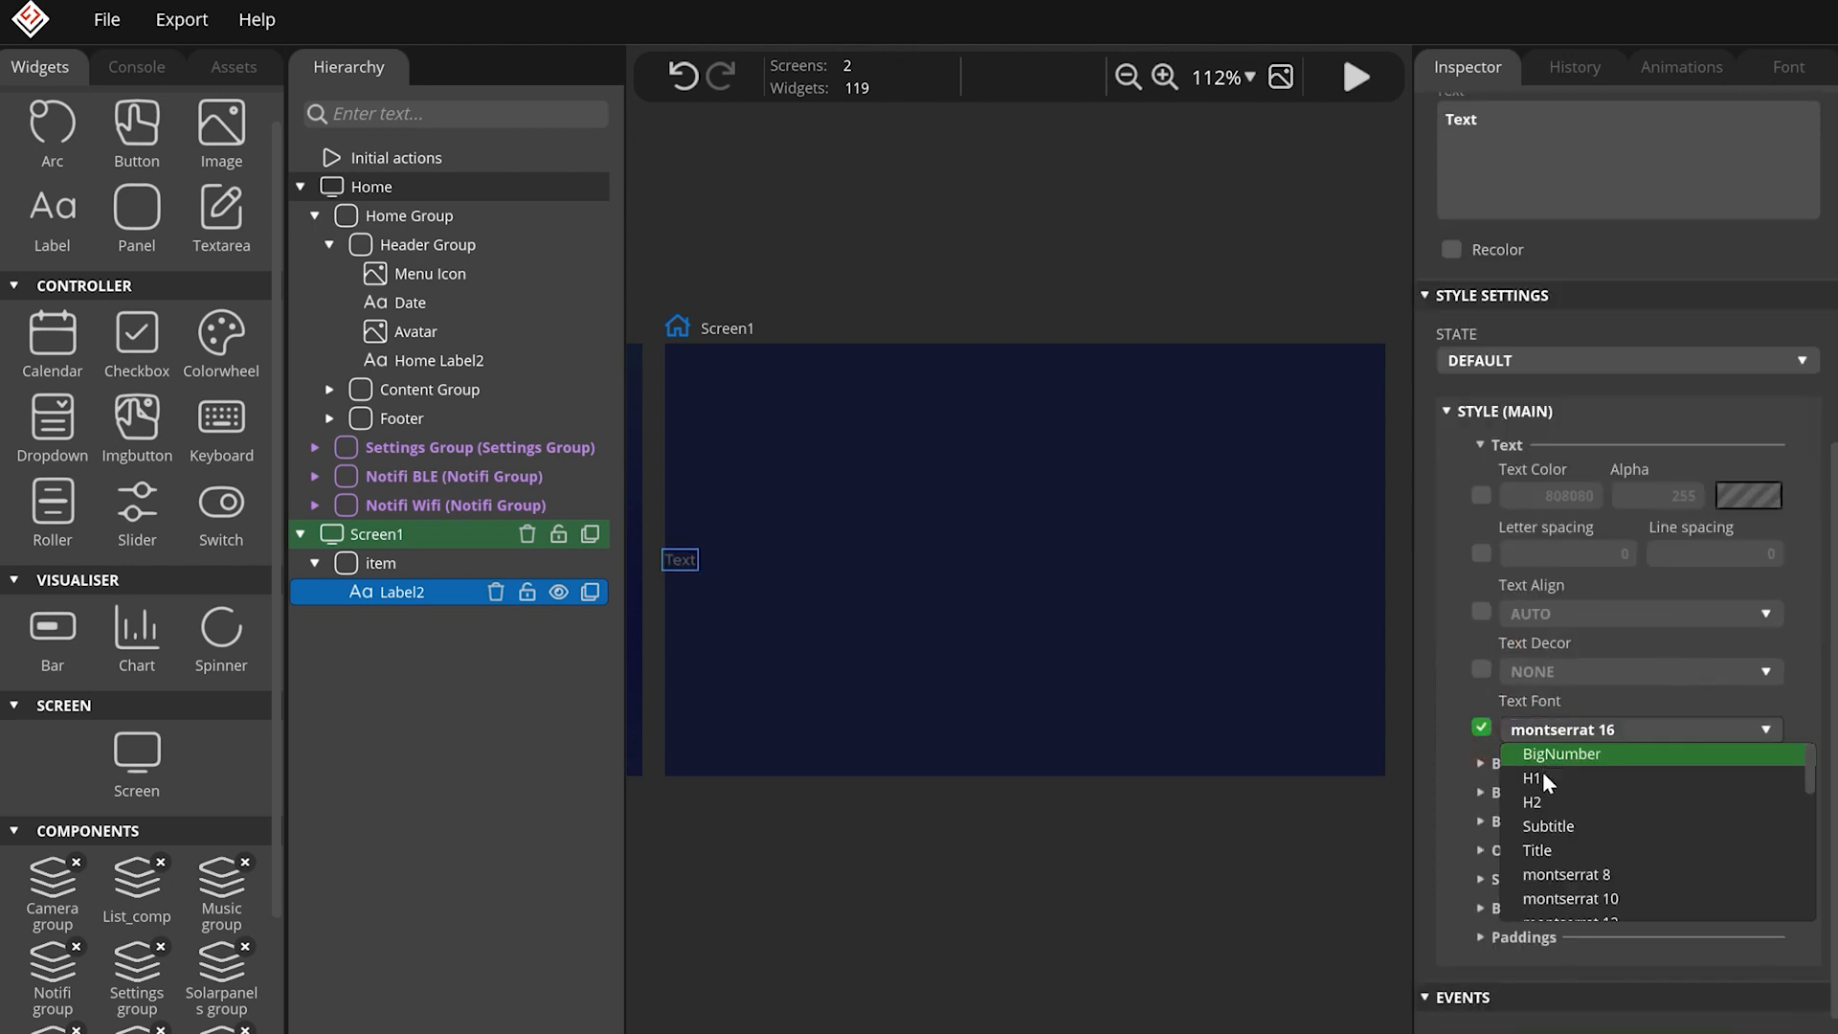
click(1531, 778)
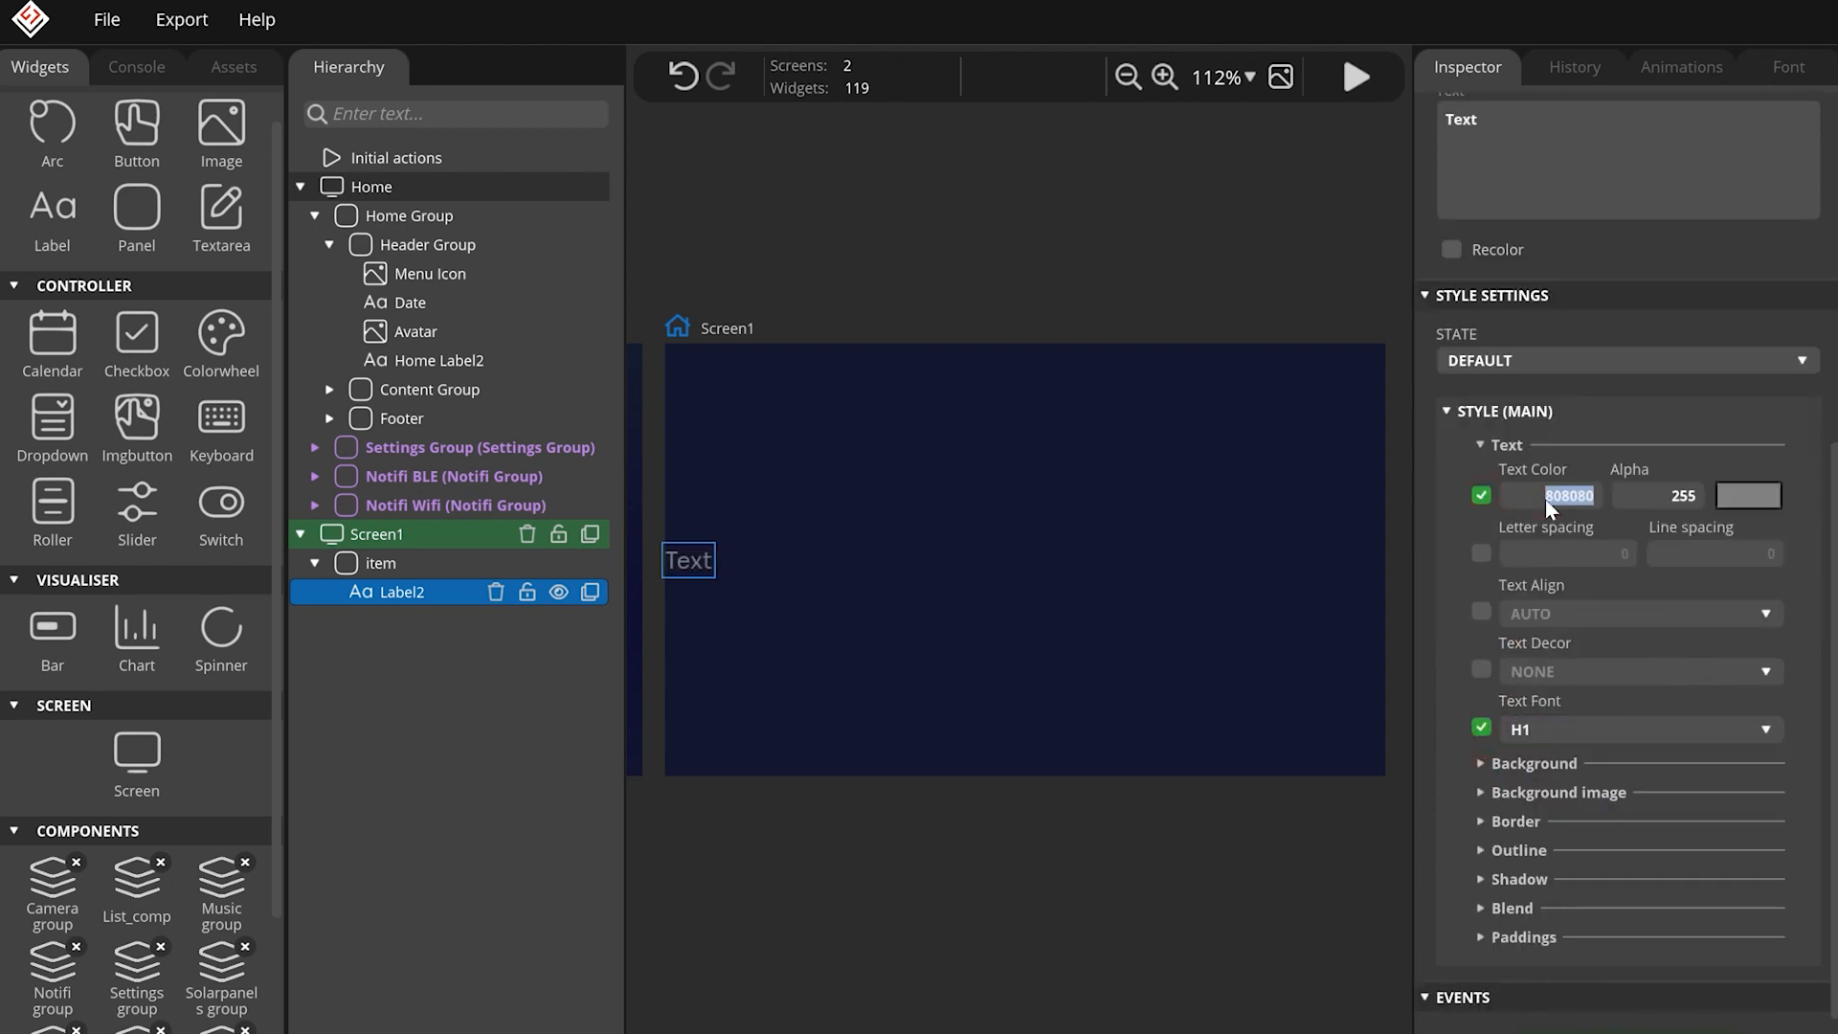
text(FFFFFF)
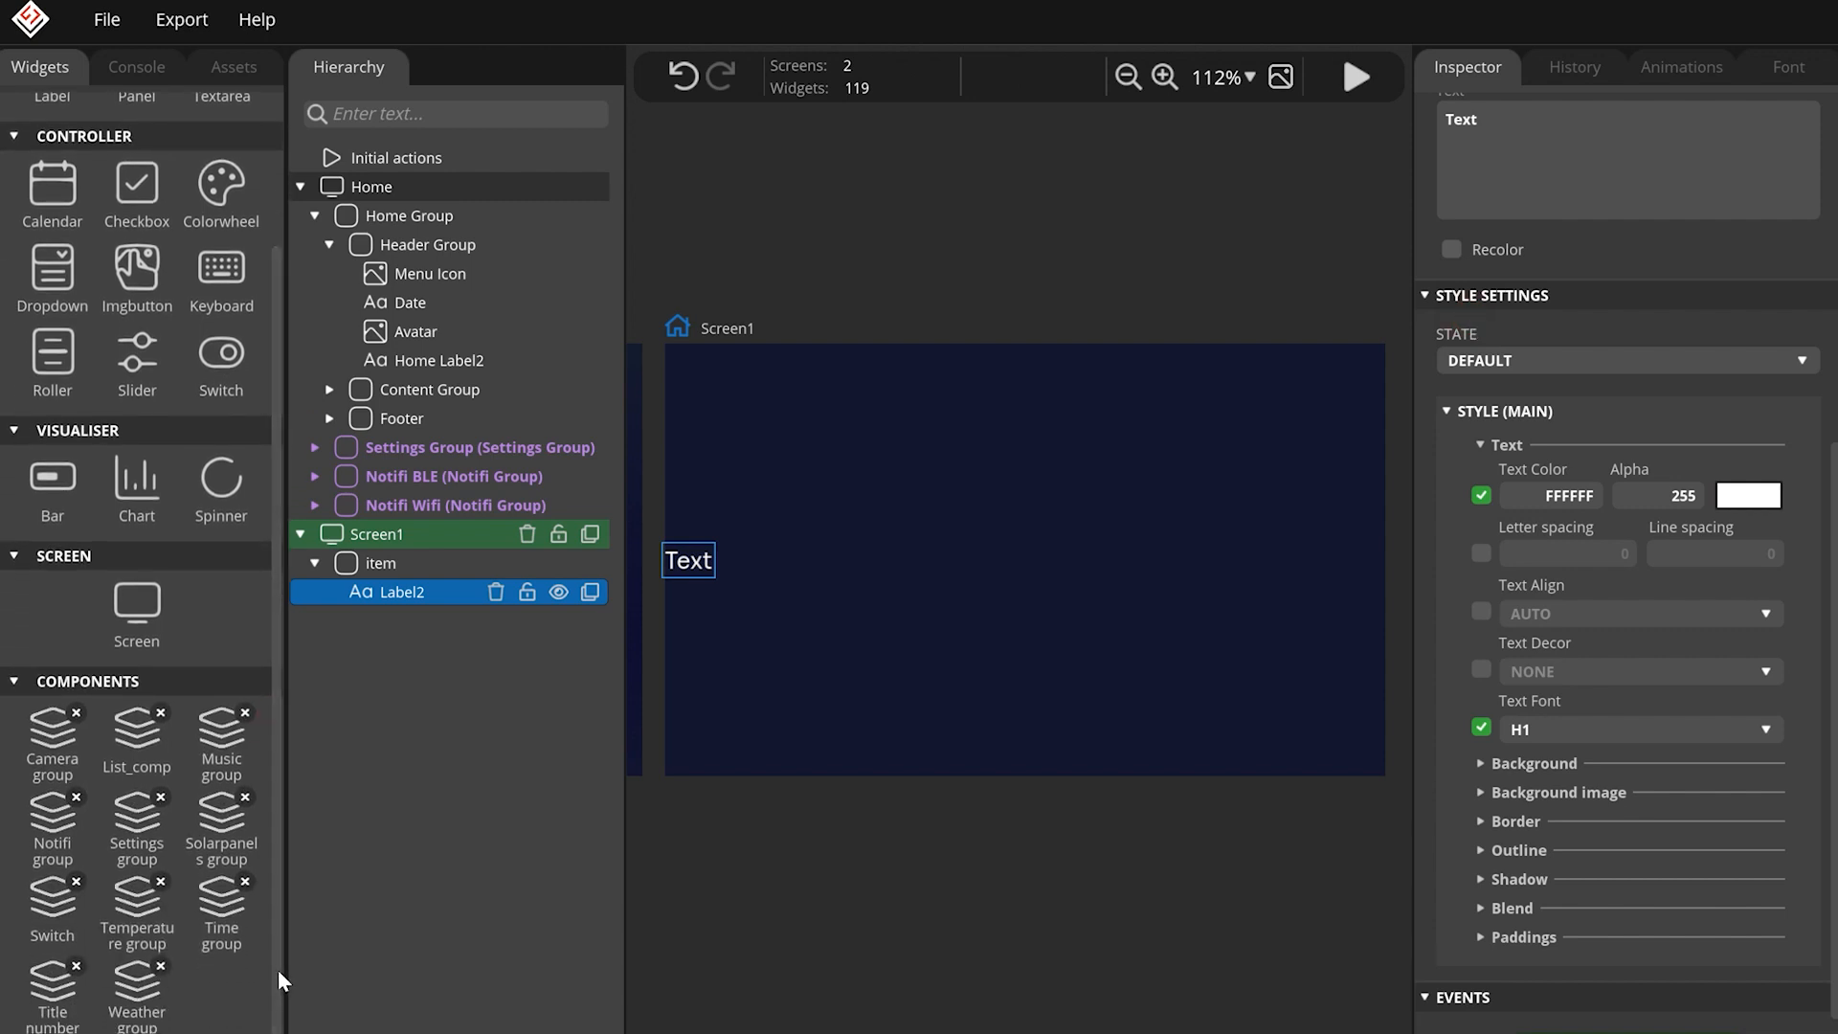
mouse_move(51, 902)
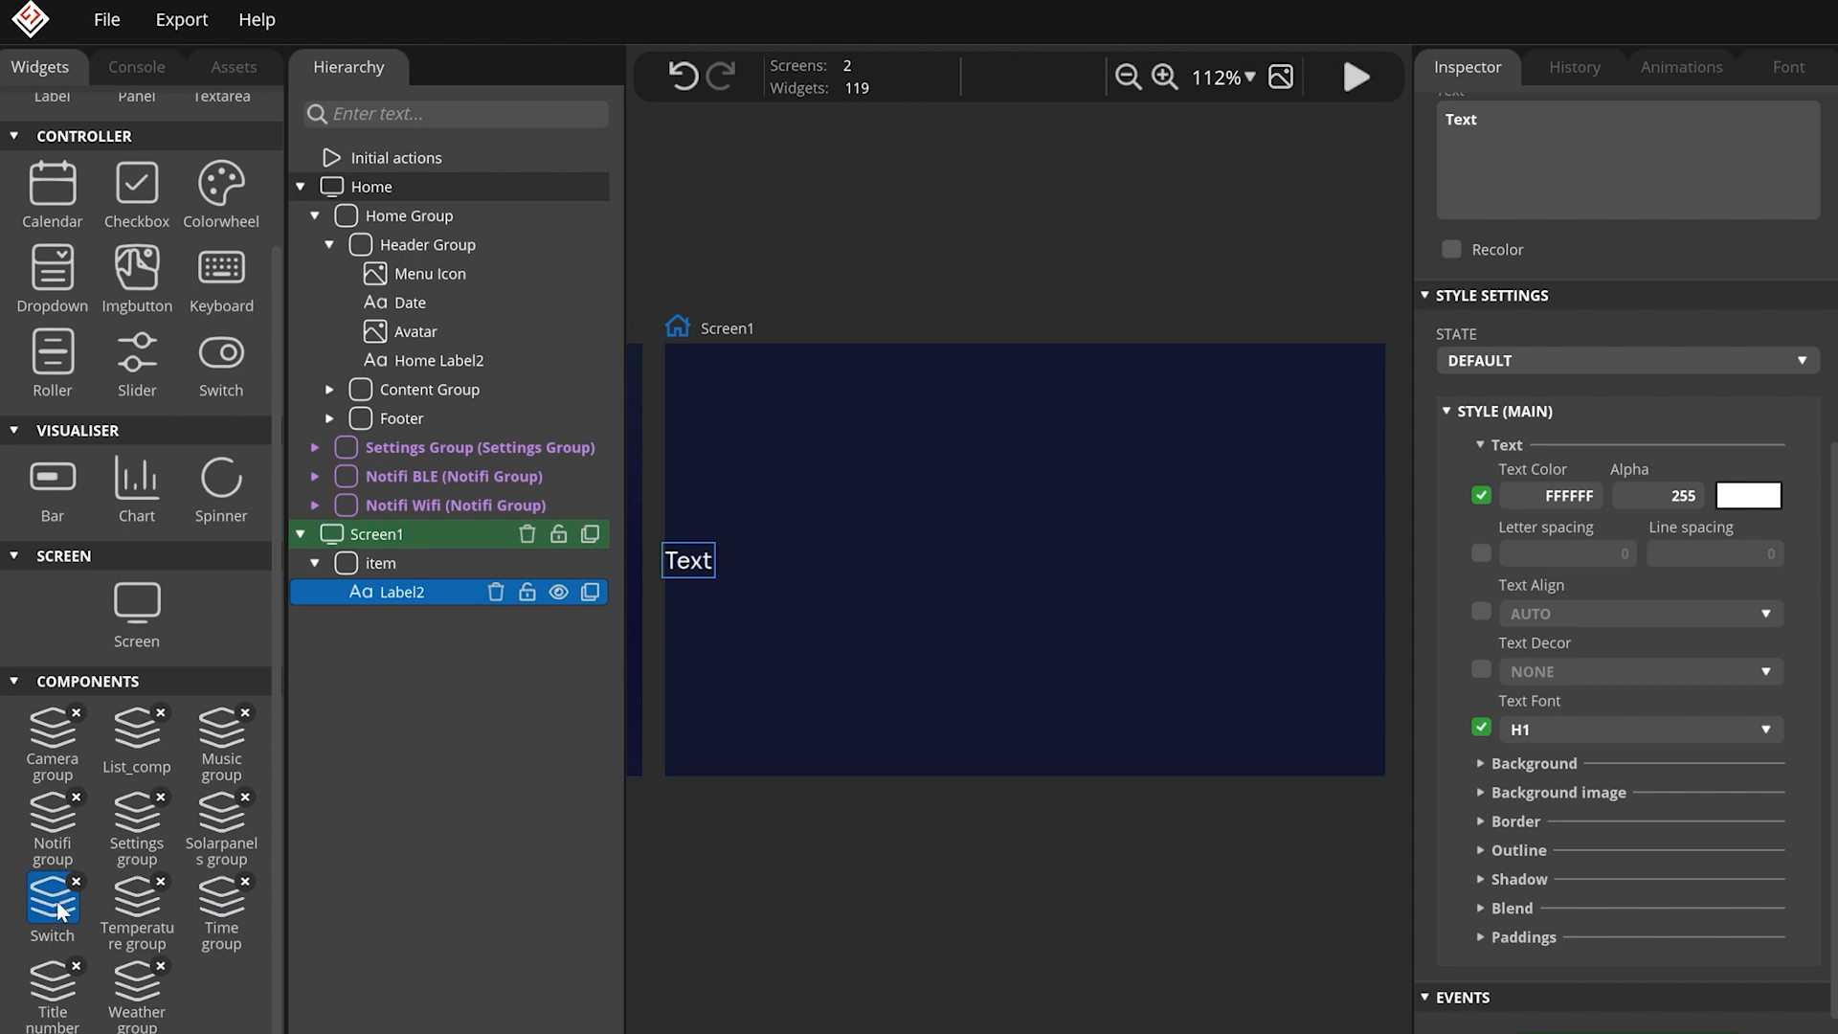
mouse_move(61, 917)
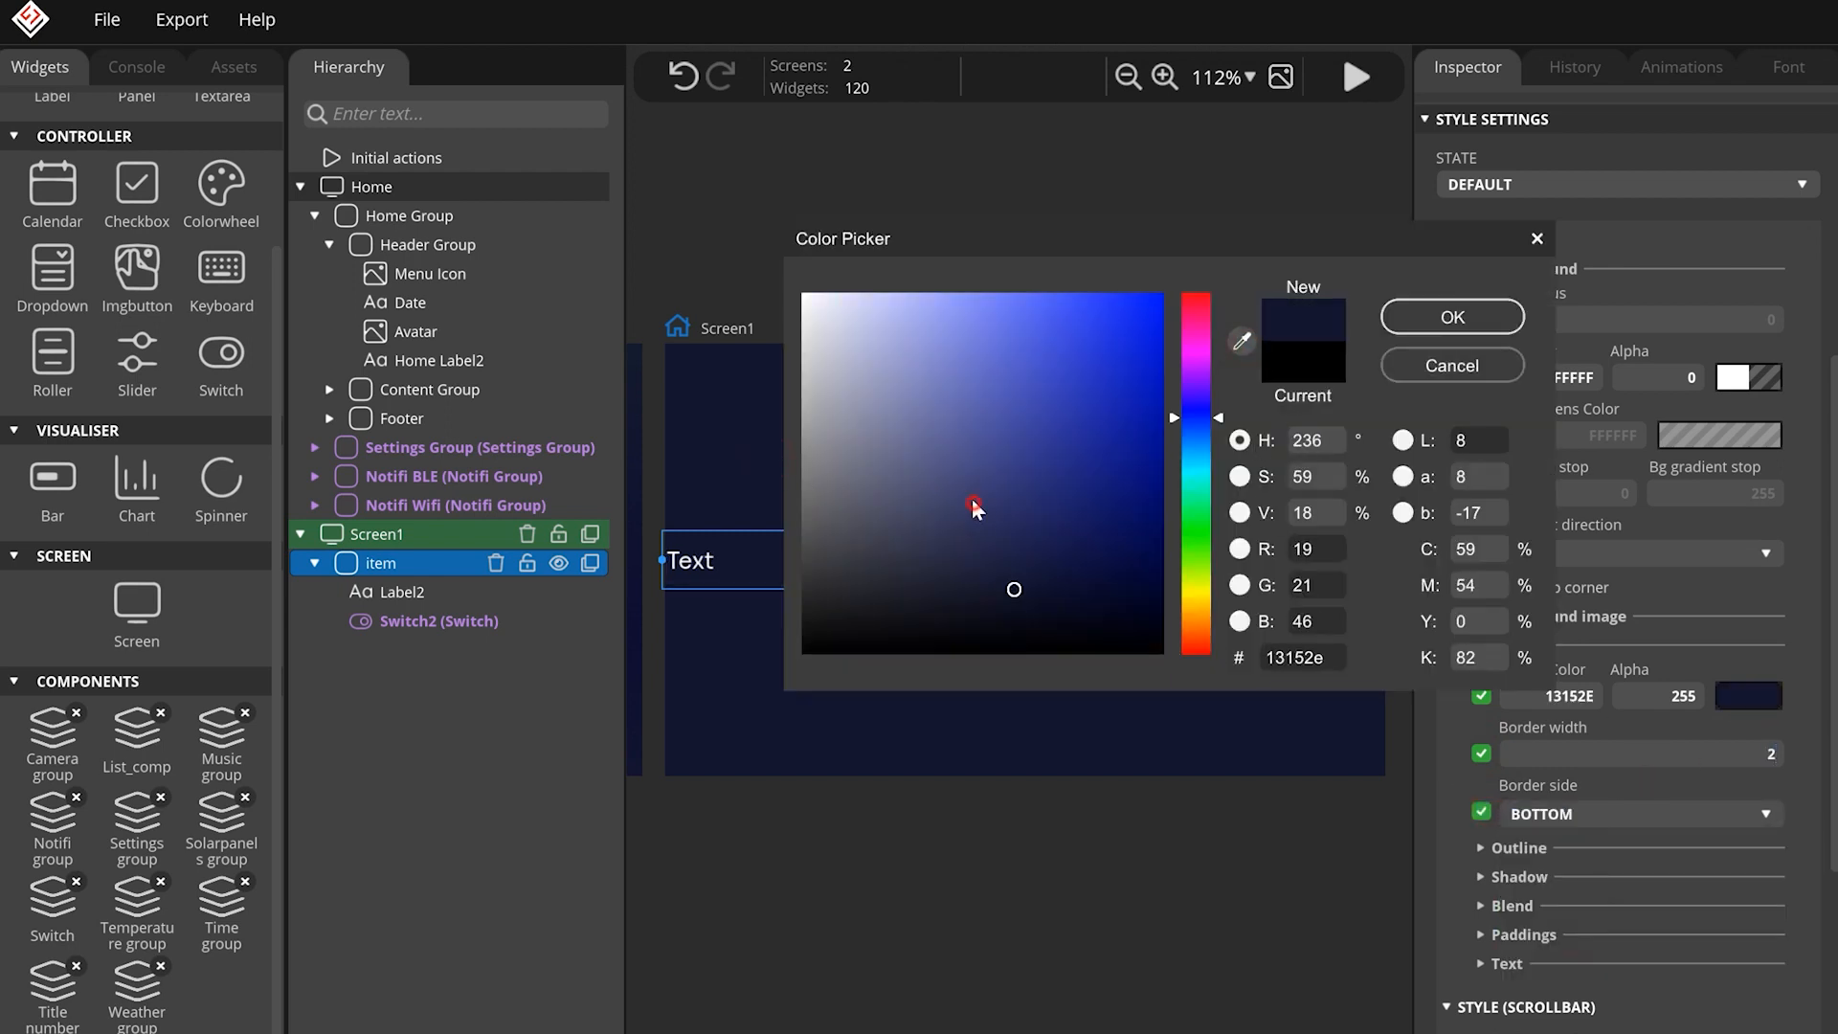
Confirm the 13152E bottom border colour and reselect the item row panel.
click(1451, 317)
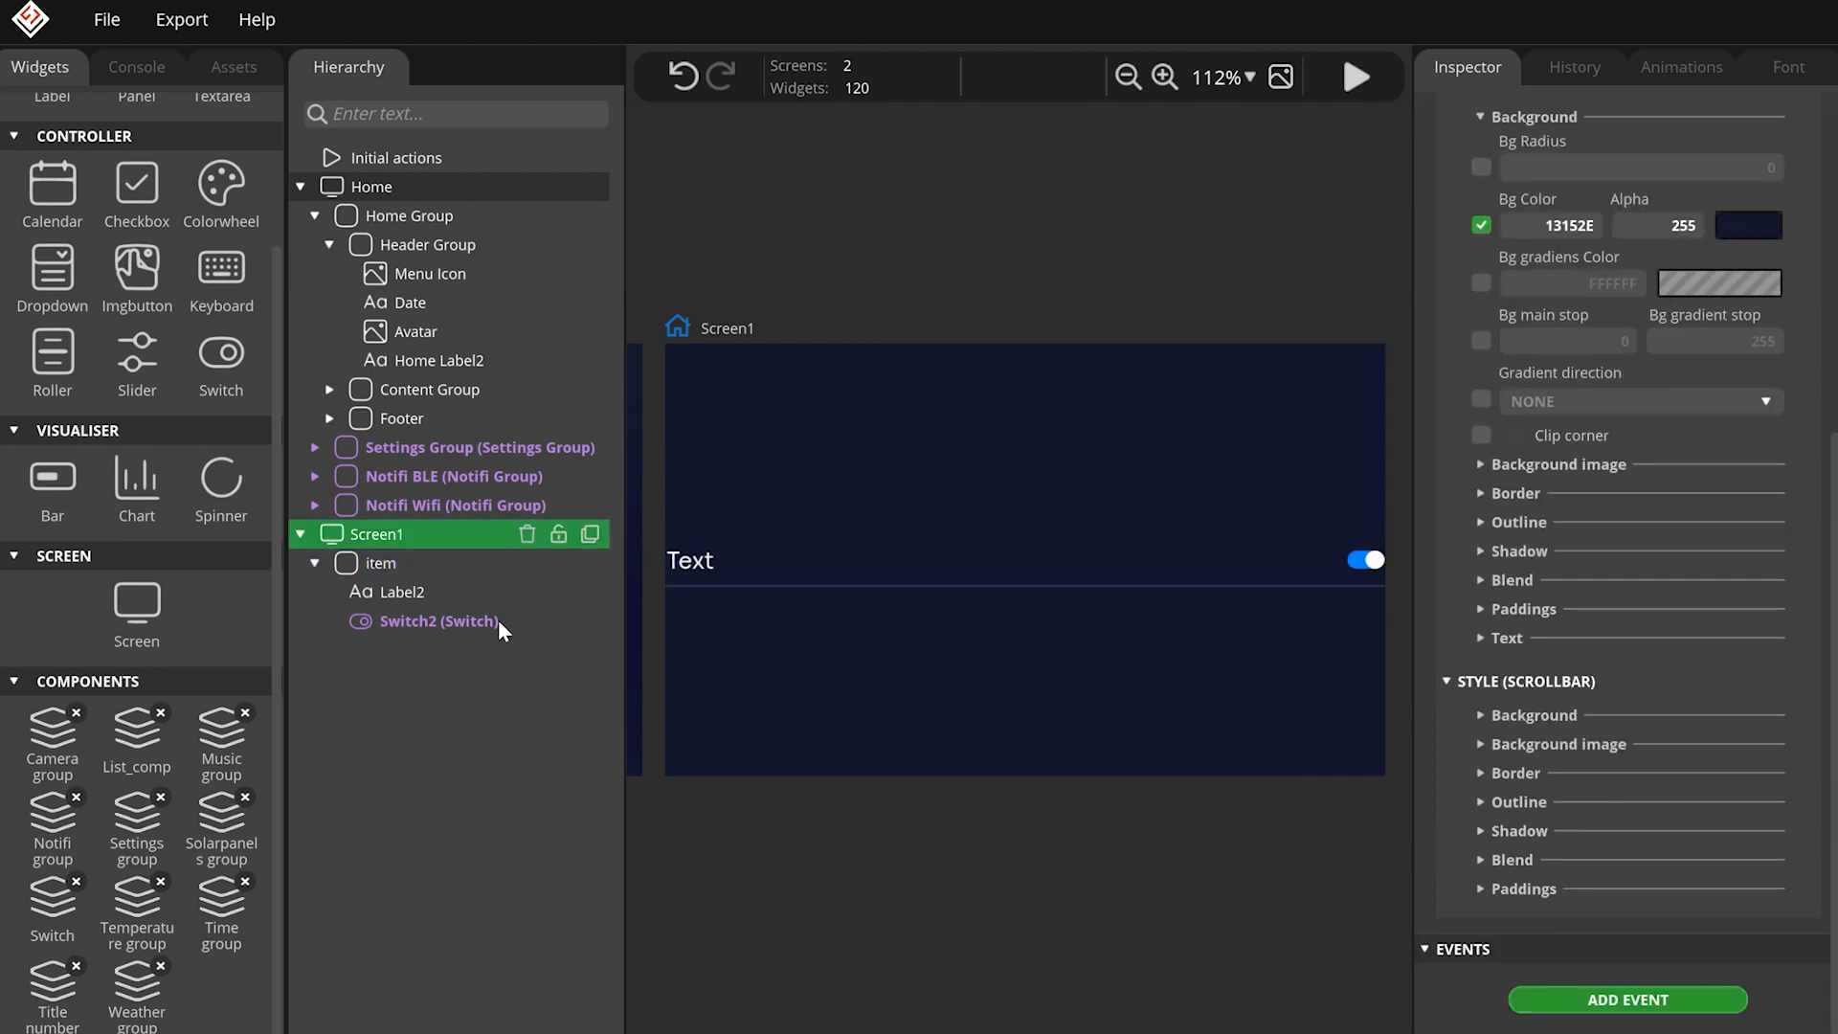
click(381, 564)
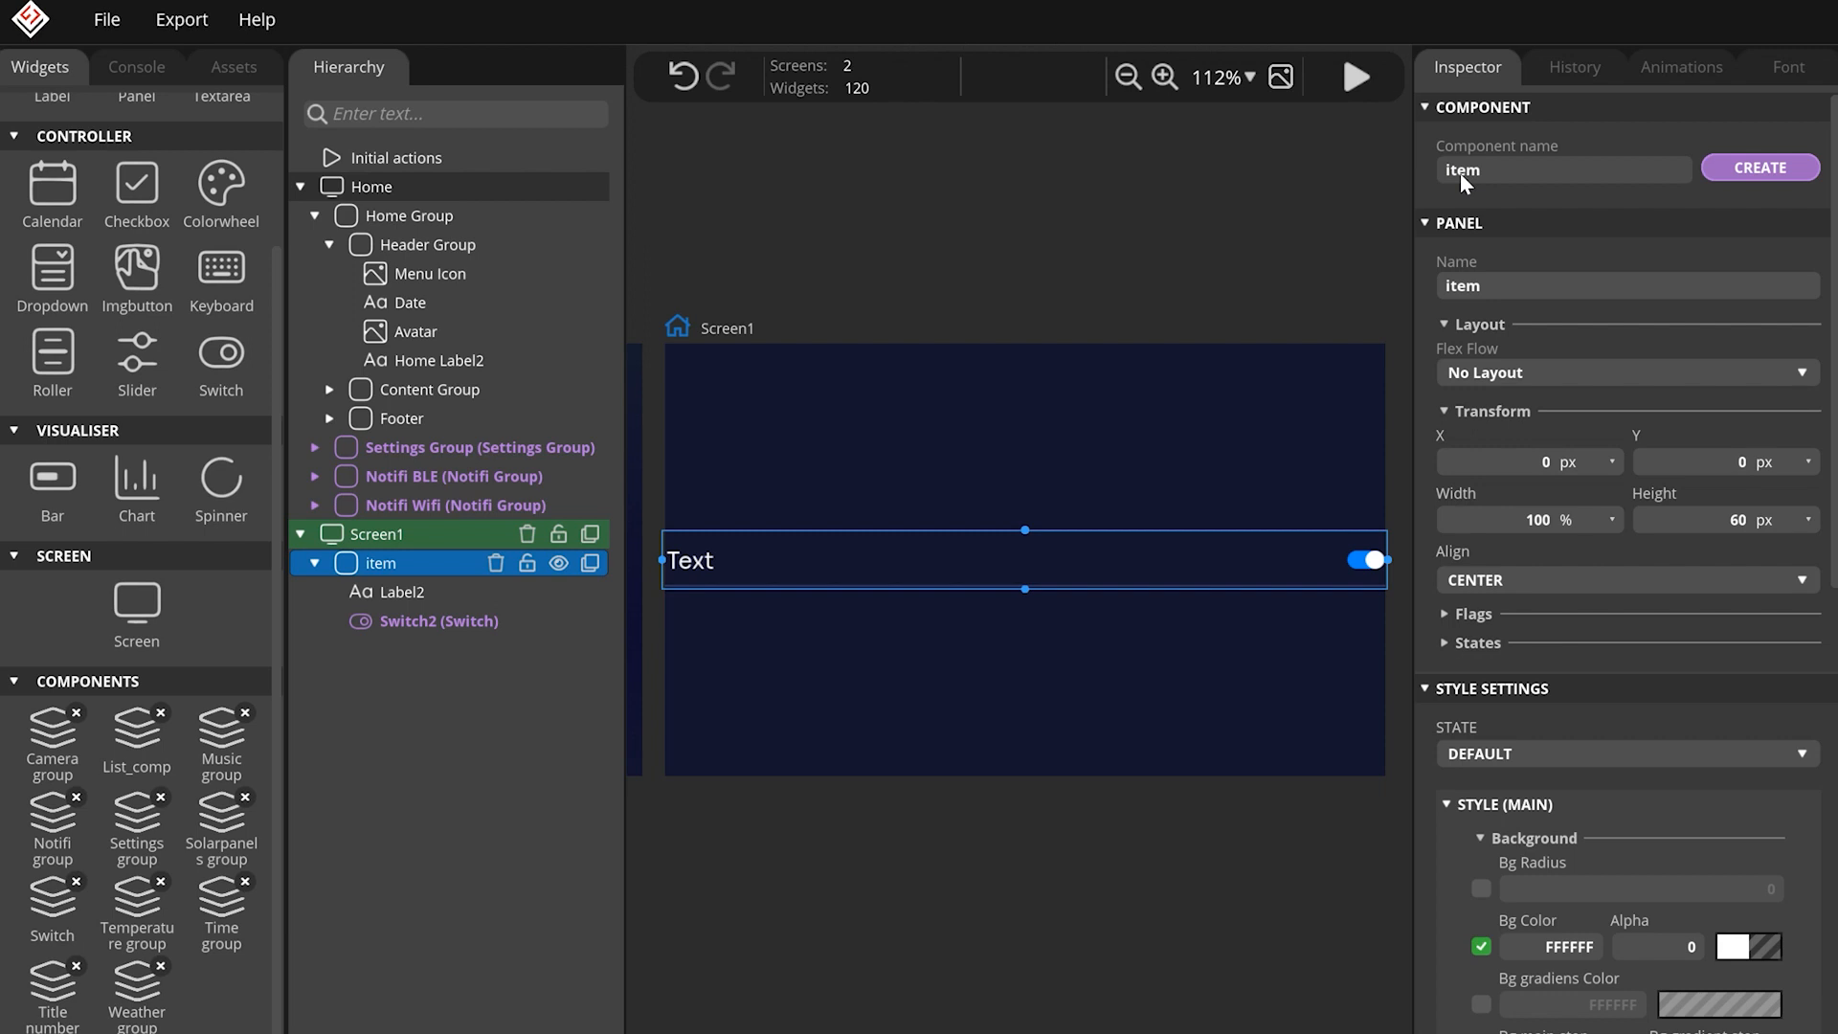
Create and confirm the 'item' component from the row panel.
click(1758, 168)
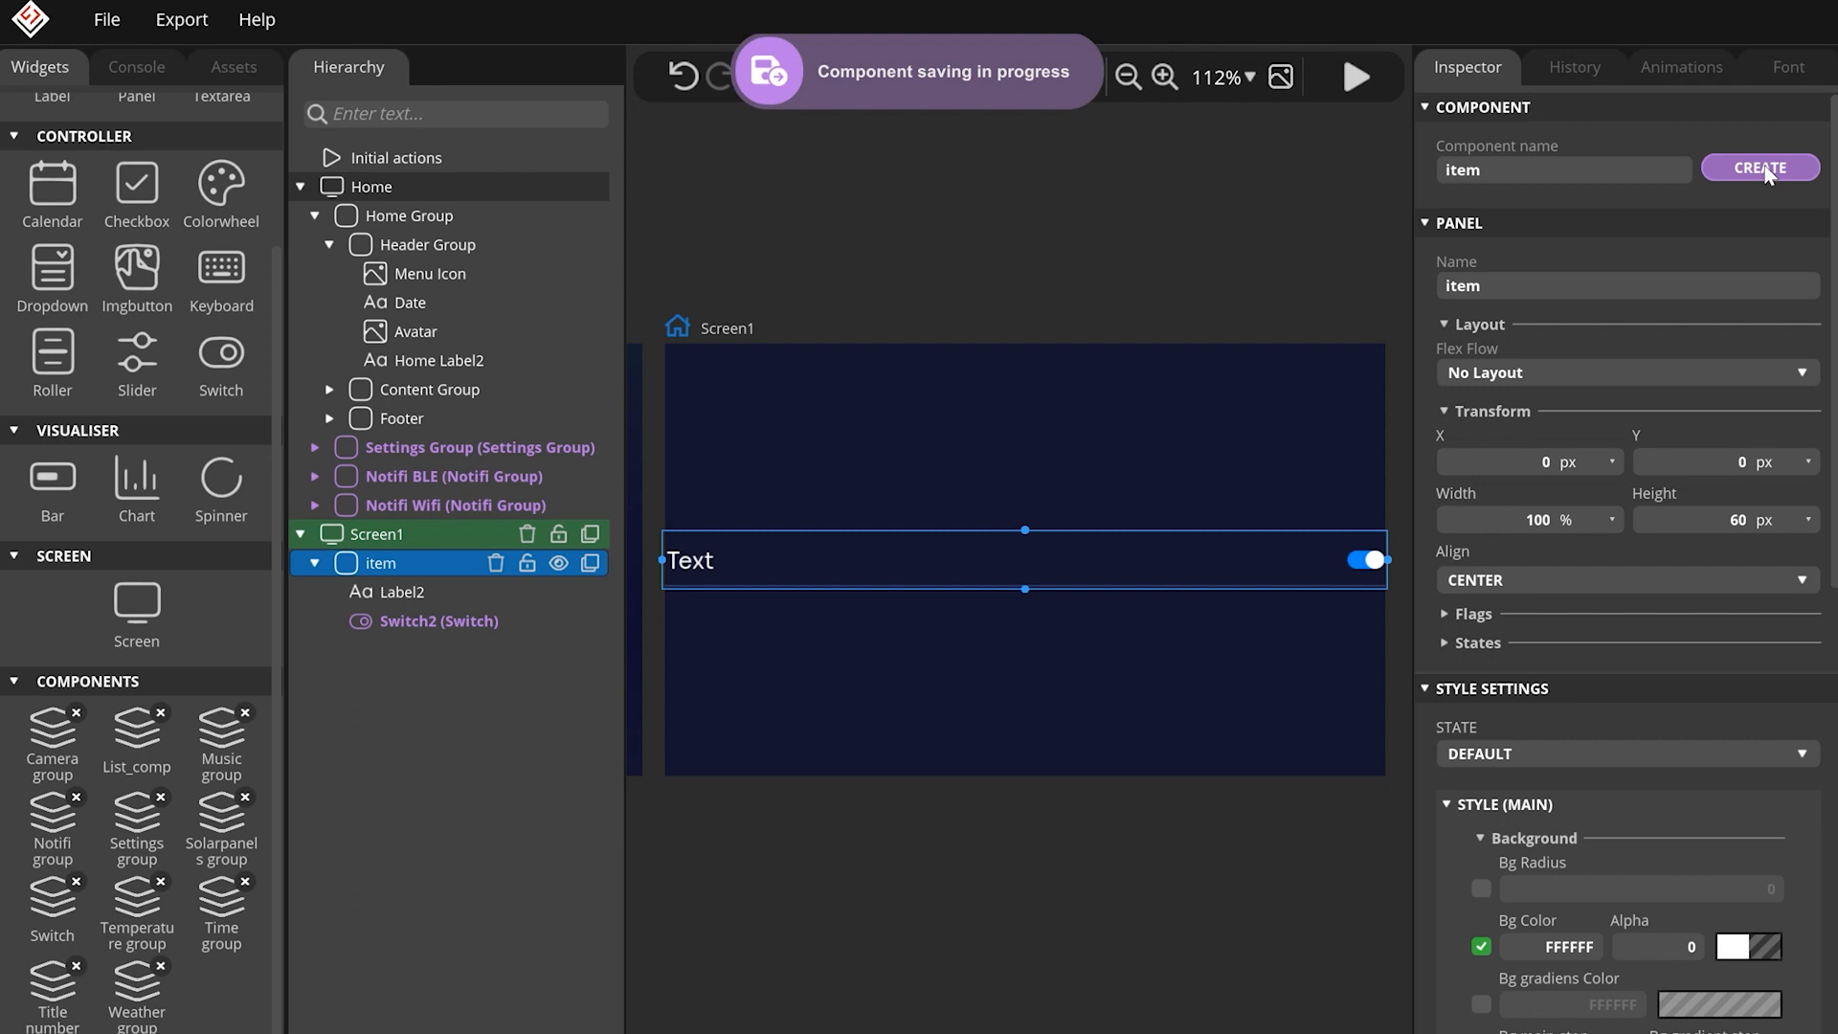
click(1758, 167)
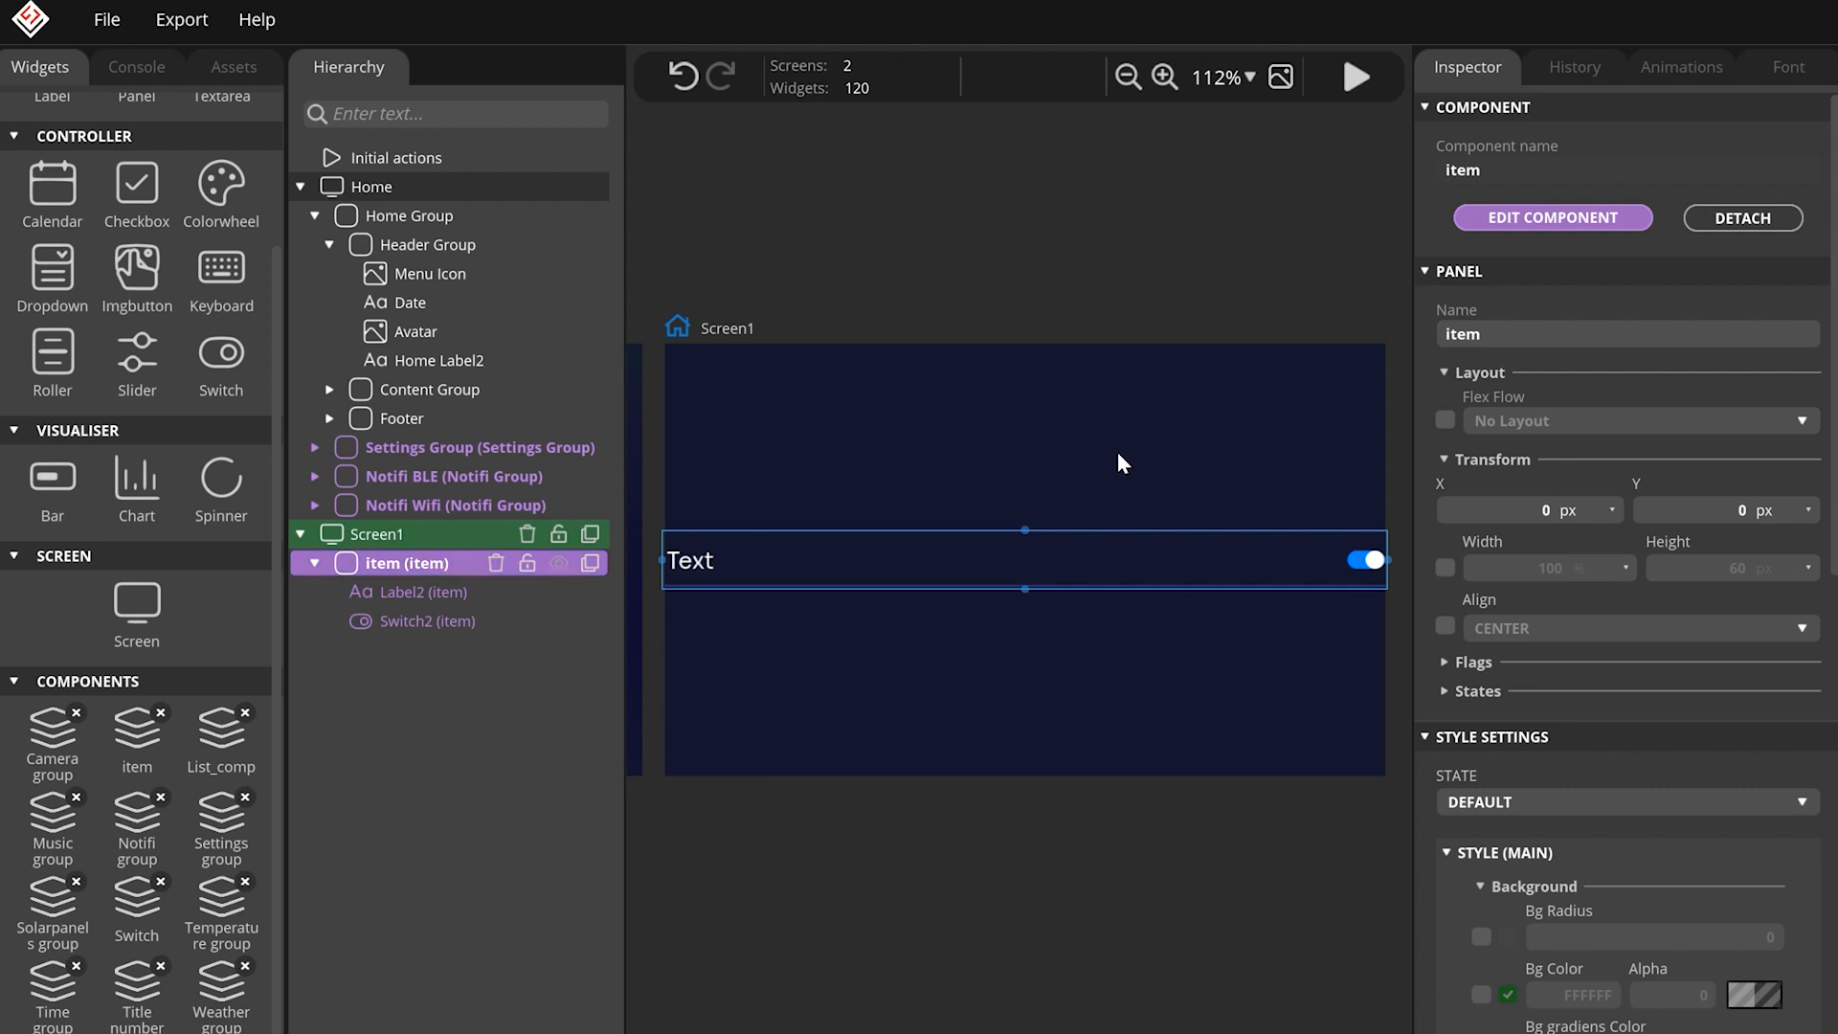
mouse_move(1340, 458)
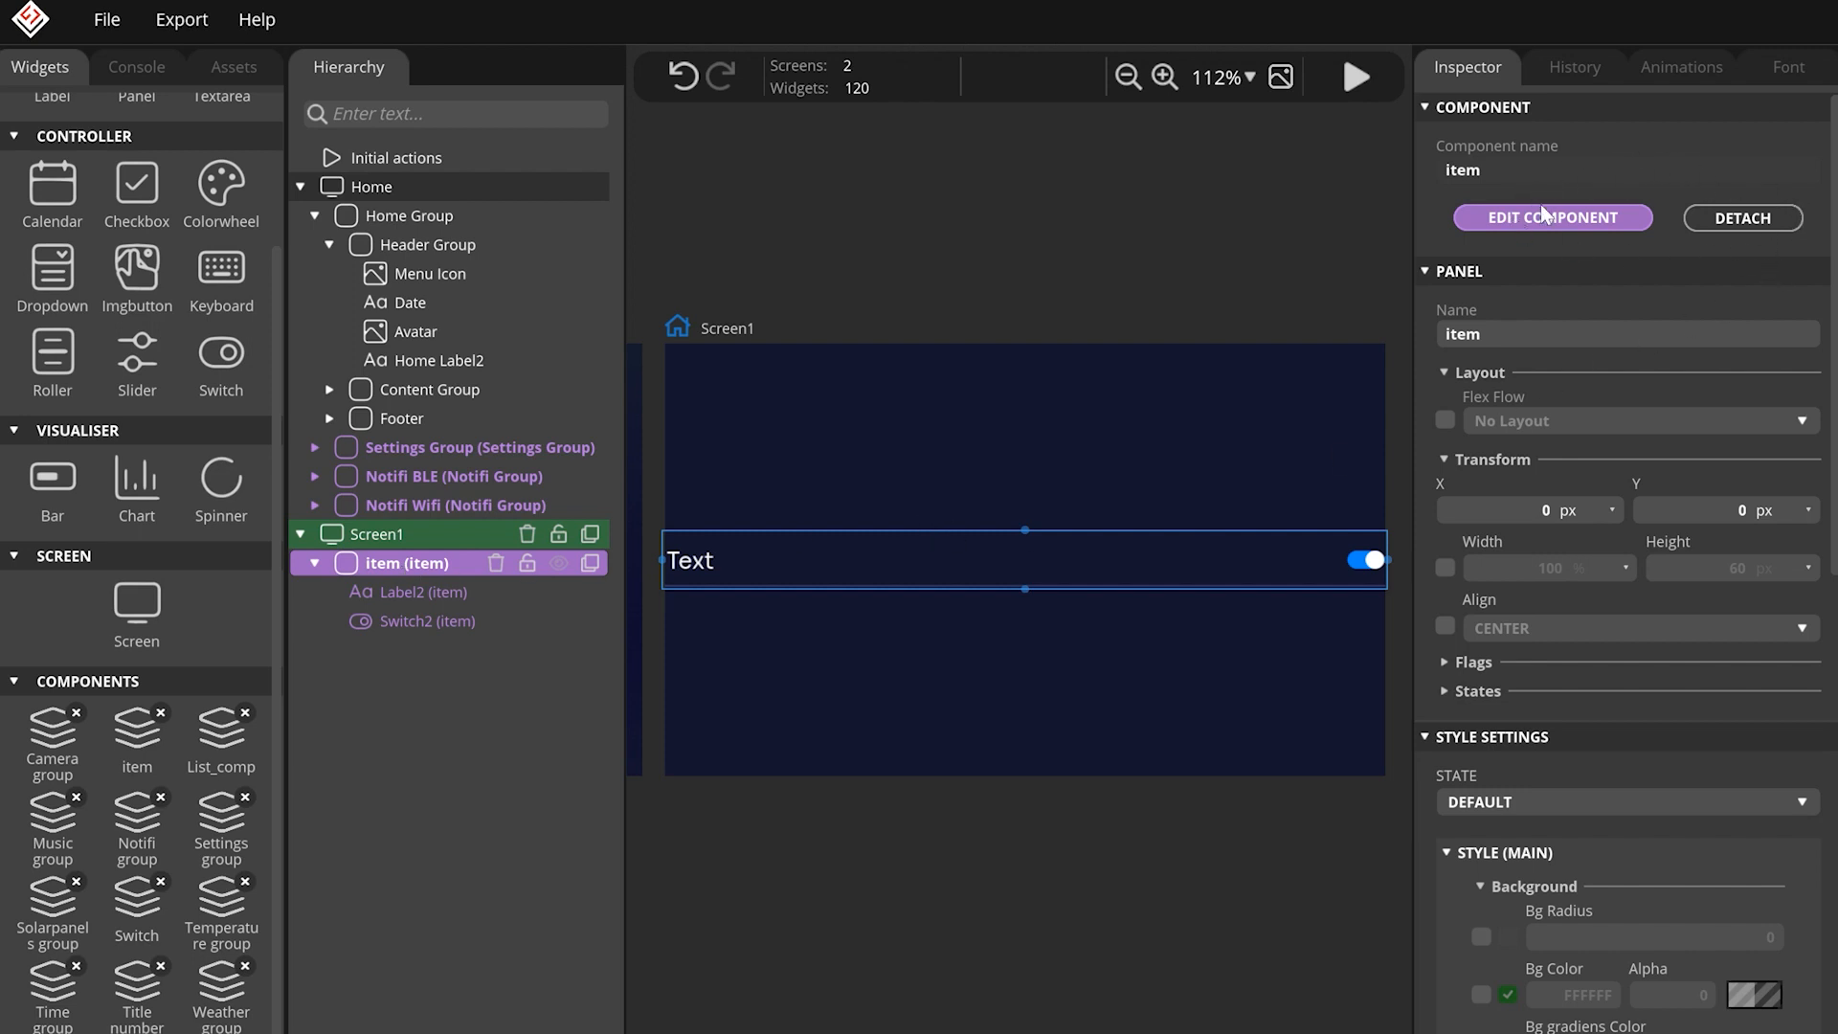
mouse_move(1585, 221)
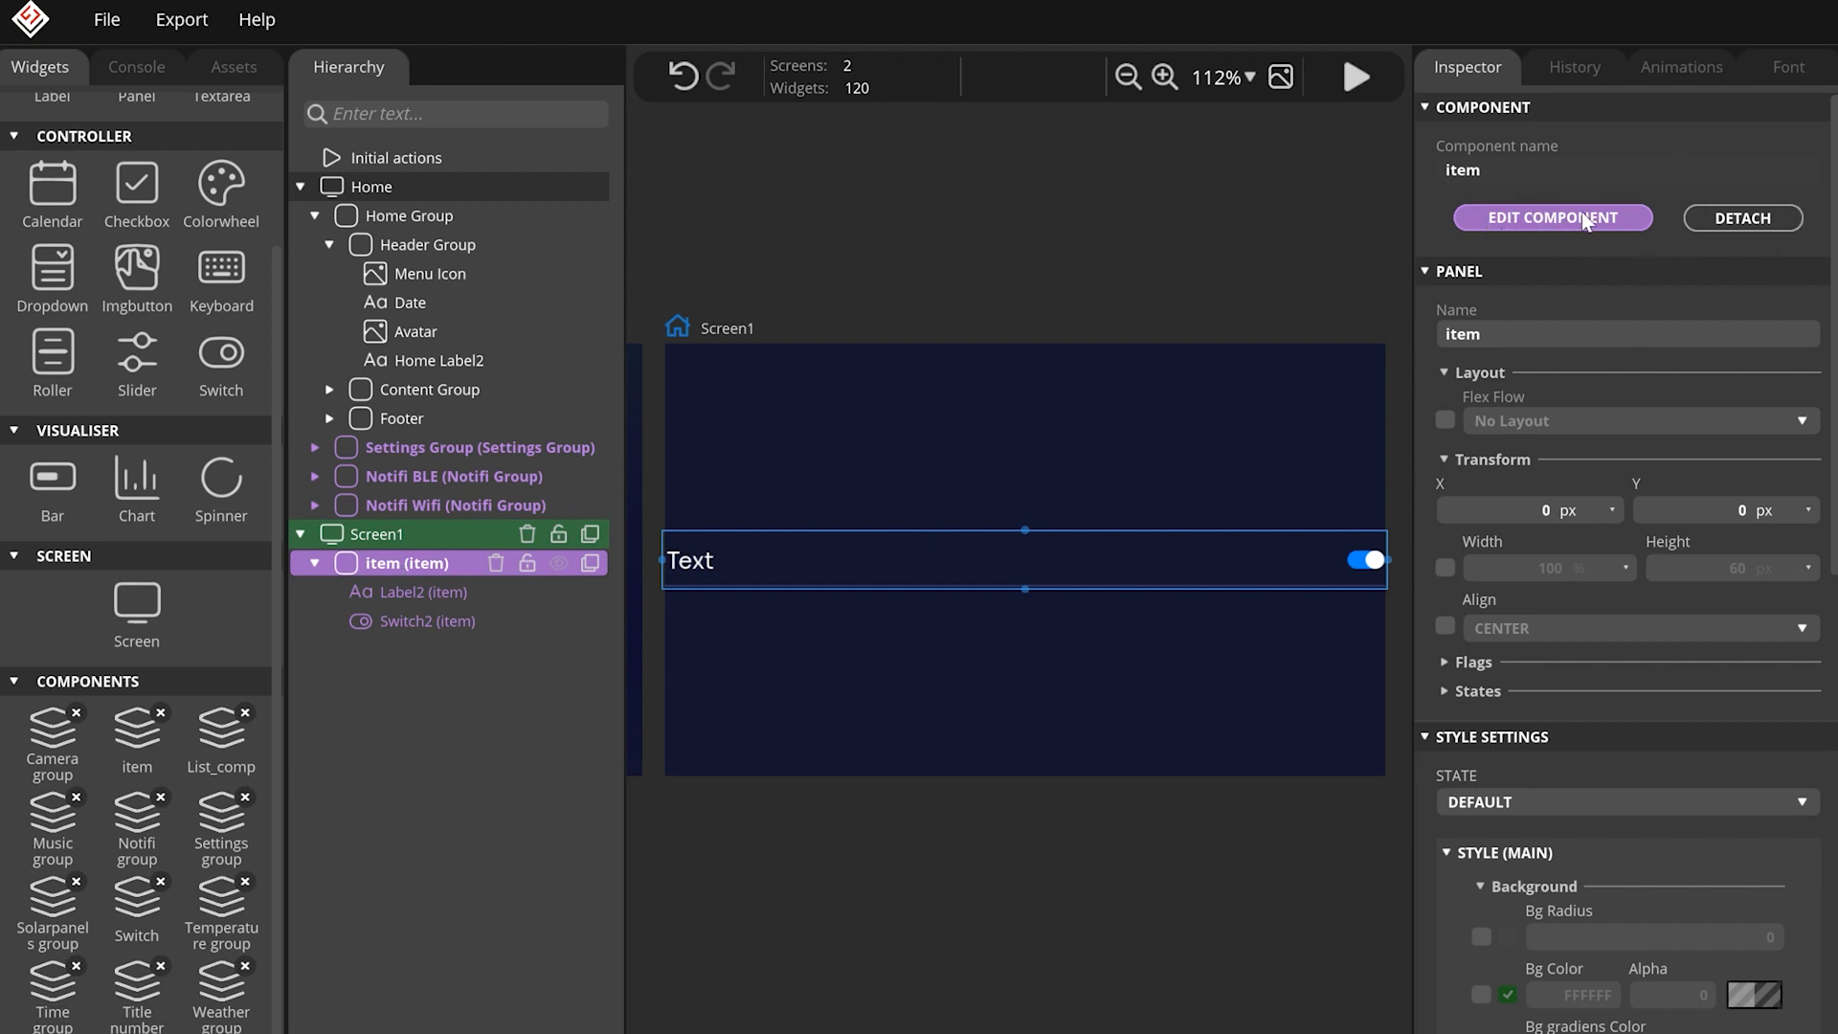
mouse_move(1612, 214)
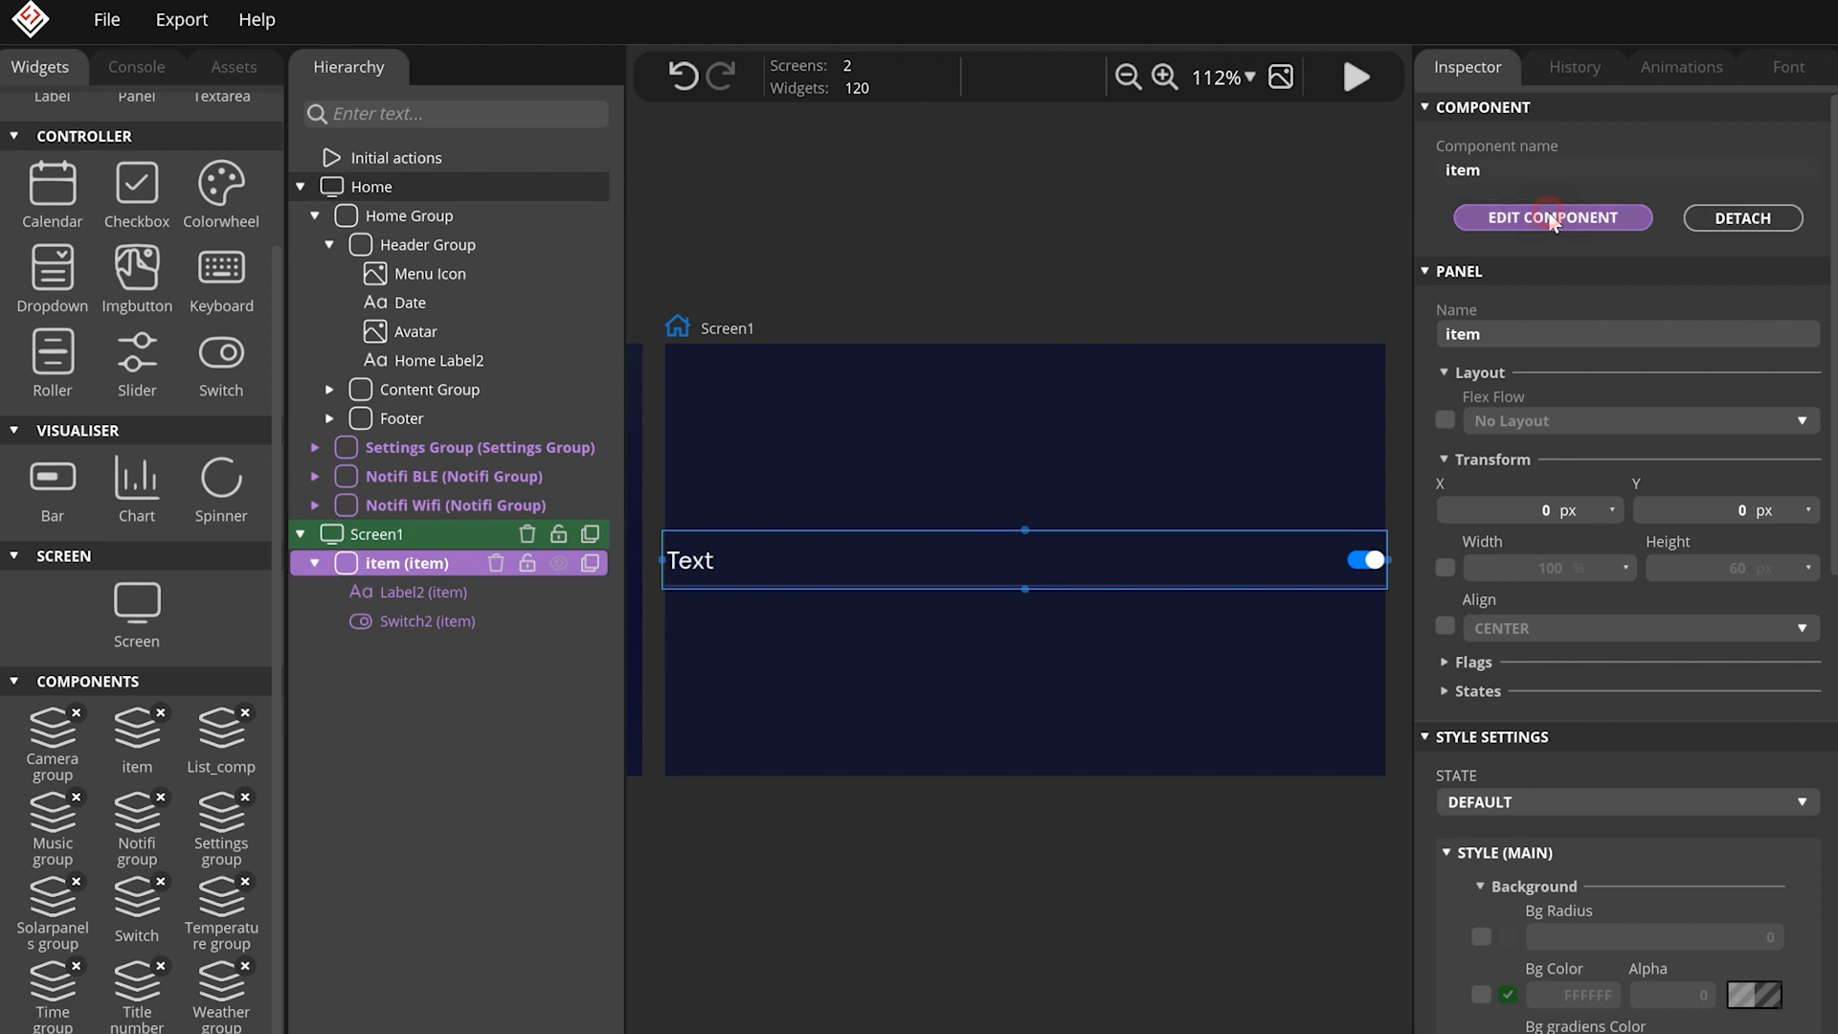
click(1552, 218)
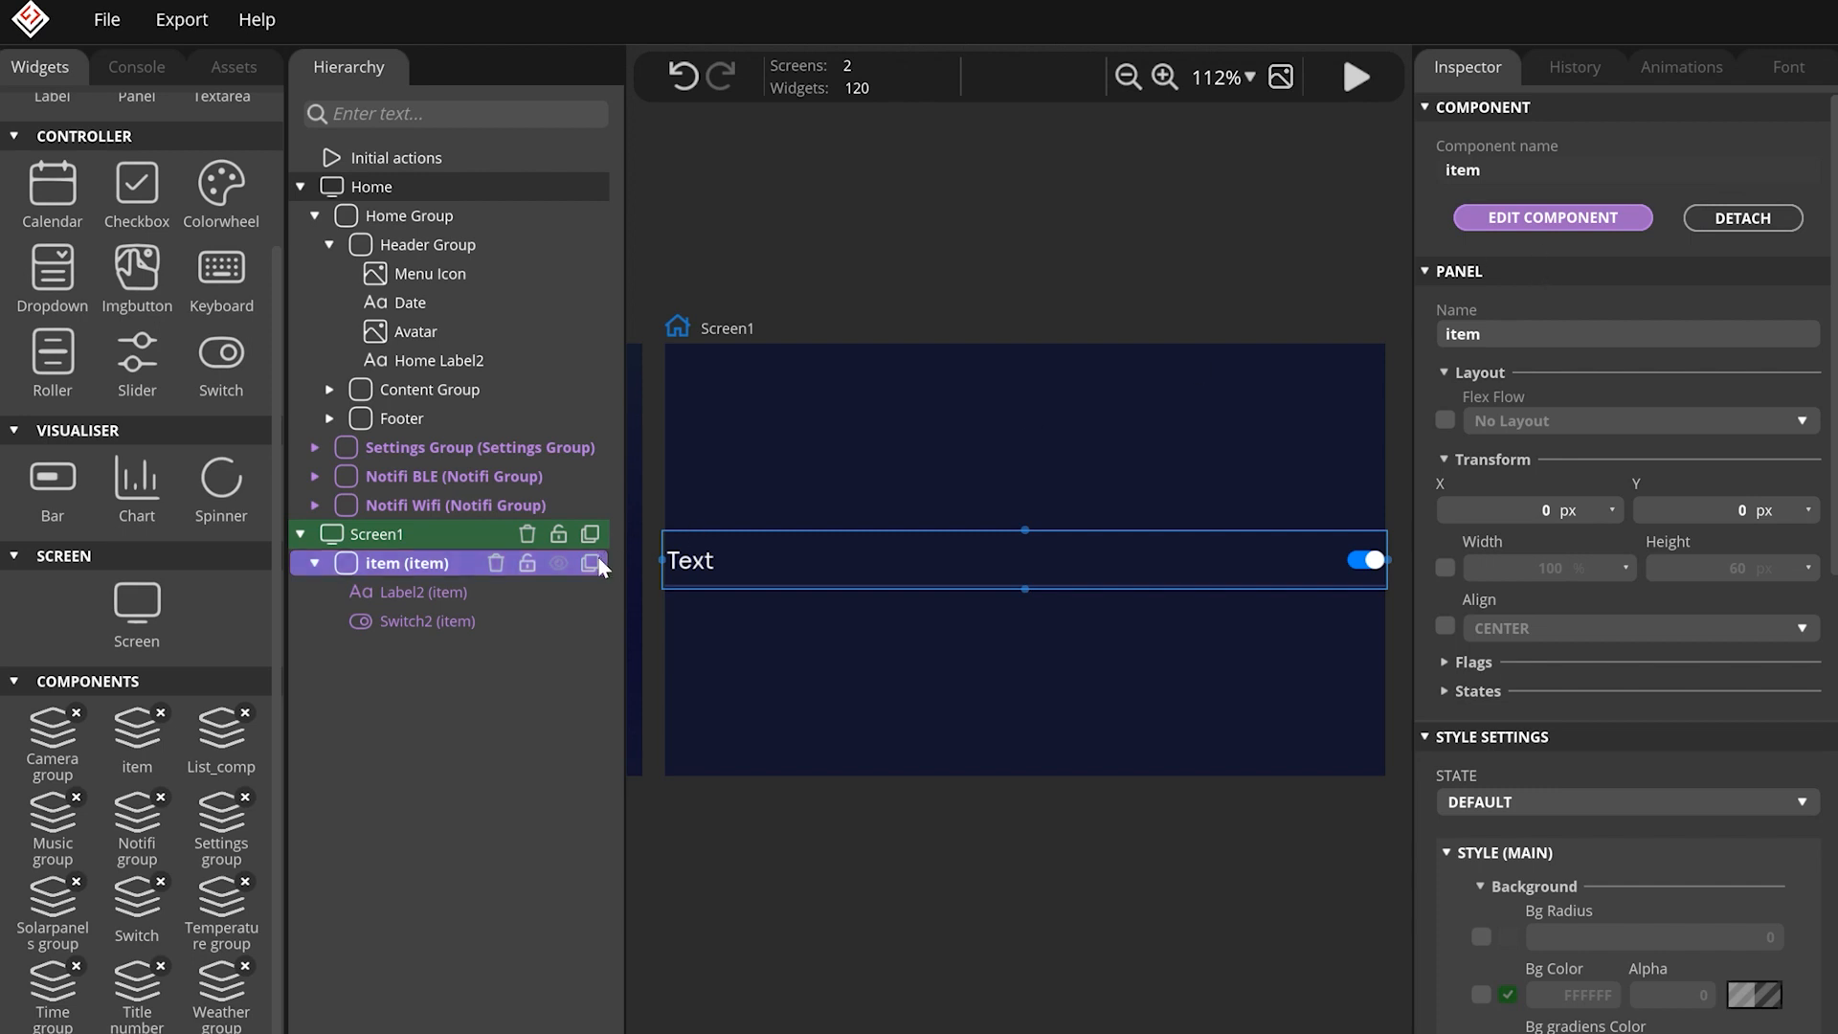
click(591, 564)
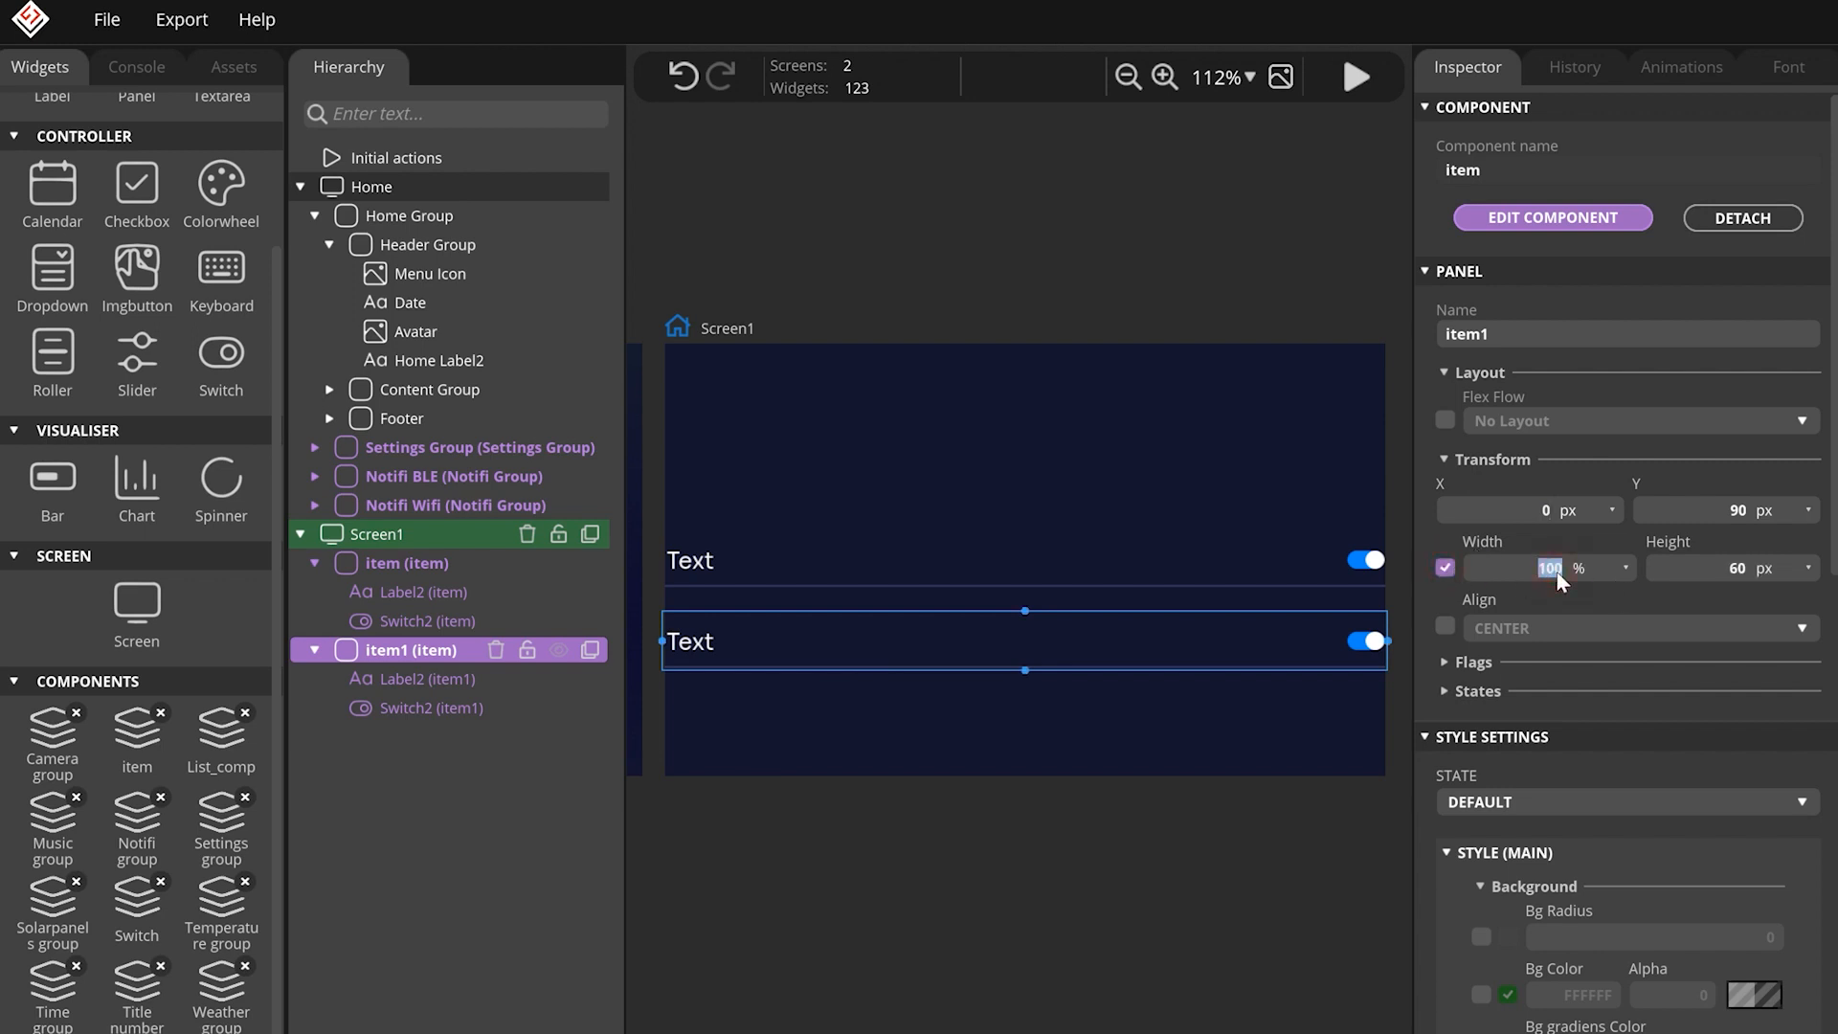
Enter the value 50 in a property field.
text(50)
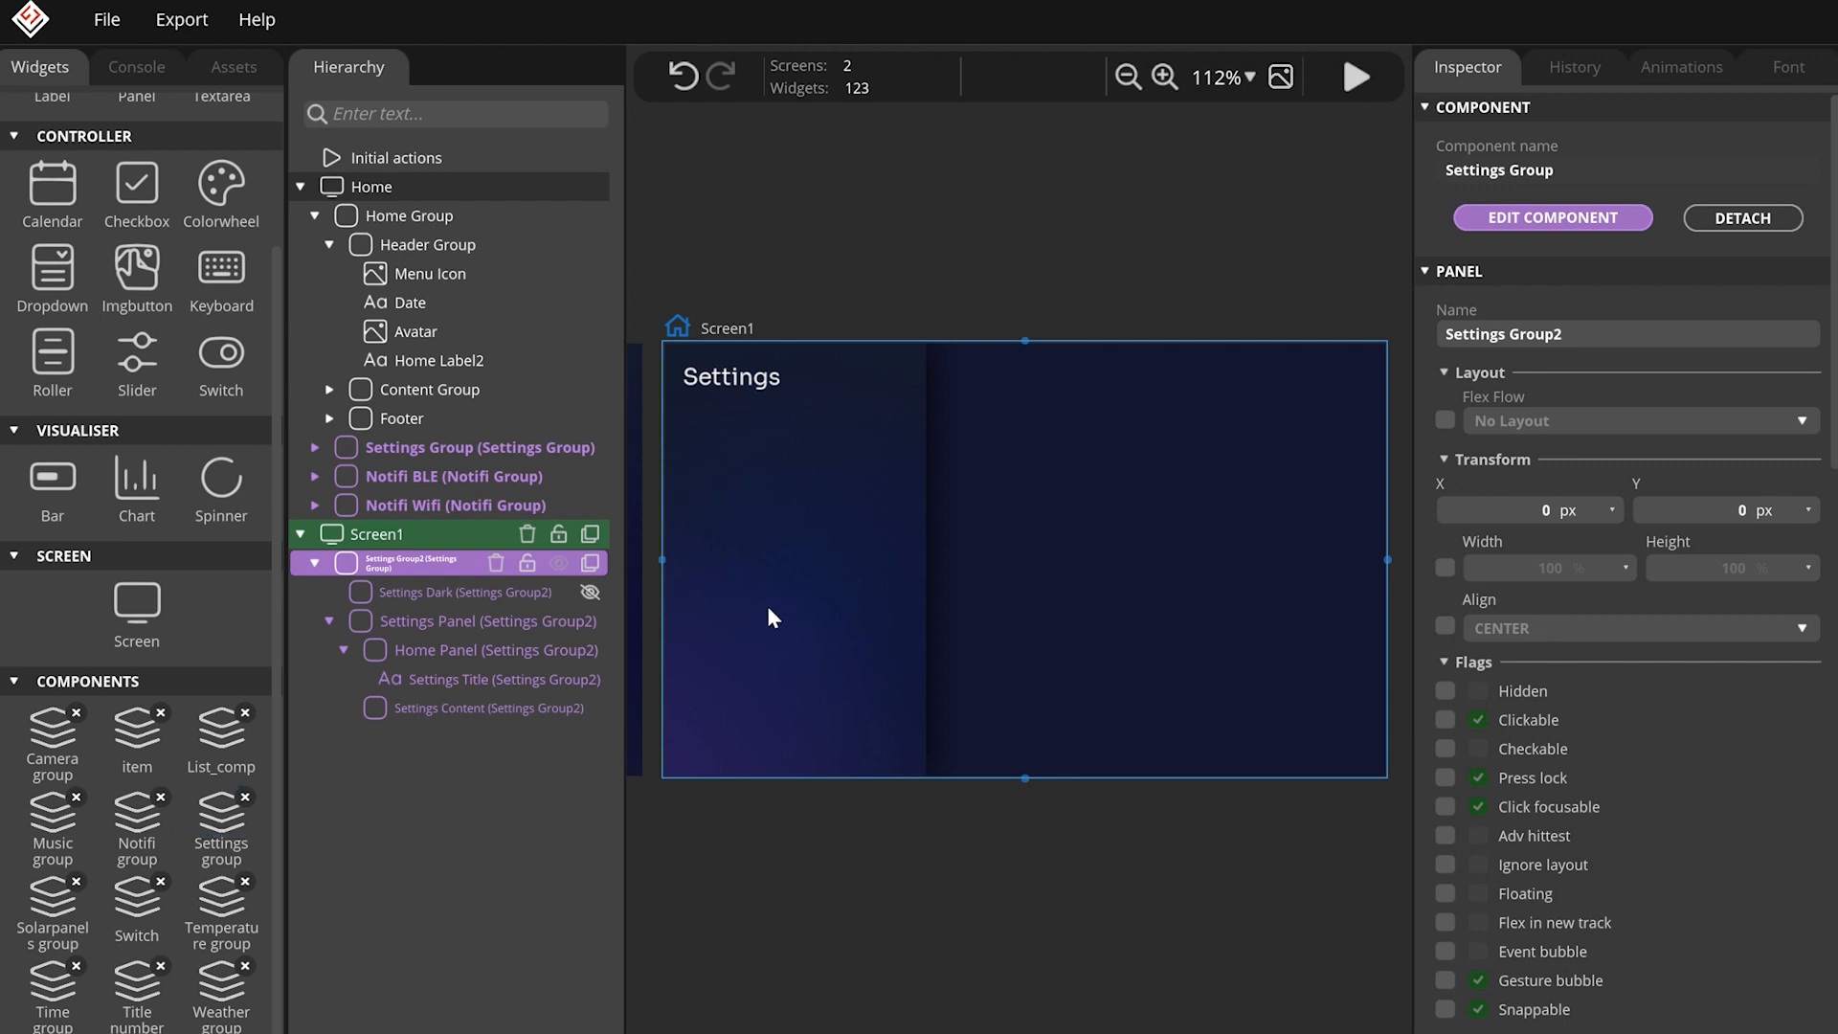
Enter edit mode for Settings Group and select its Settings Content container.
click(445, 706)
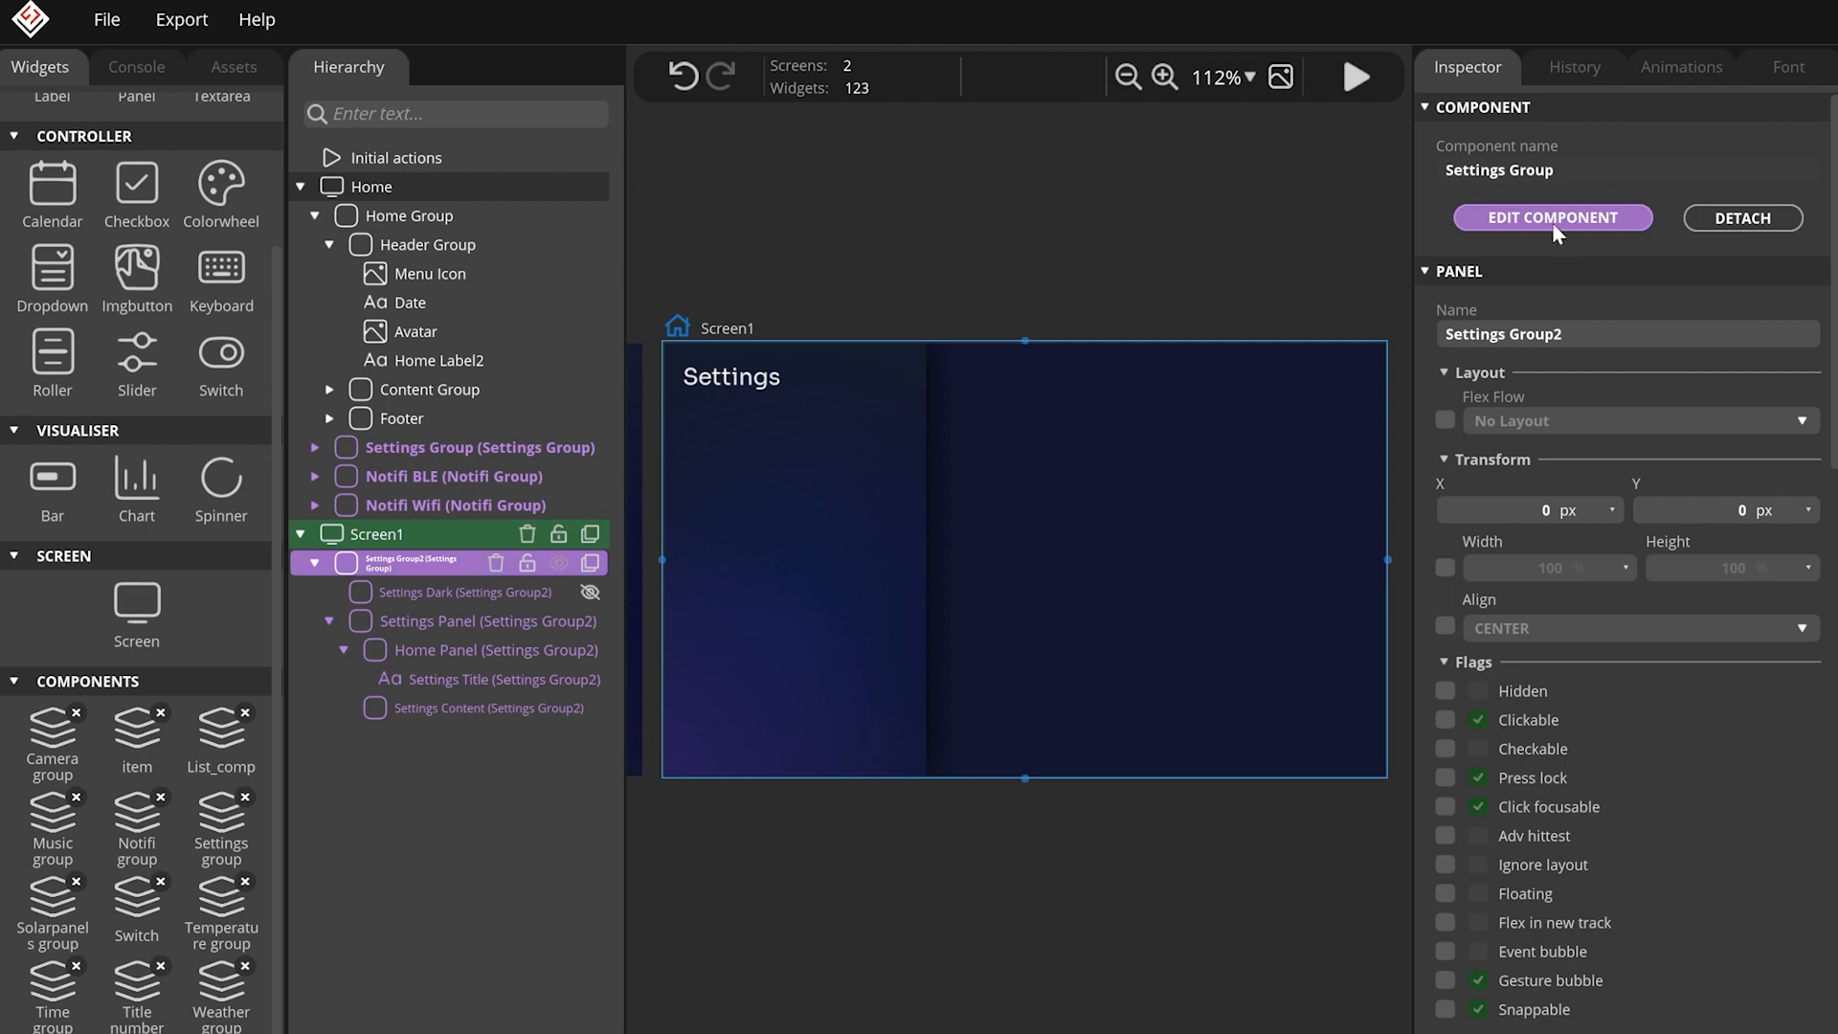
click(1550, 217)
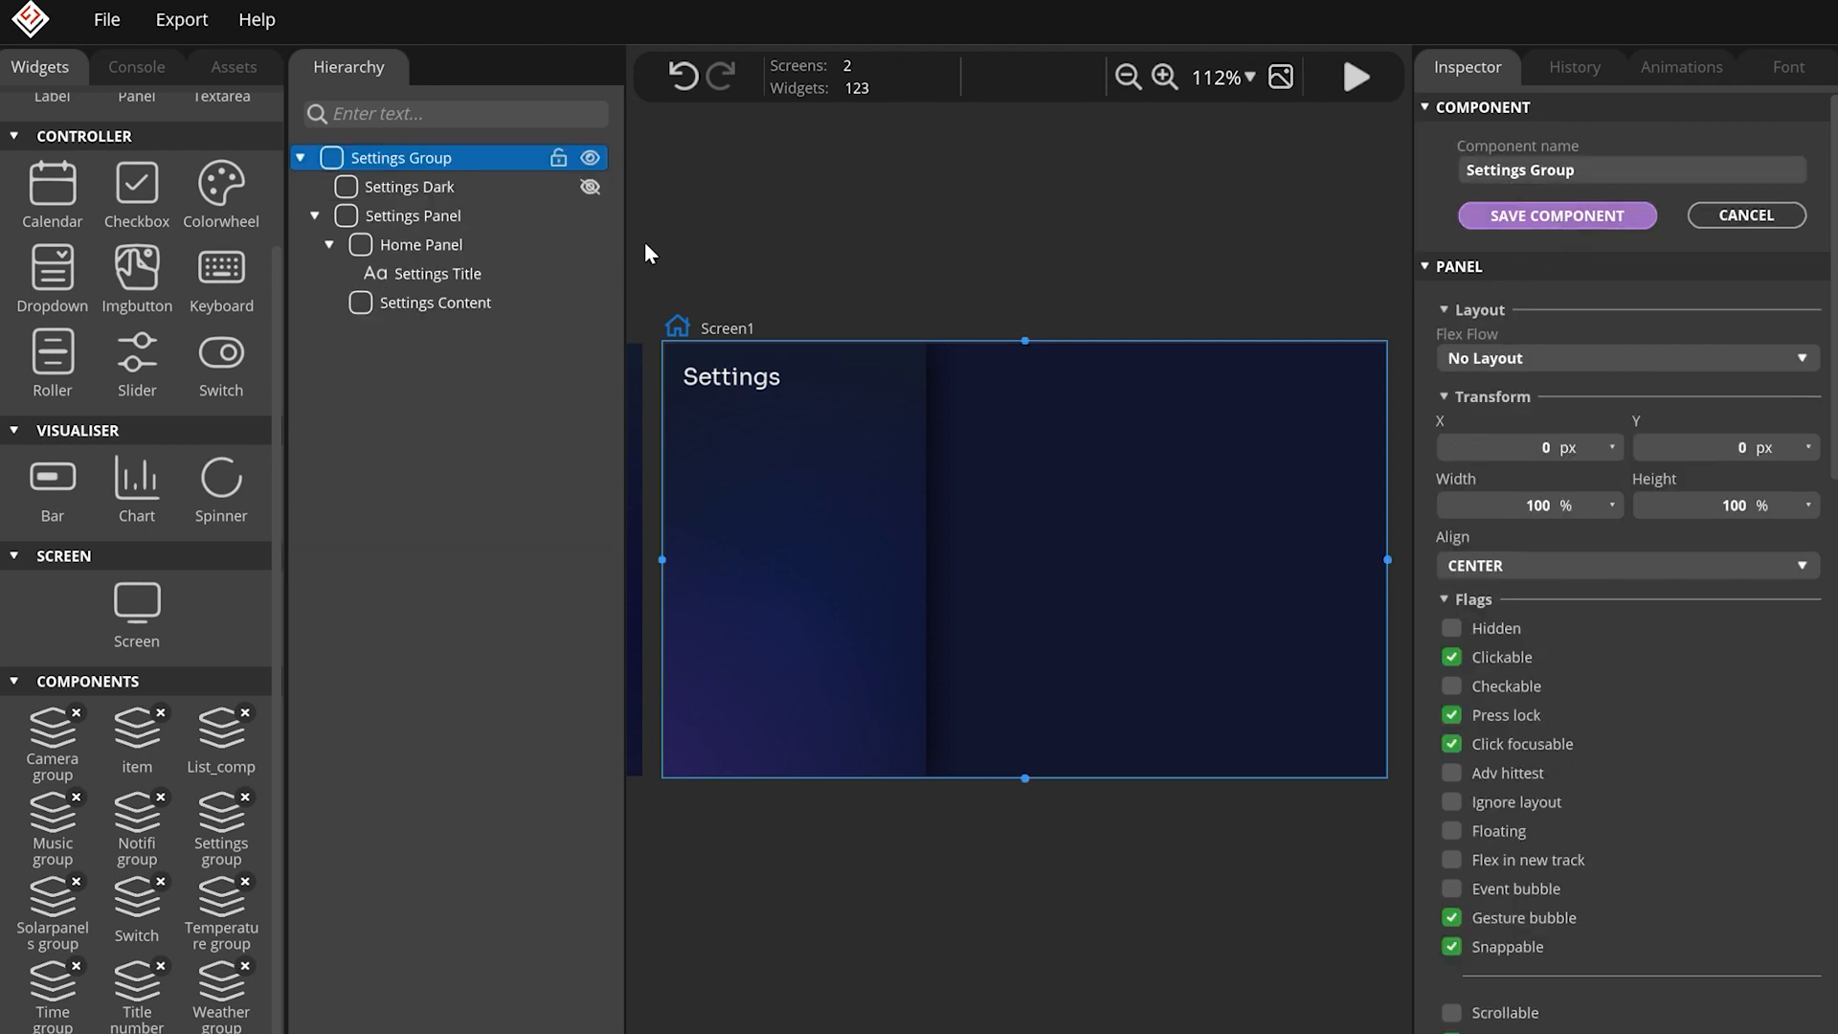
click(437, 301)
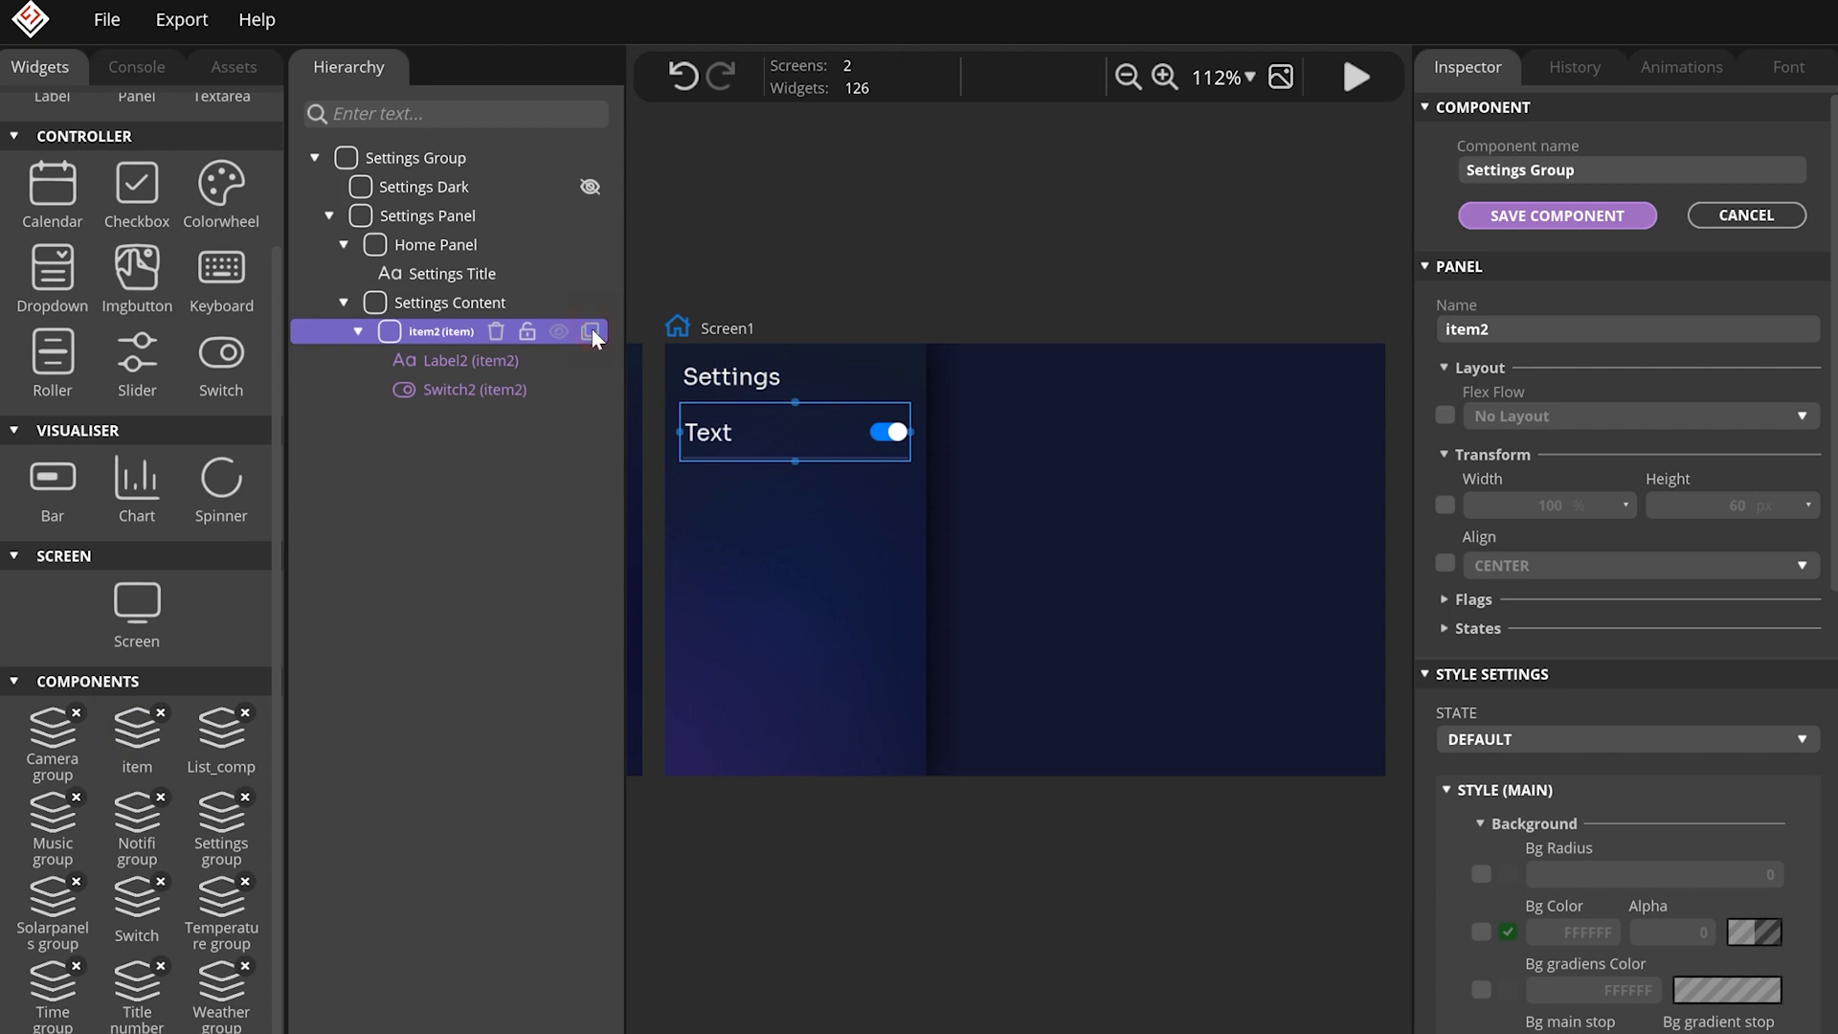
Duplicate the item row in the menu and save the Settings Group component.
click(592, 331)
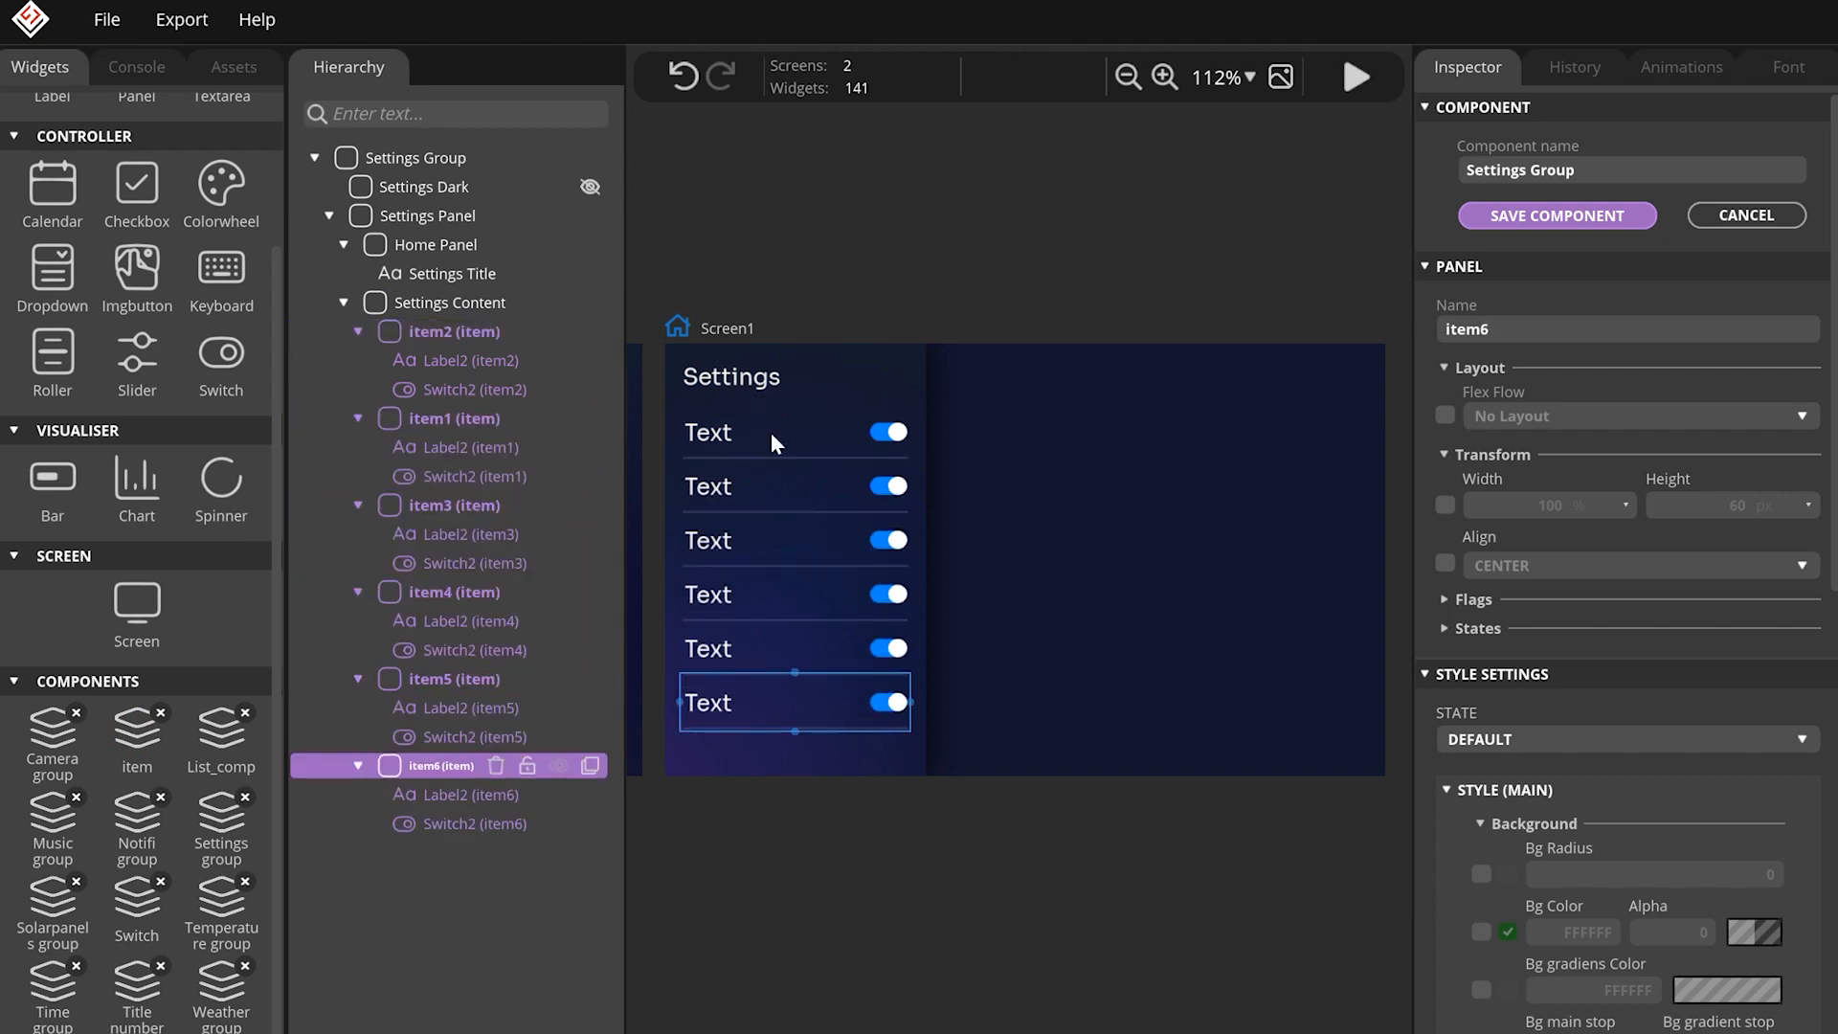
click(1555, 214)
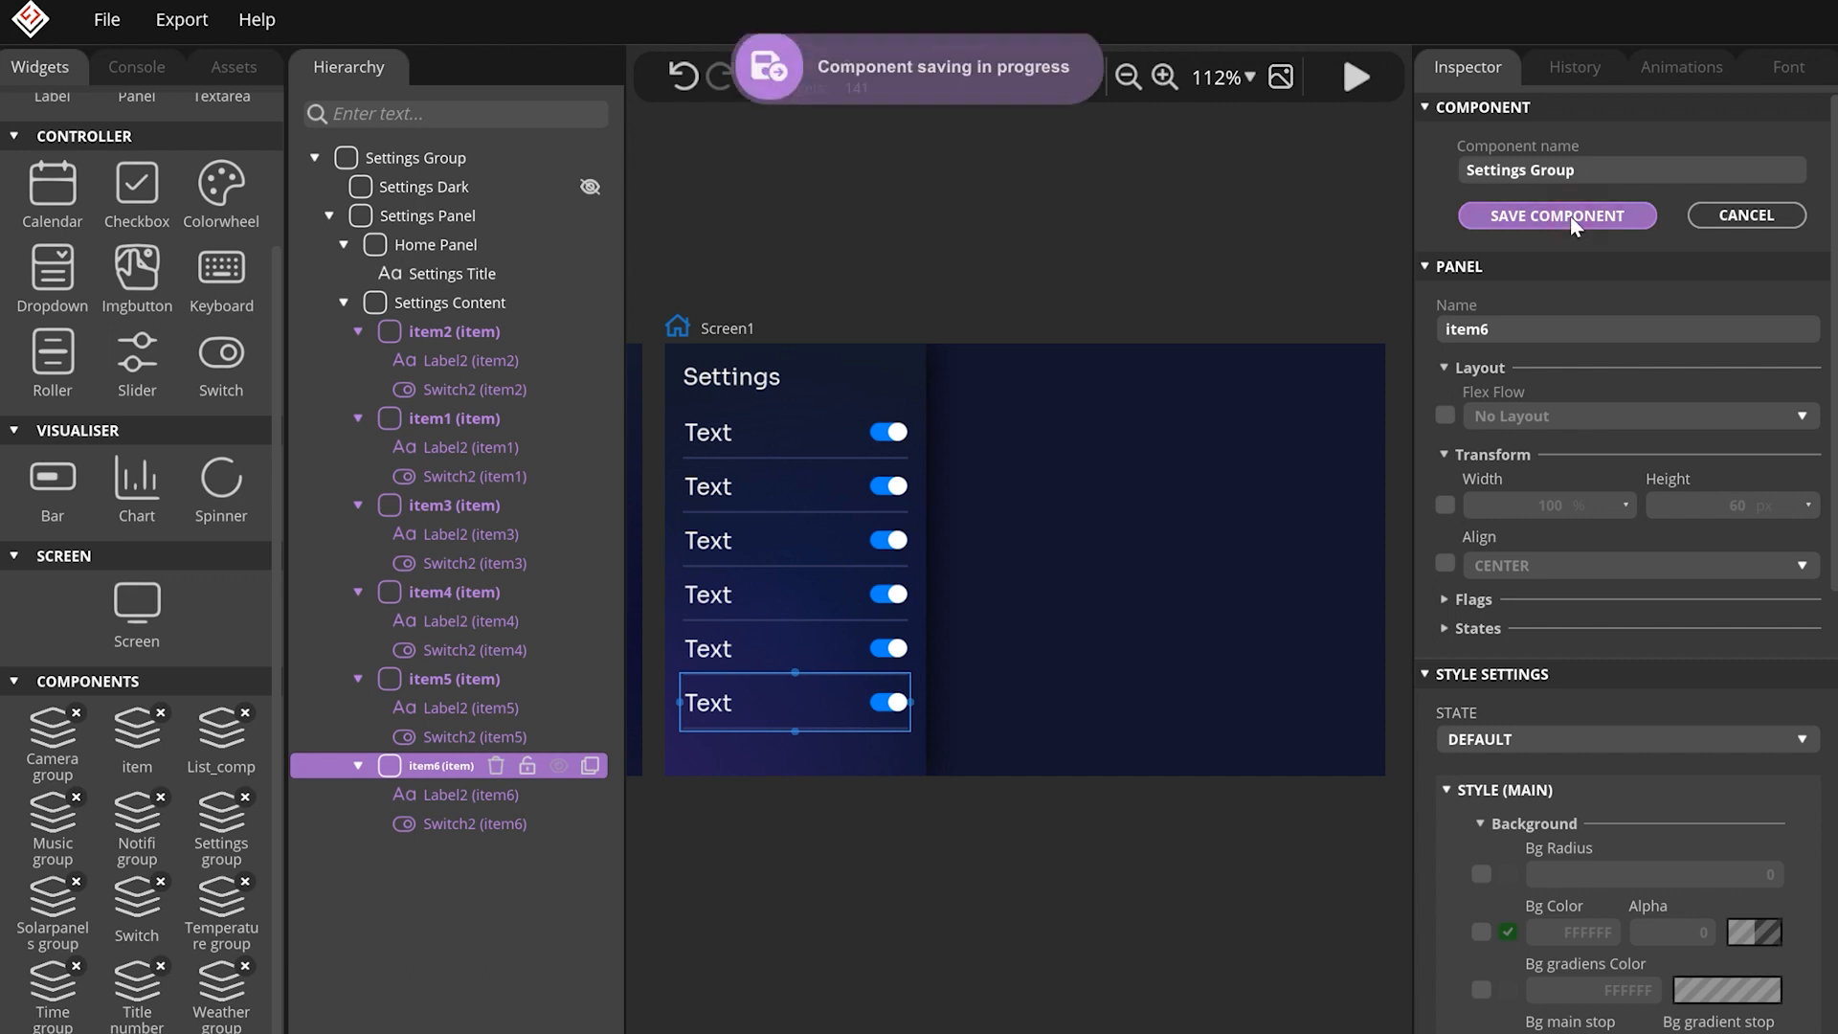
click(1557, 215)
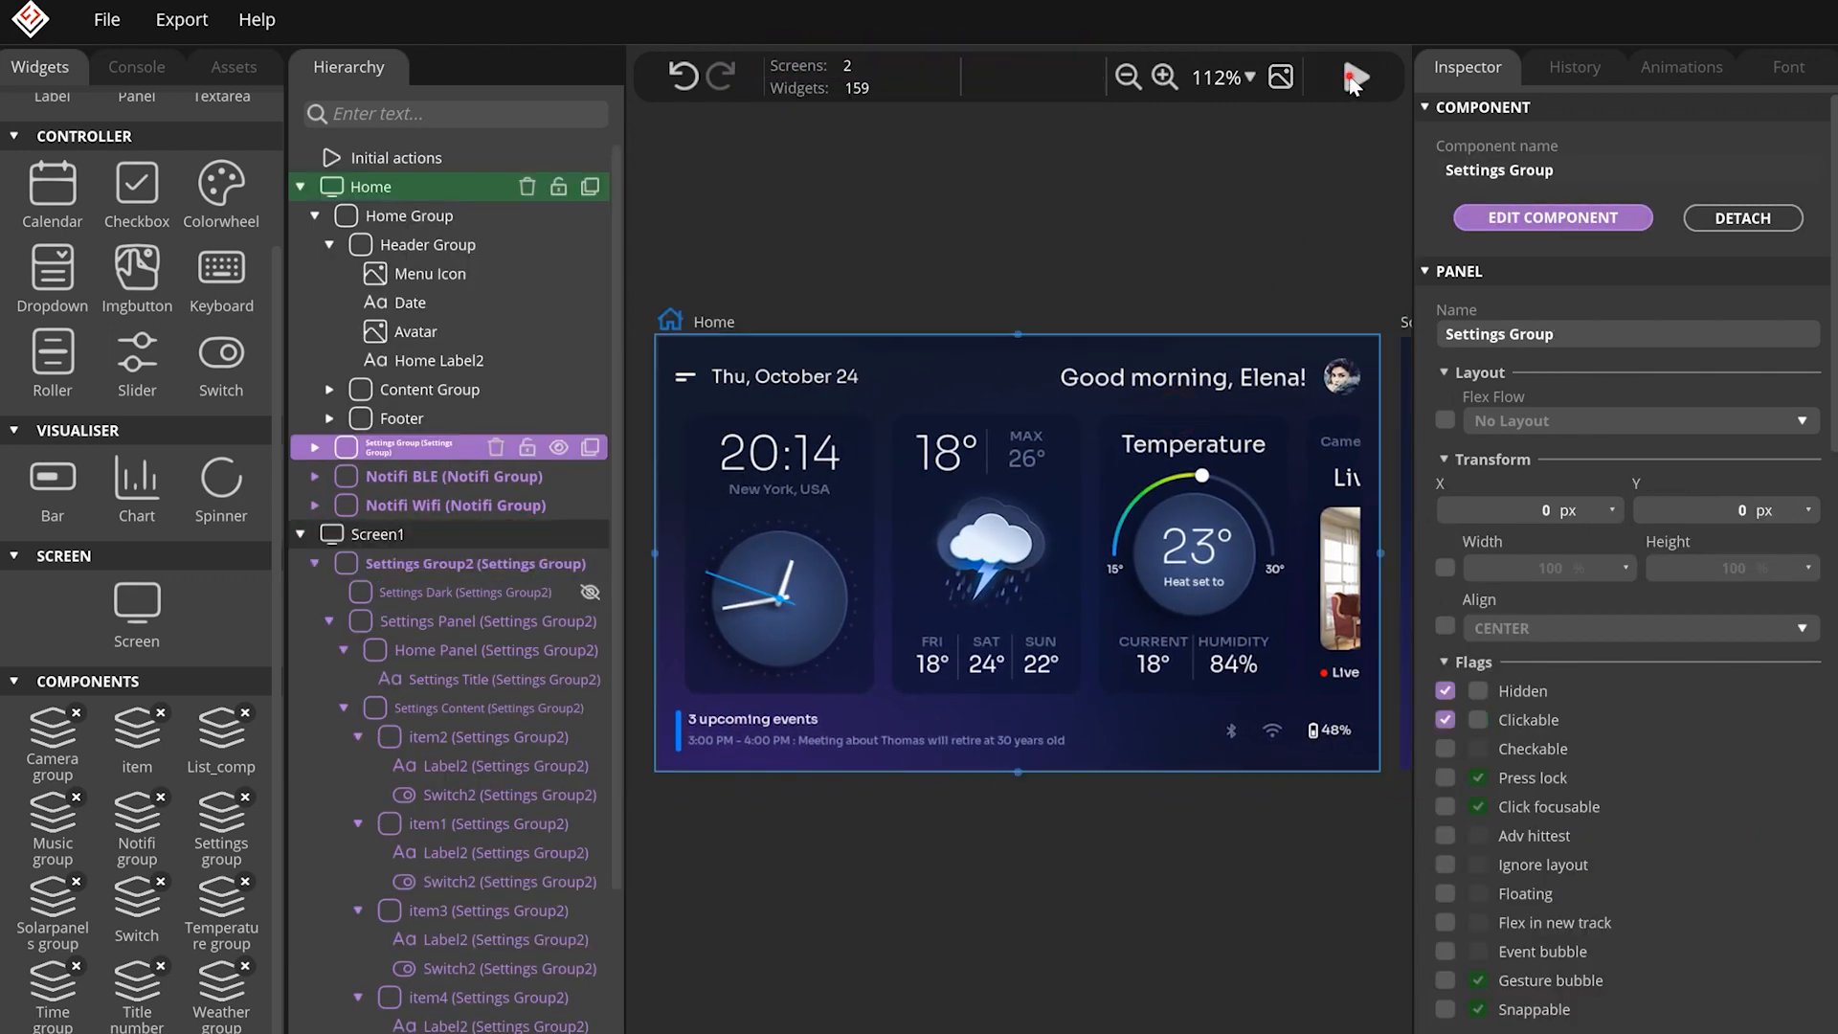
Preview the Home screen, open the settings menu, flip one switch, then stop play mode.
click(1356, 76)
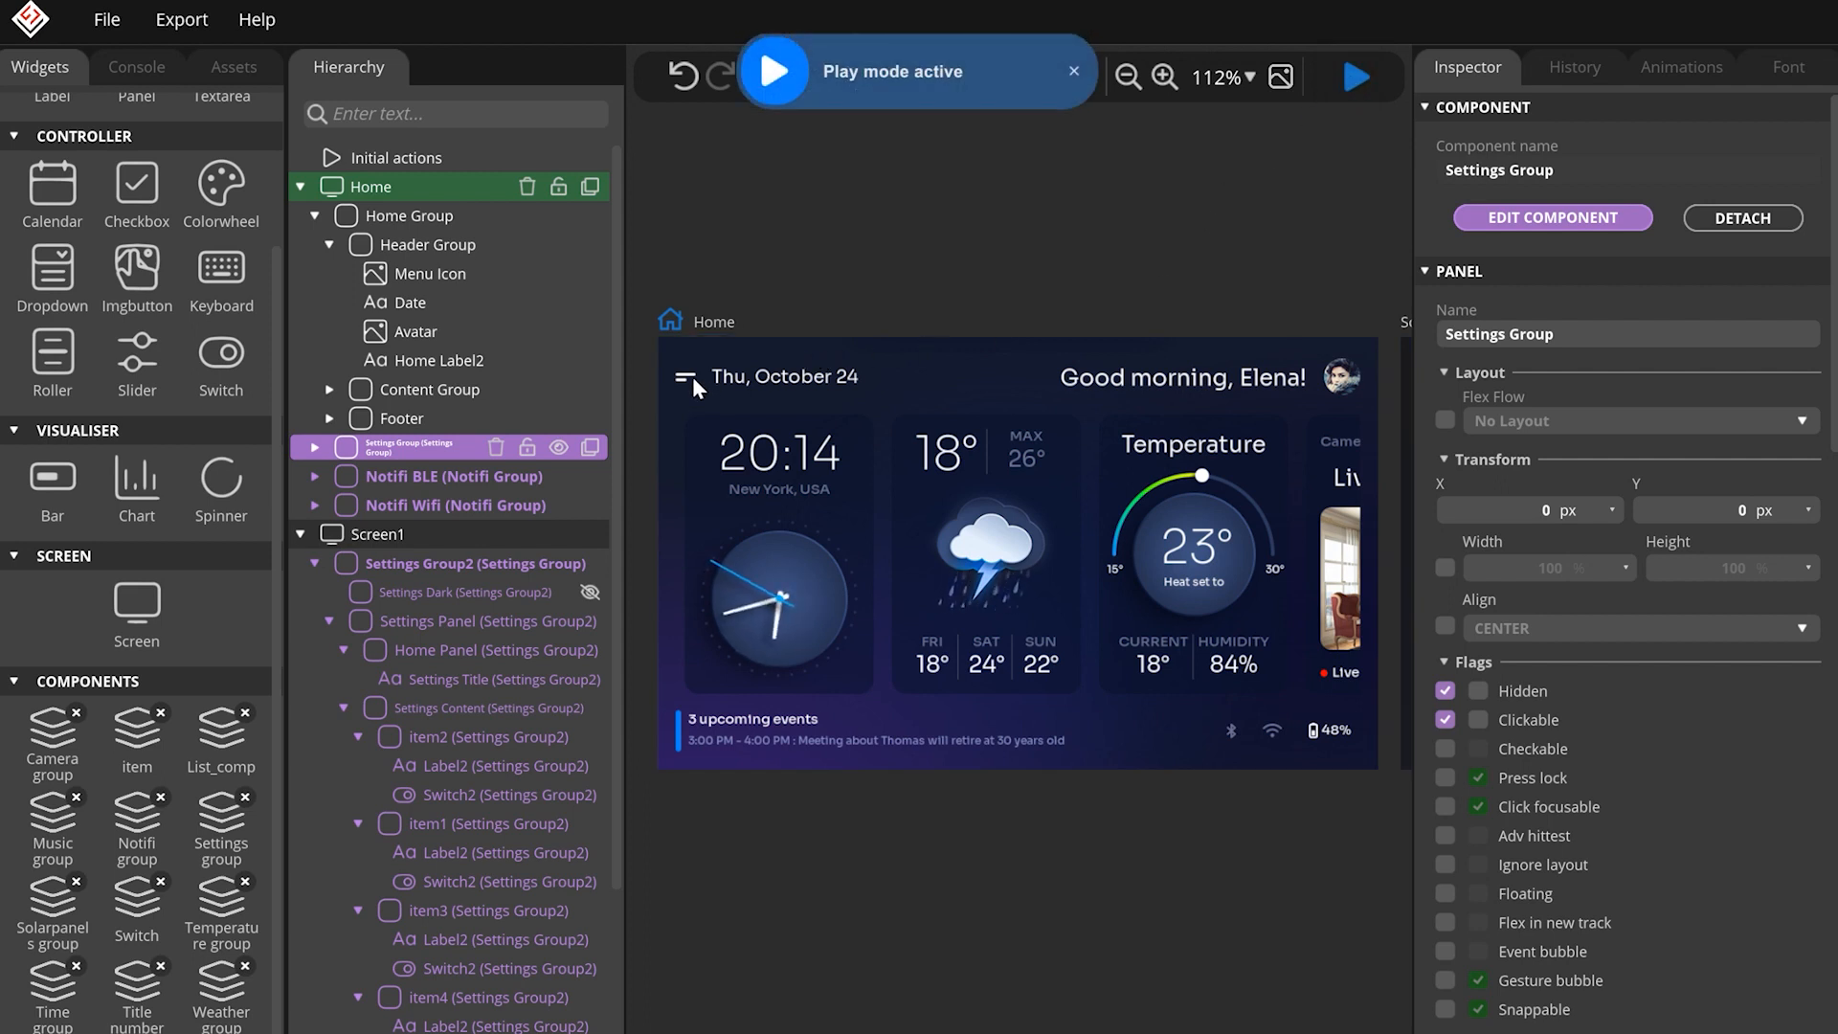
click(686, 377)
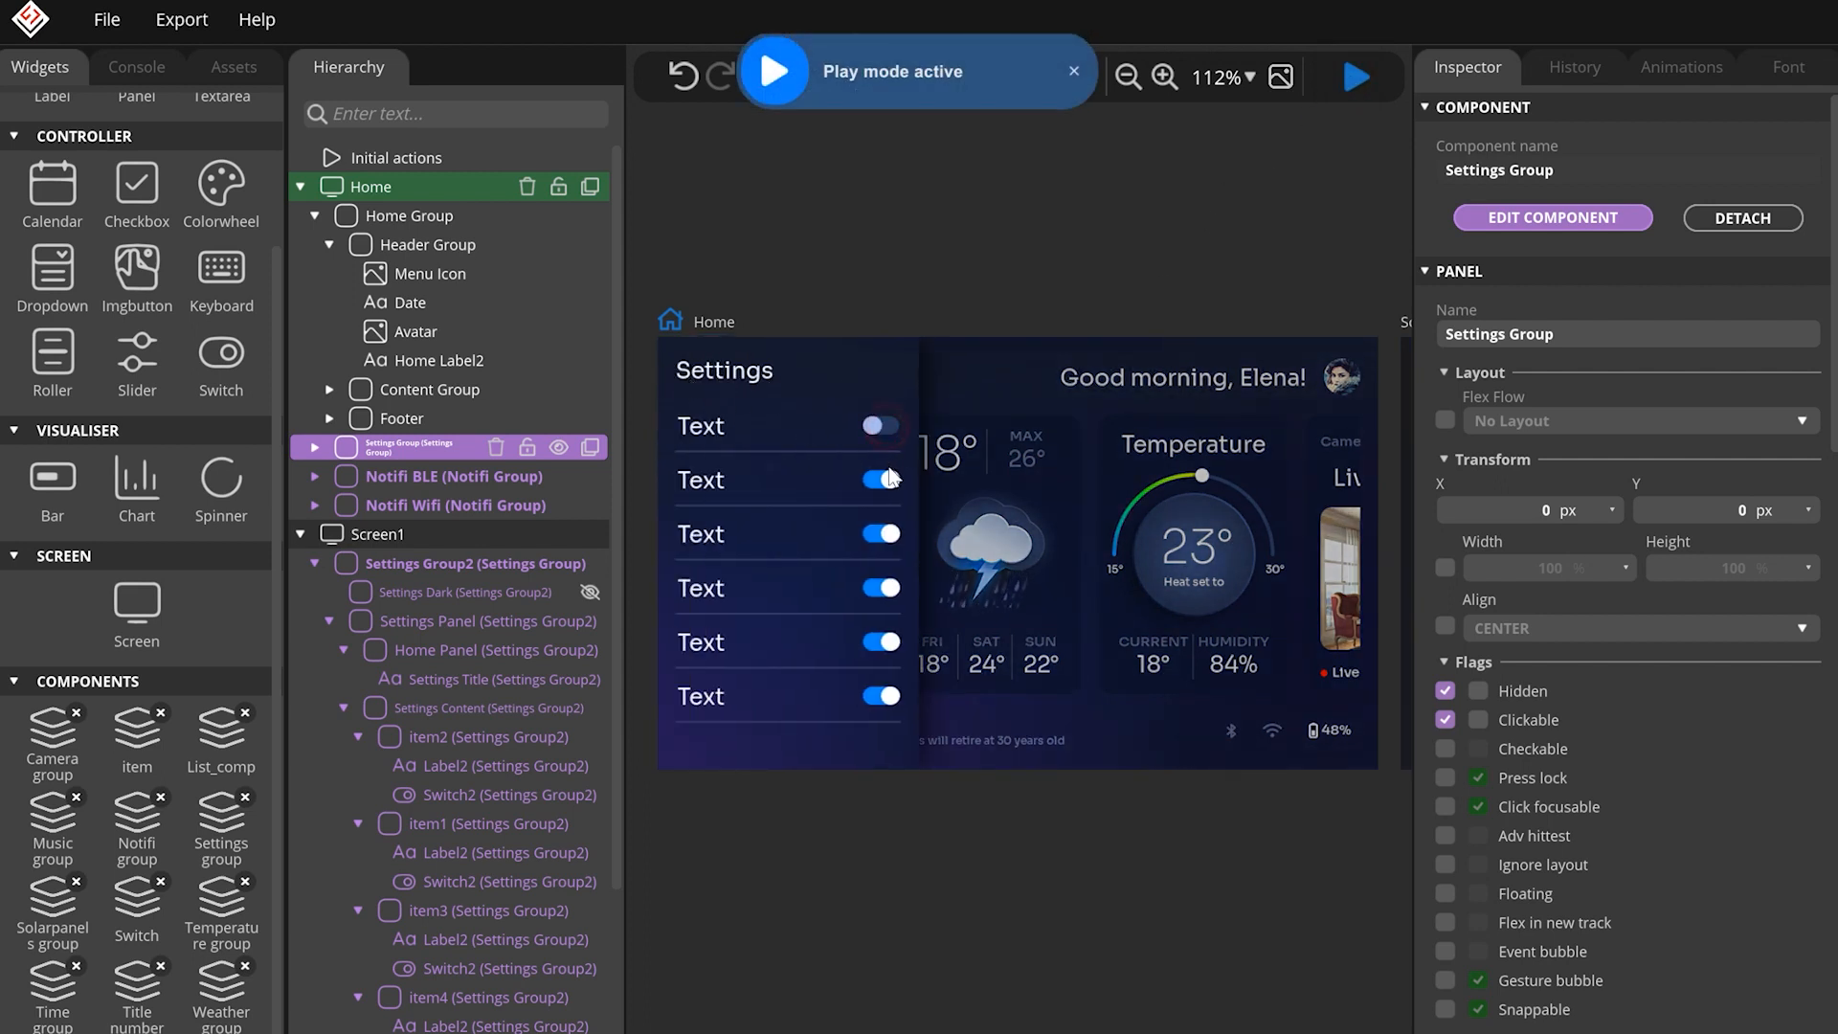
click(881, 424)
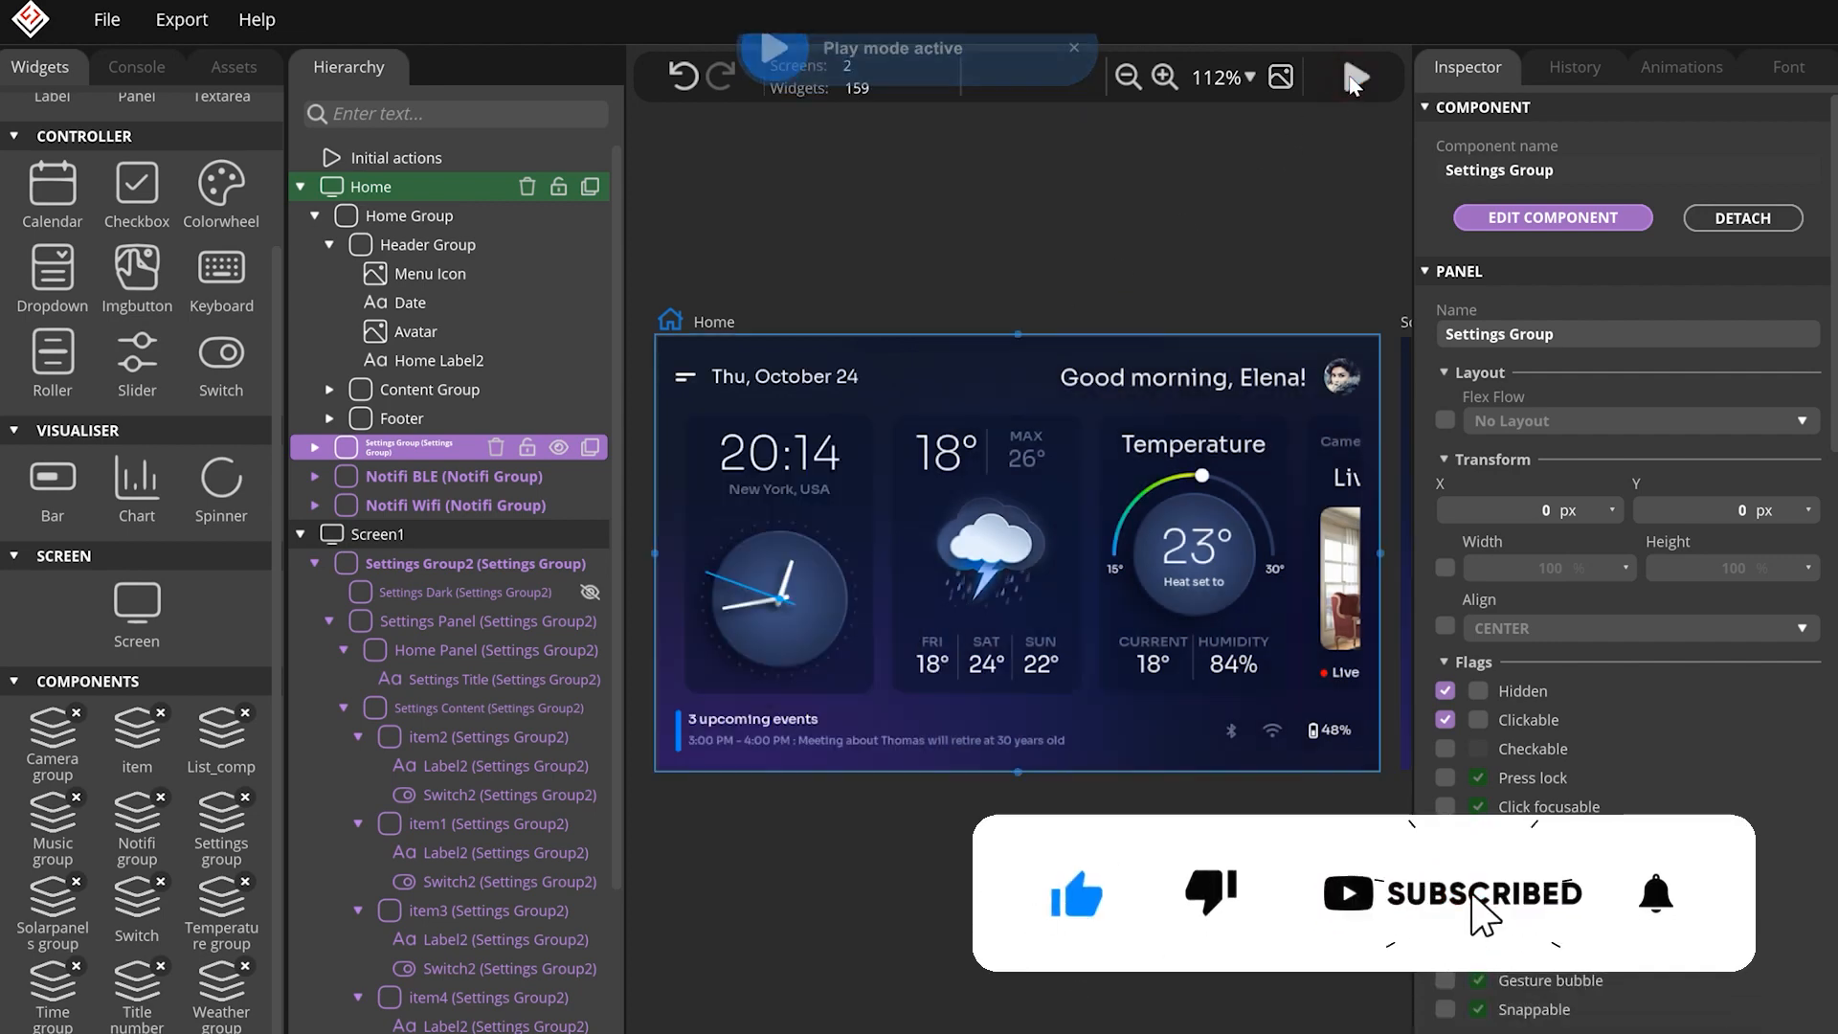
click(1356, 77)
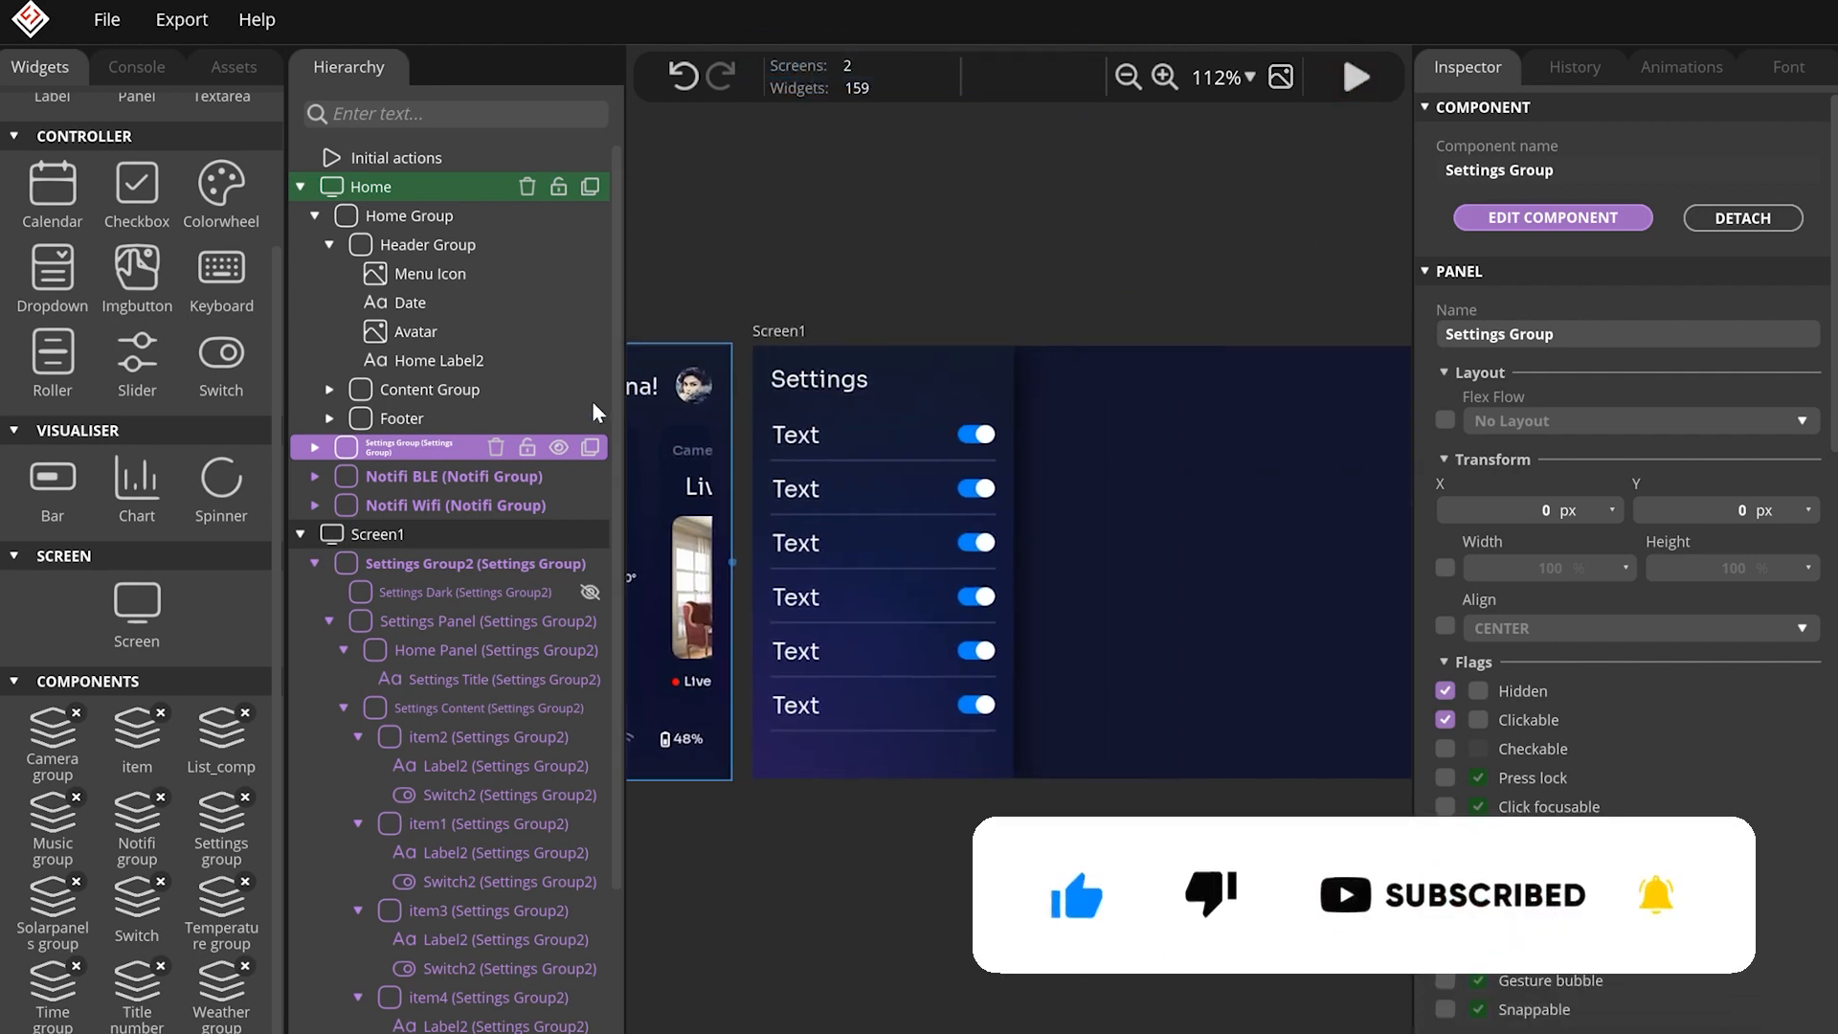